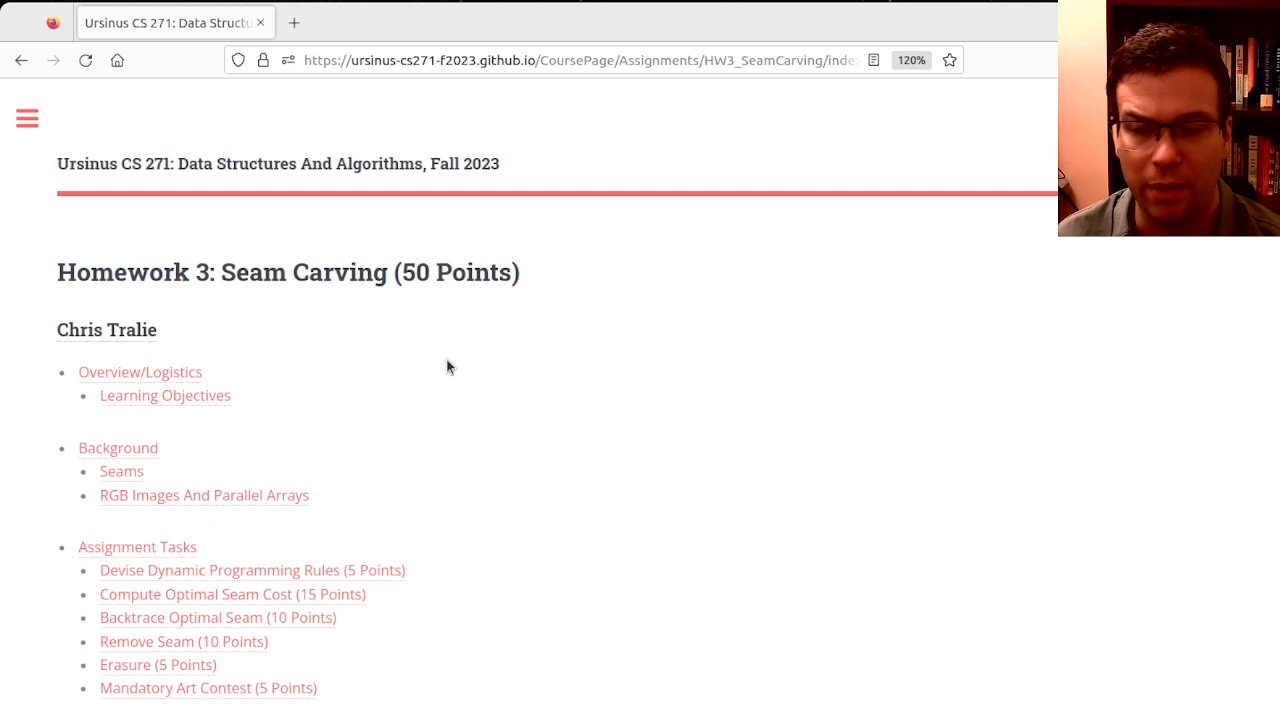
mouse_move(488, 514)
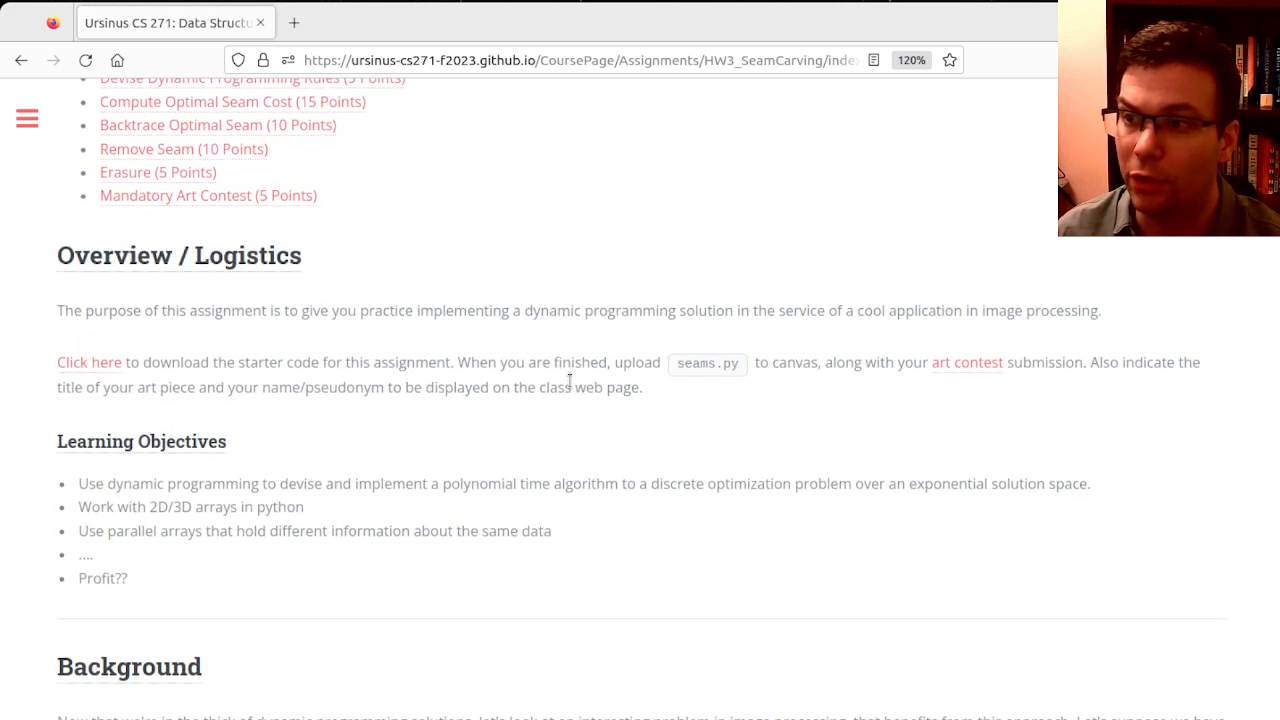
Scroll the Background section down to the living room photo and its uniformly stretched narrower version.
scroll("down", 3)
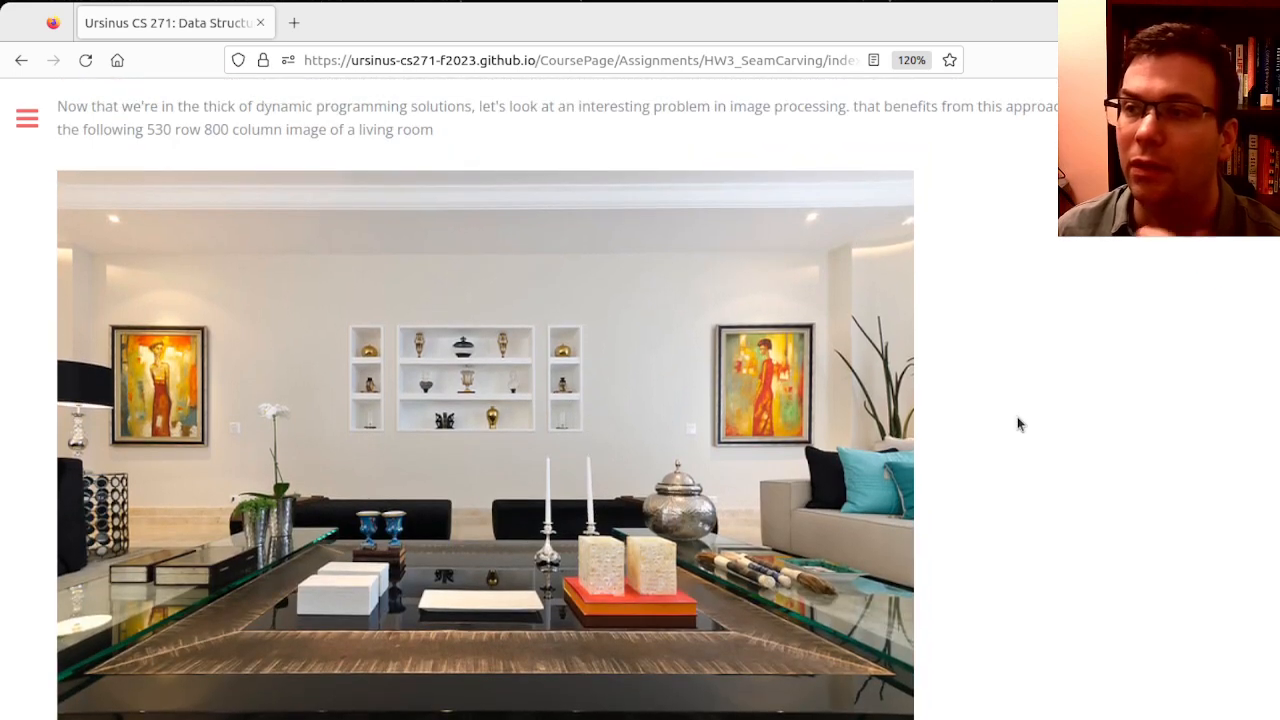
scroll("down", 3)
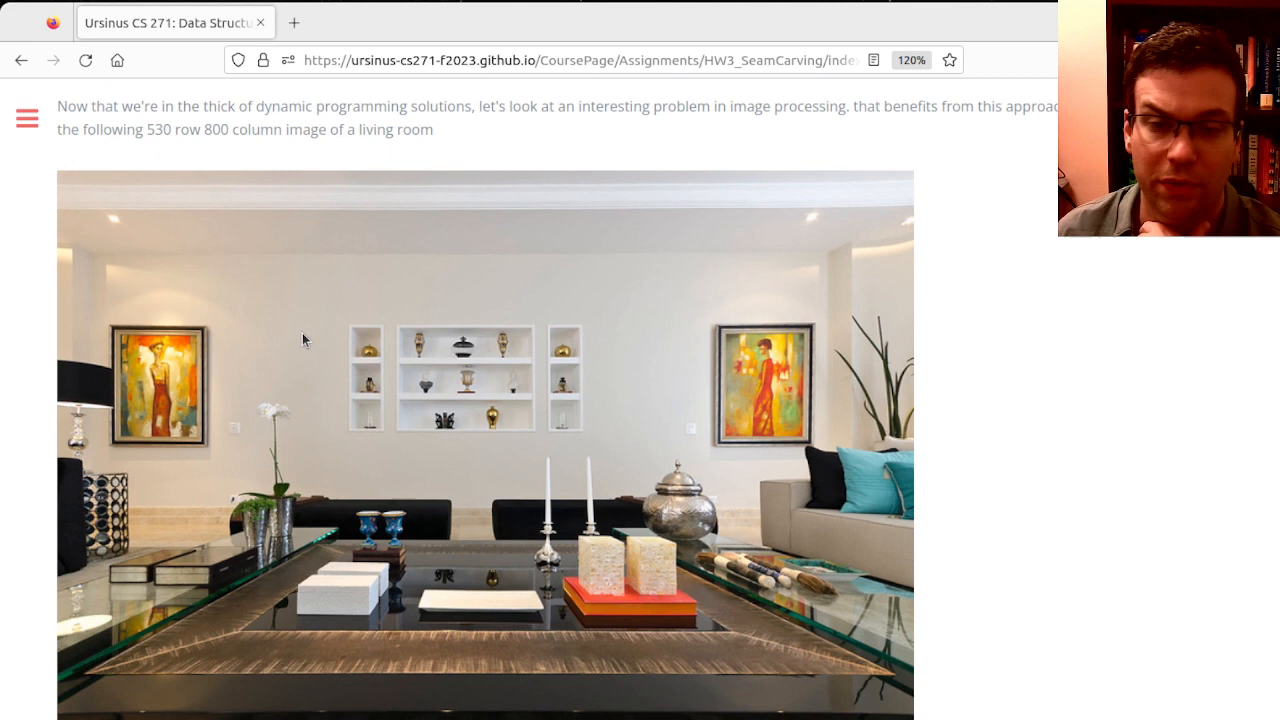
scroll("down", 3)
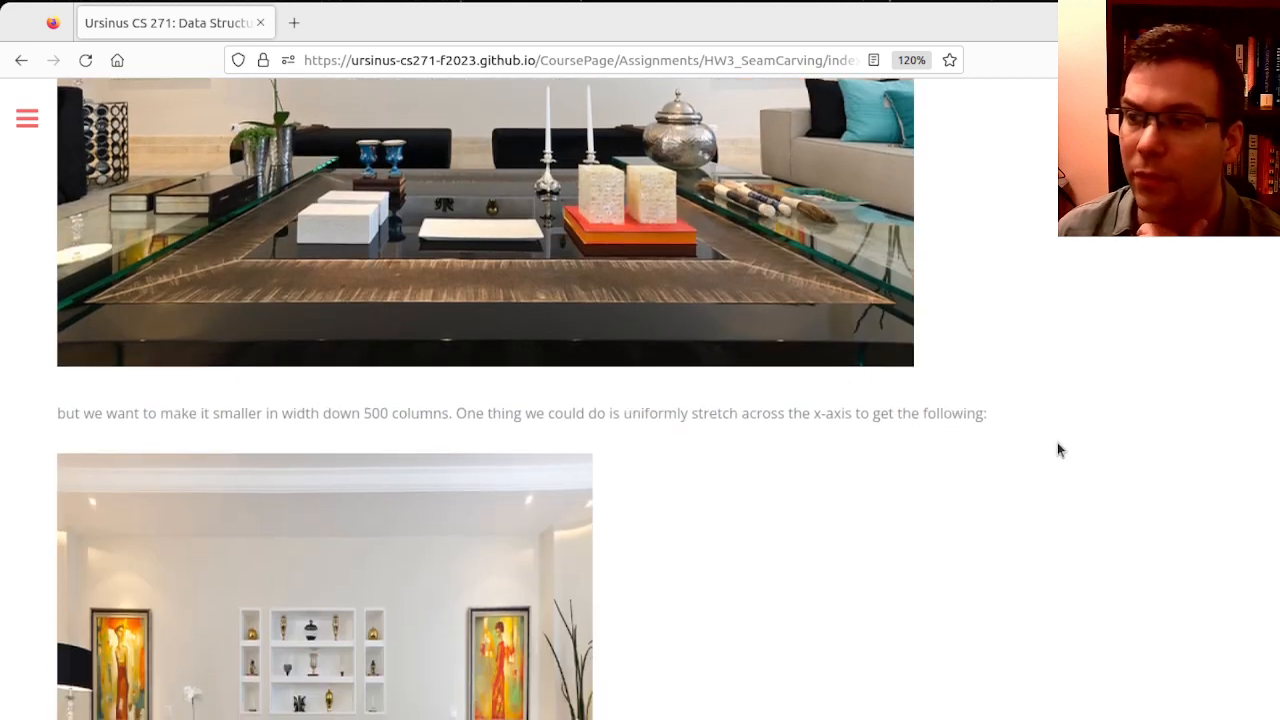
scroll("down", 3)
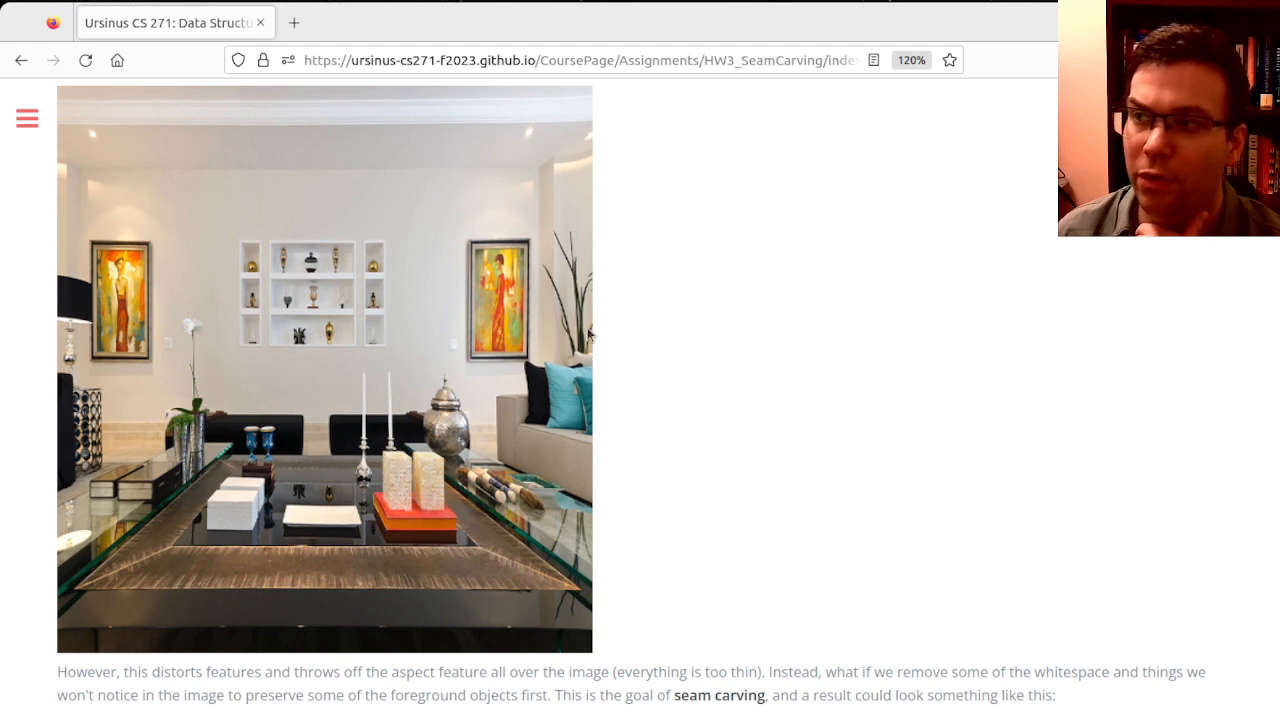
mouse_move(78, 298)
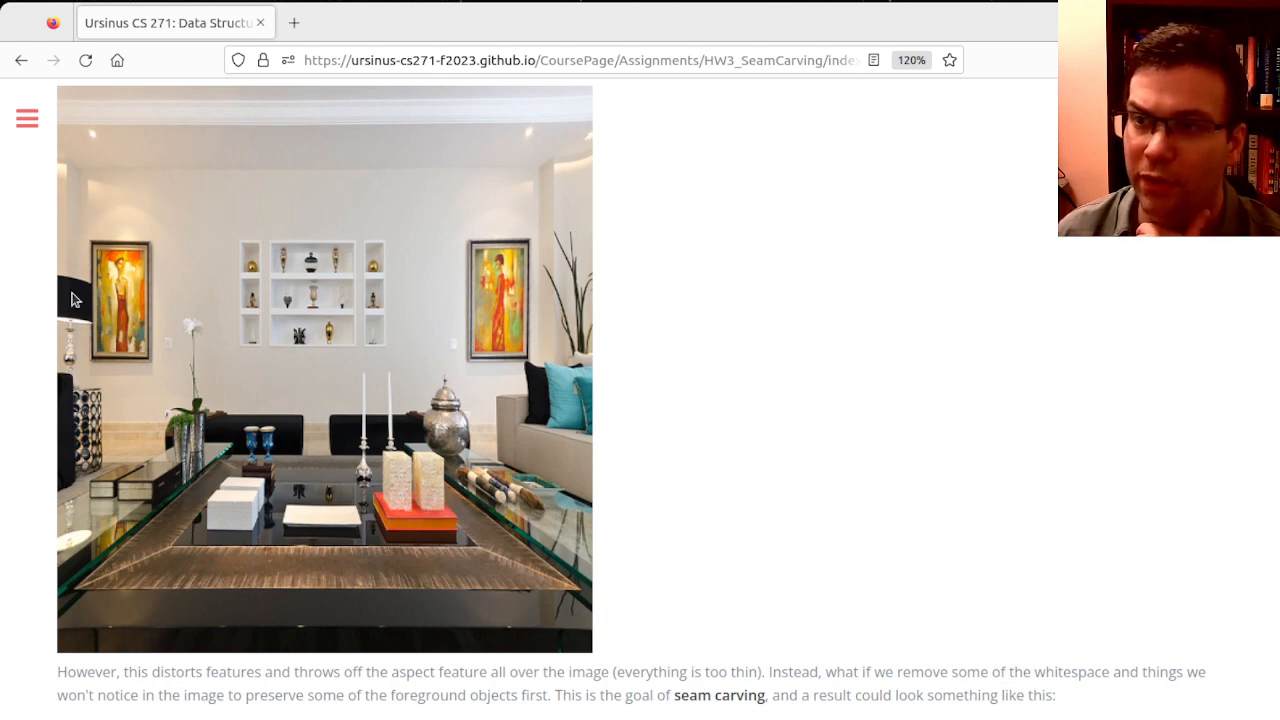
mouse_move(144, 292)
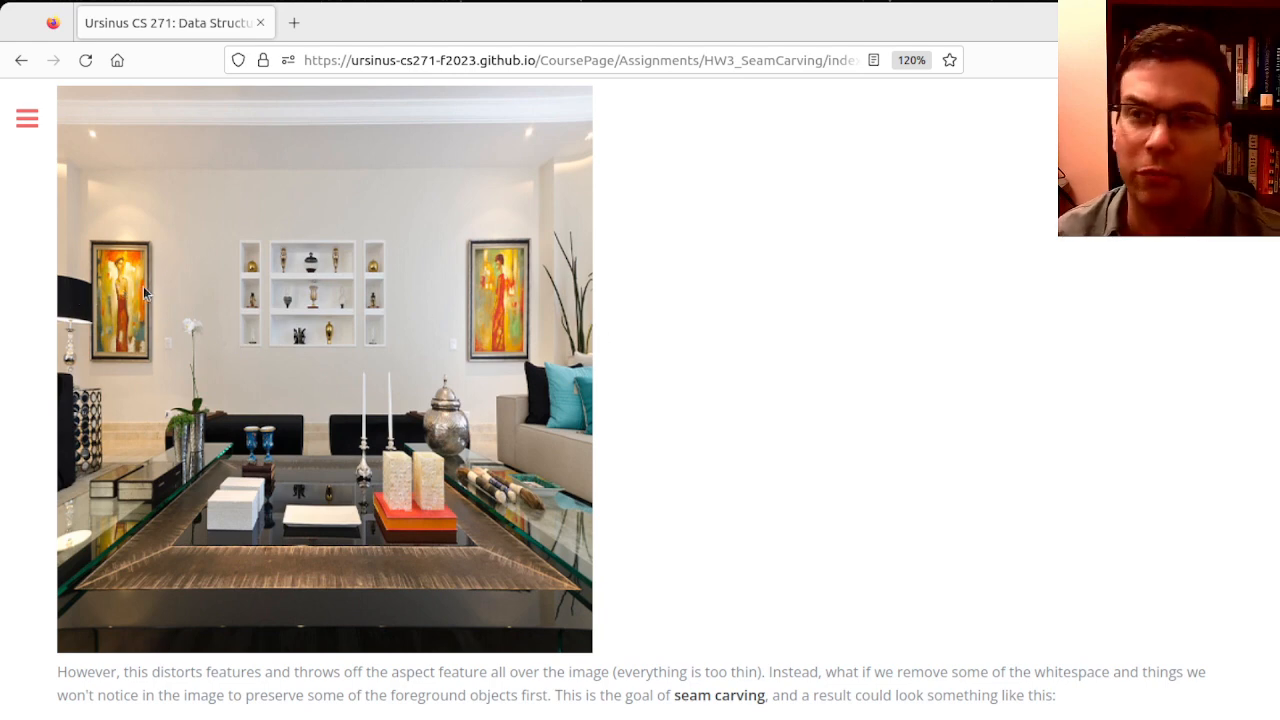
mouse_move(108, 262)
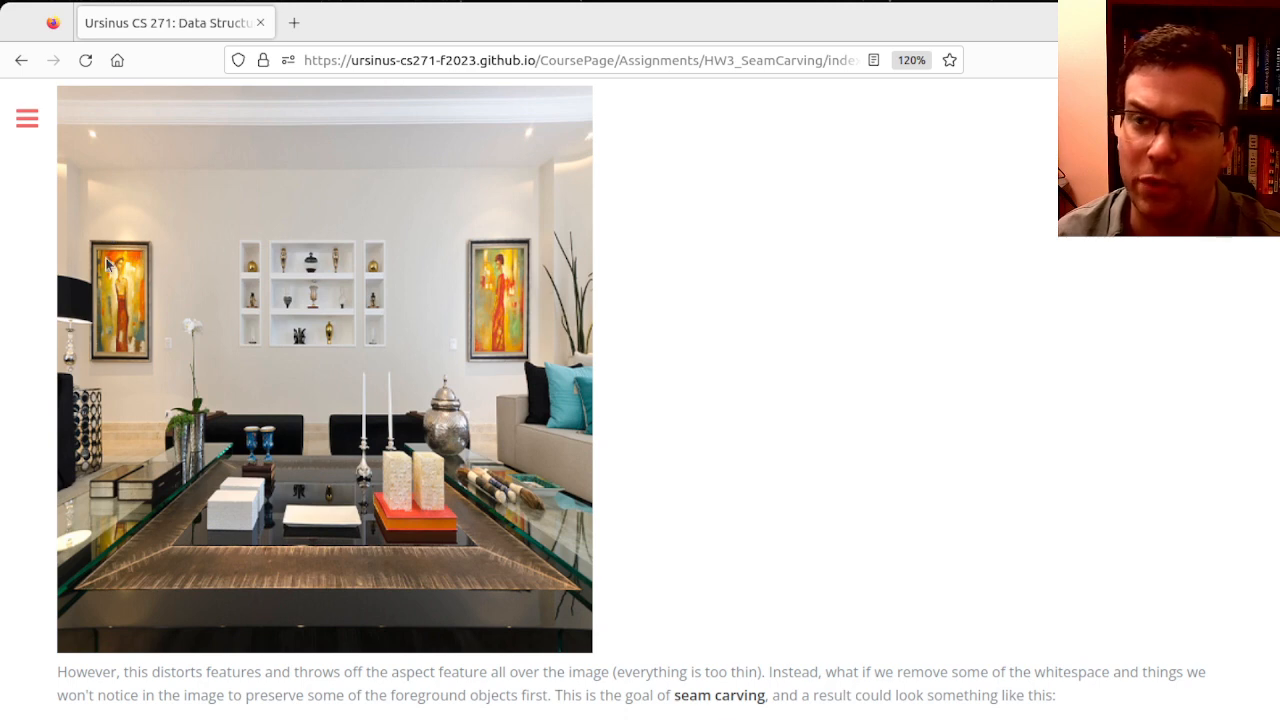
mouse_move(236, 288)
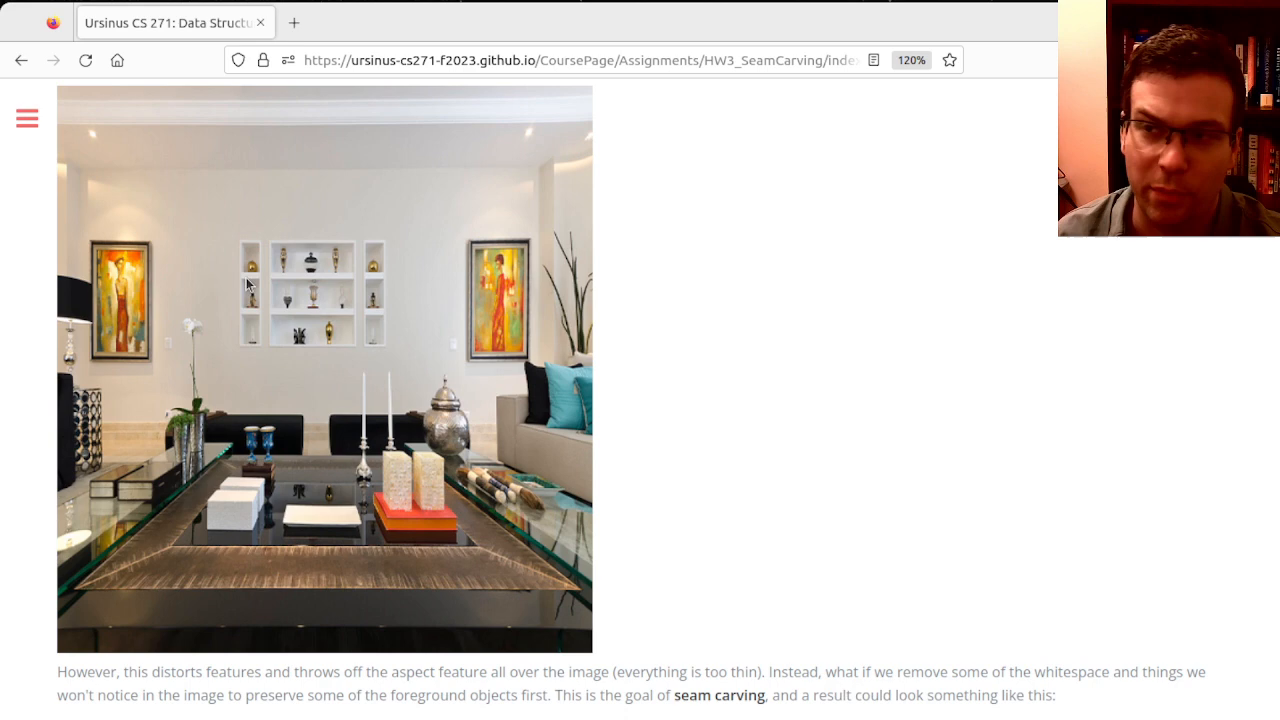
mouse_move(436, 264)
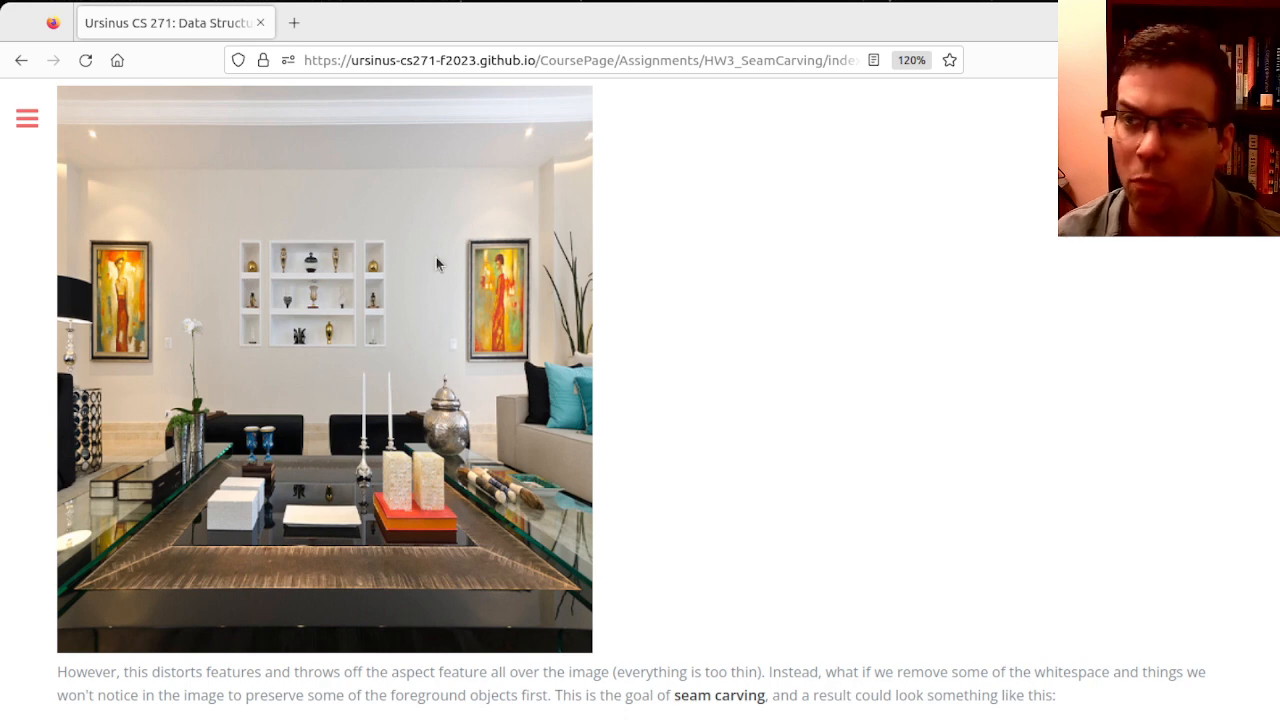
mouse_move(816, 468)
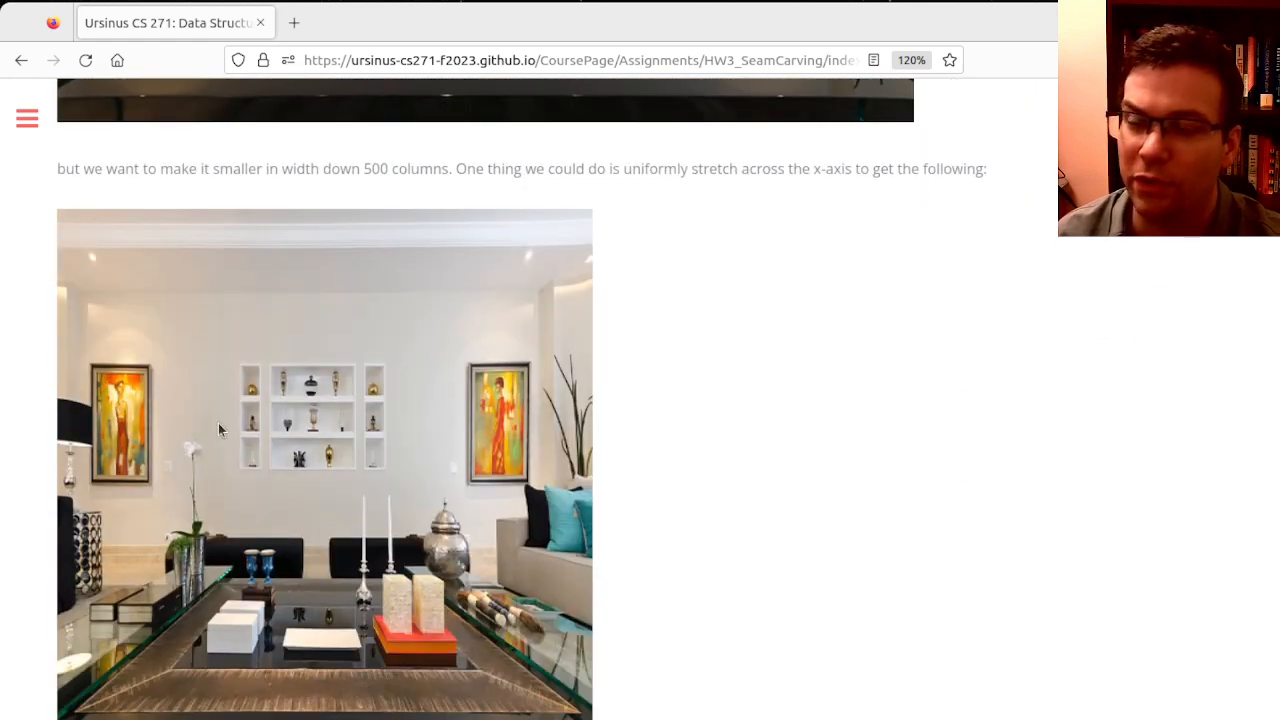
Scroll down to the living room figure with an example seam drawn in red.
scroll("down", 3)
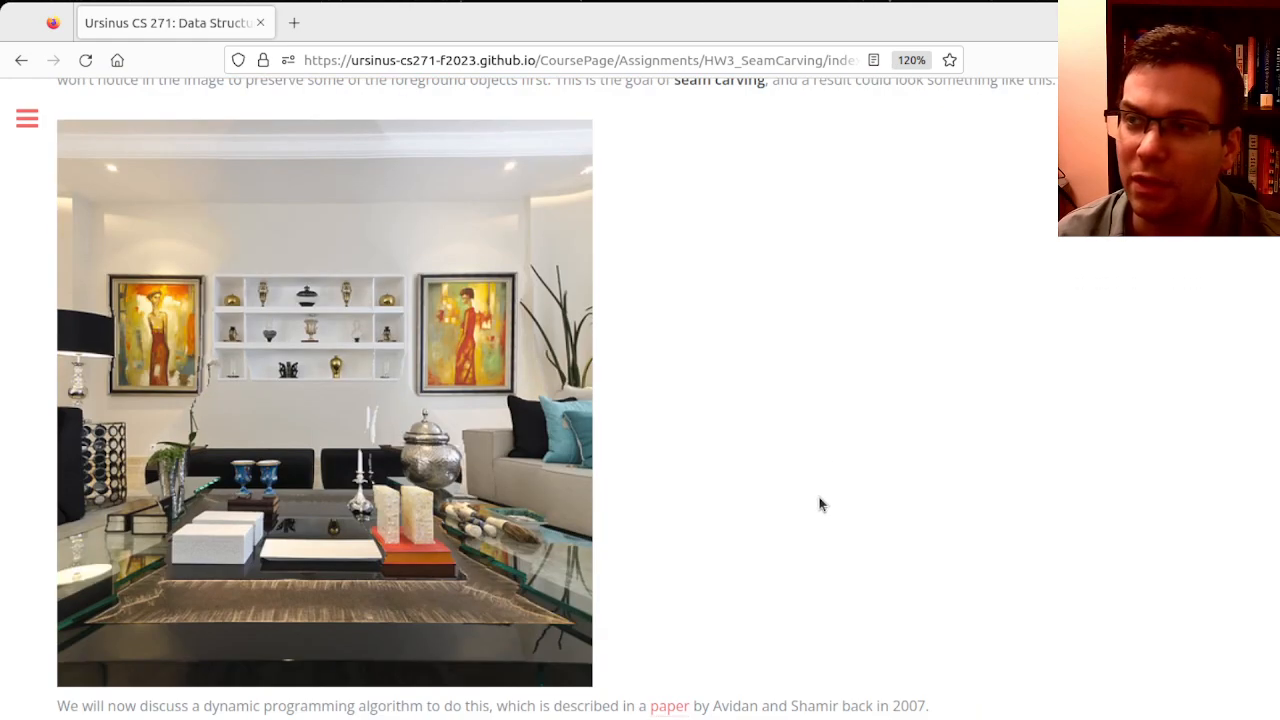
mouse_move(230, 534)
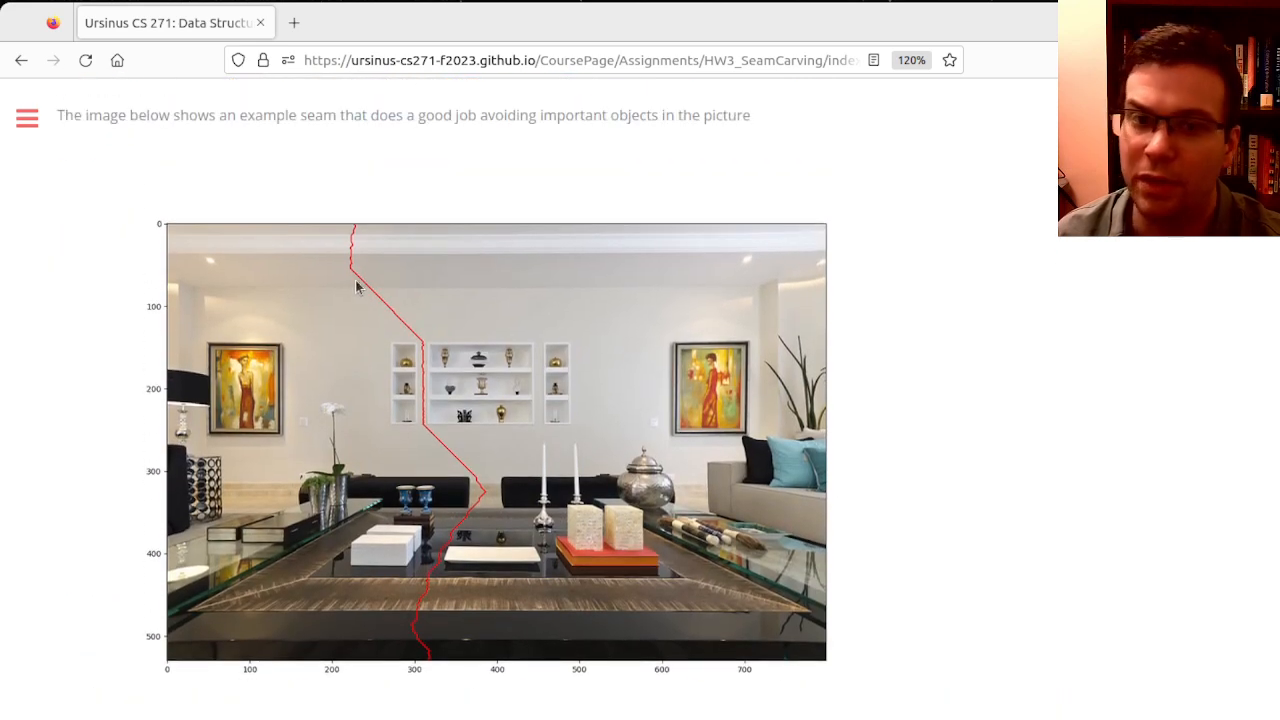
mouse_move(360, 228)
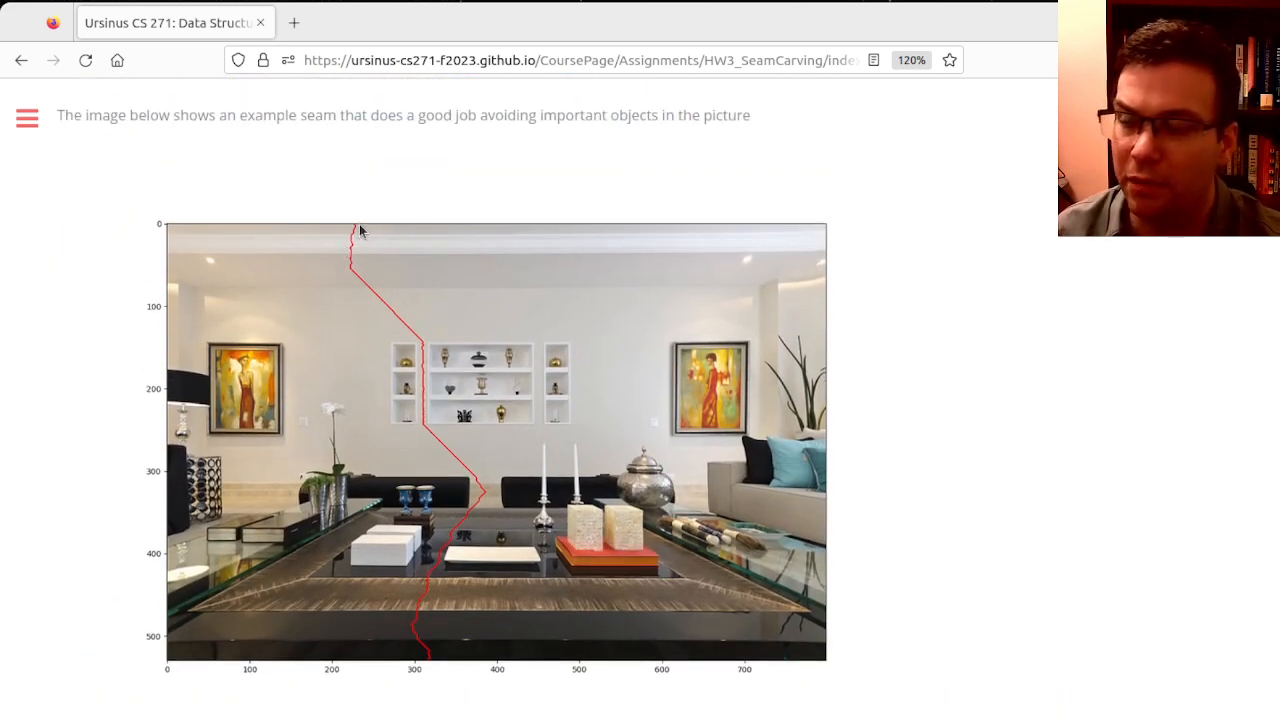
mouse_move(420, 392)
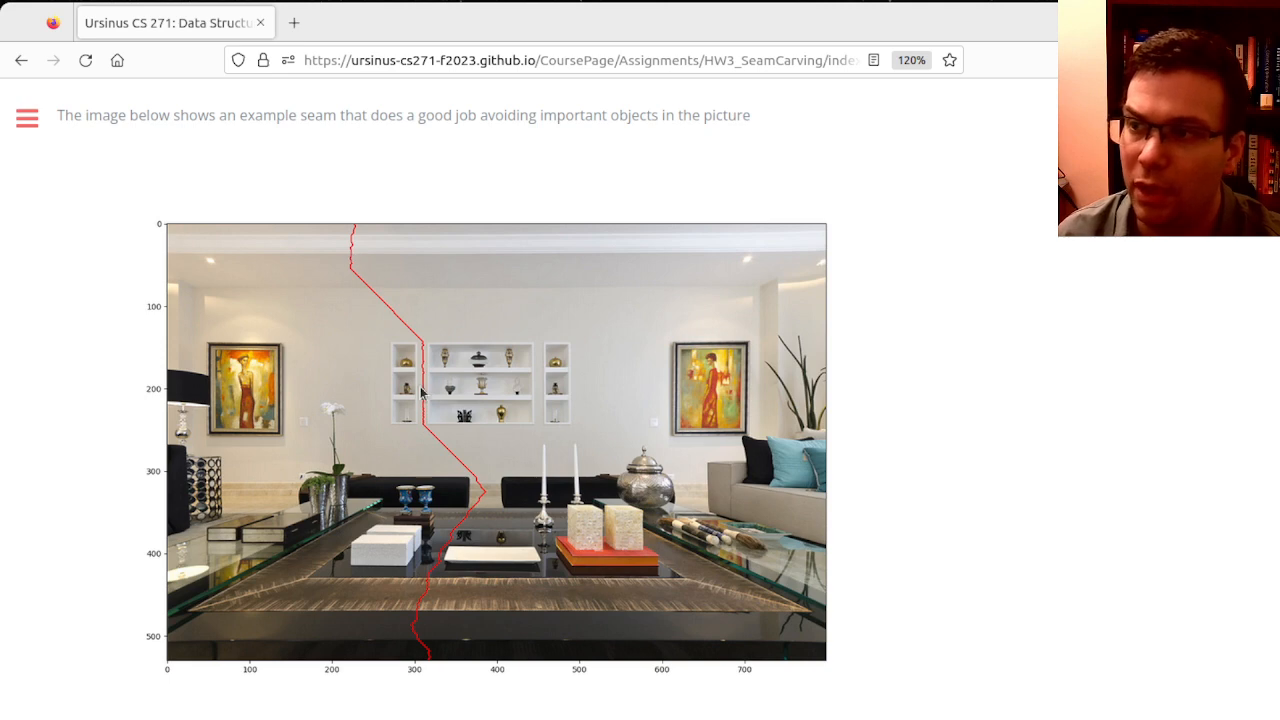
mouse_move(292, 272)
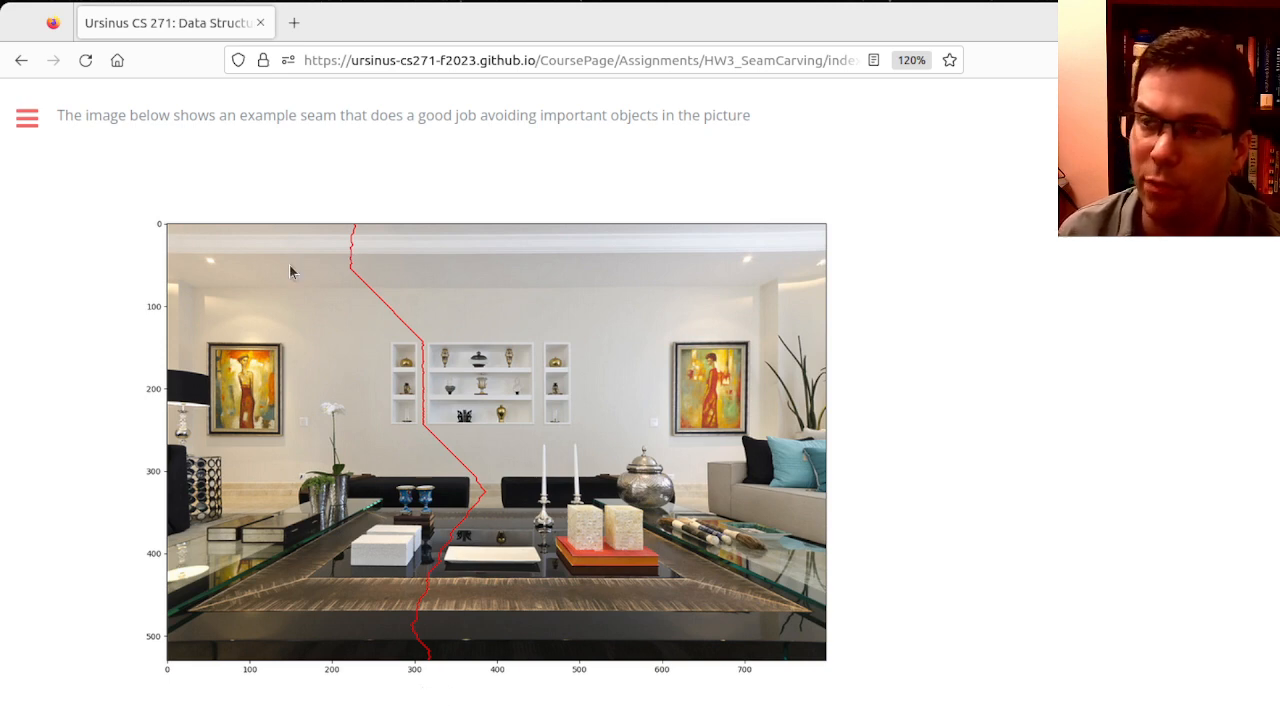
mouse_move(356, 224)
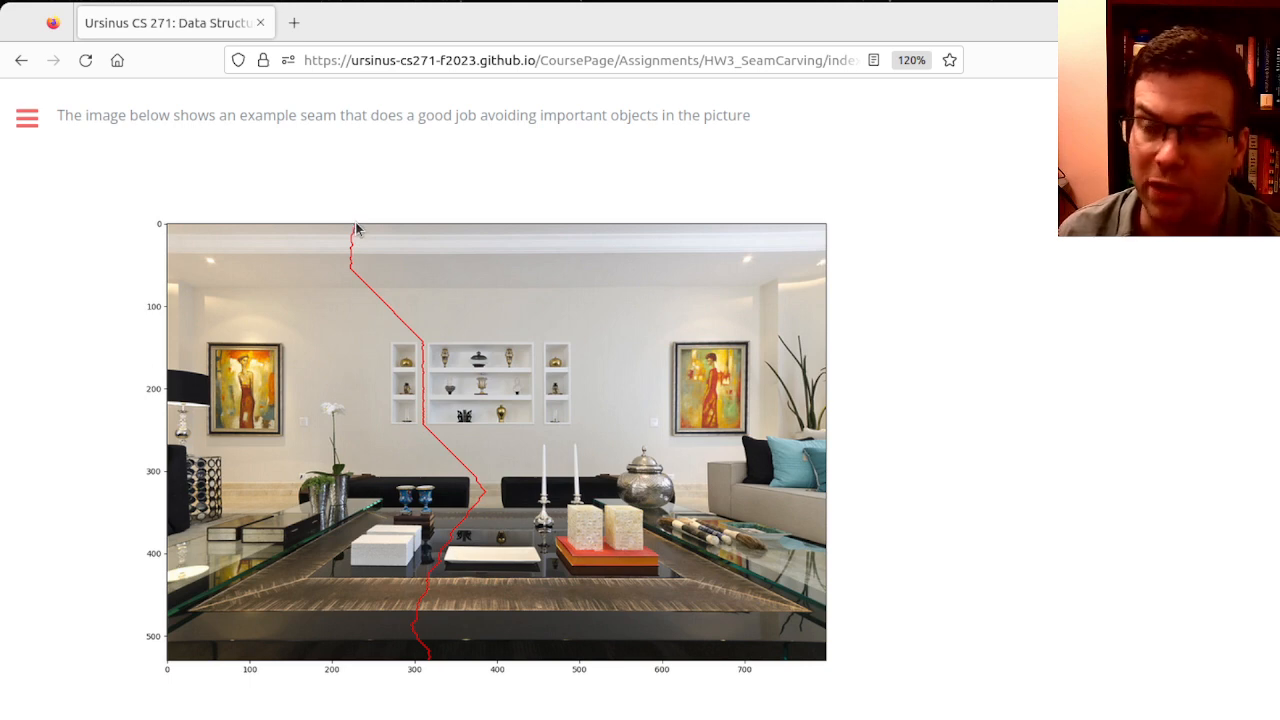
mouse_move(420, 338)
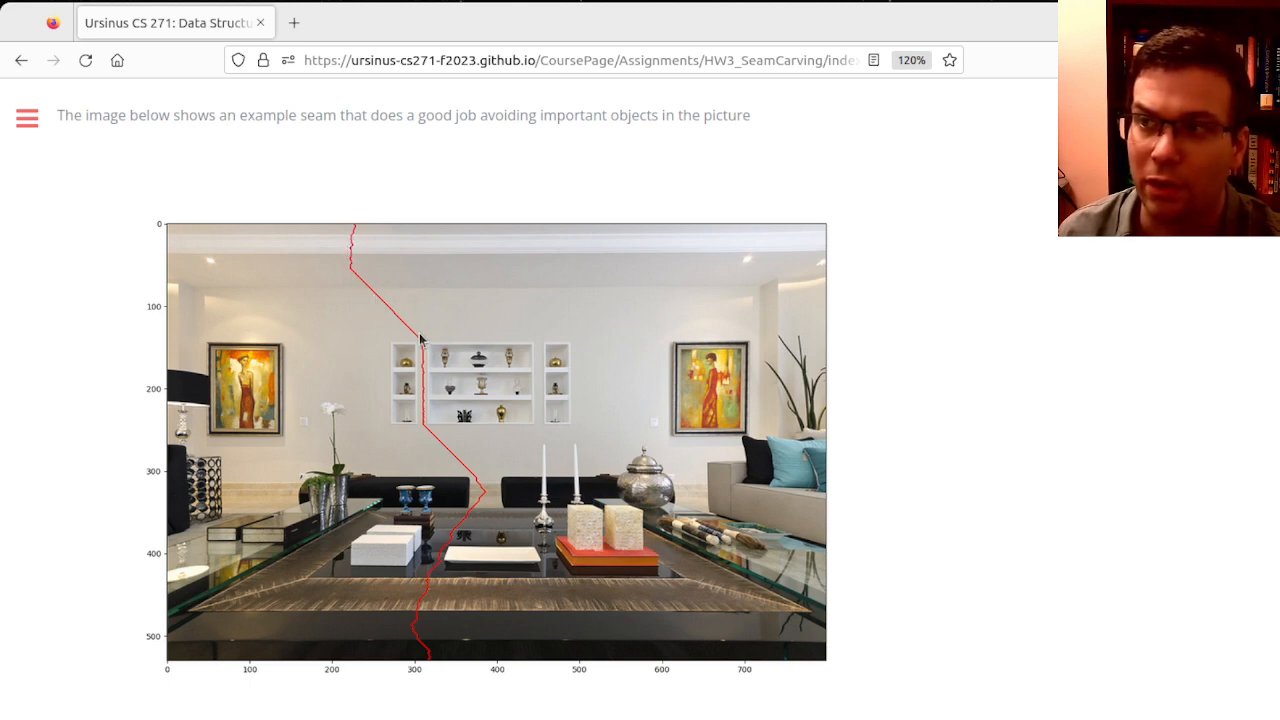
mouse_move(424, 326)
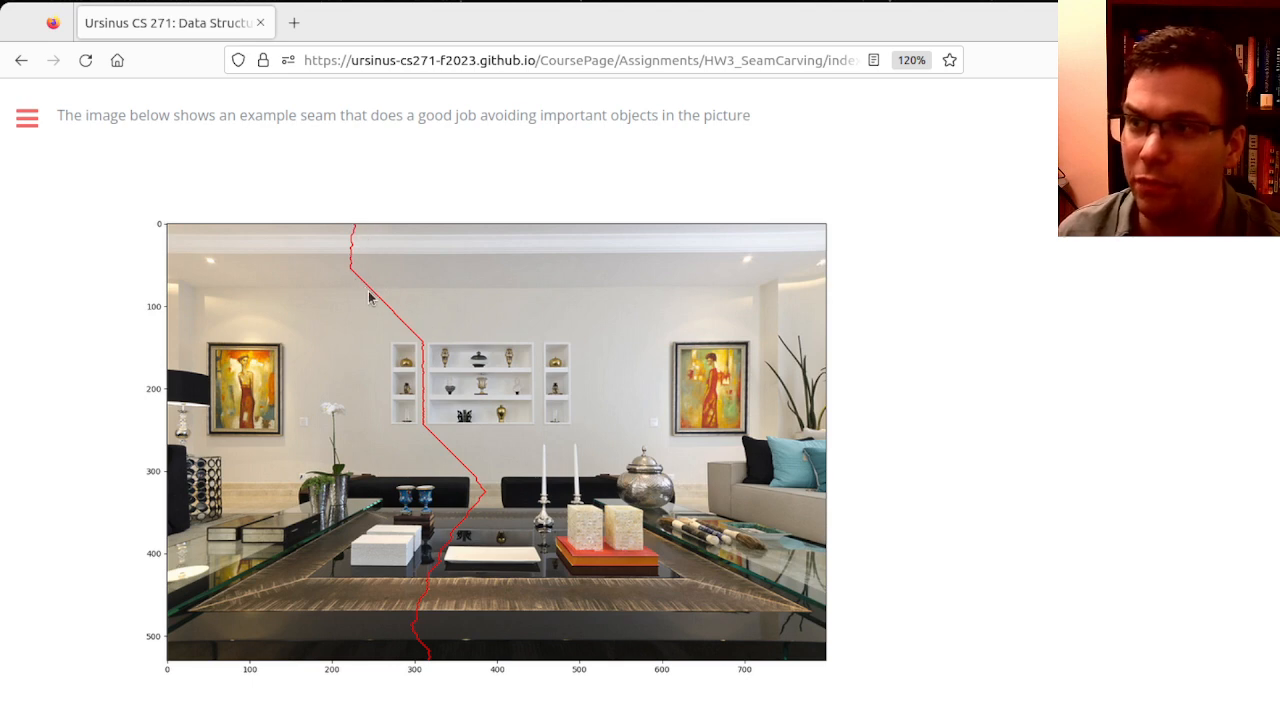
mouse_move(416, 340)
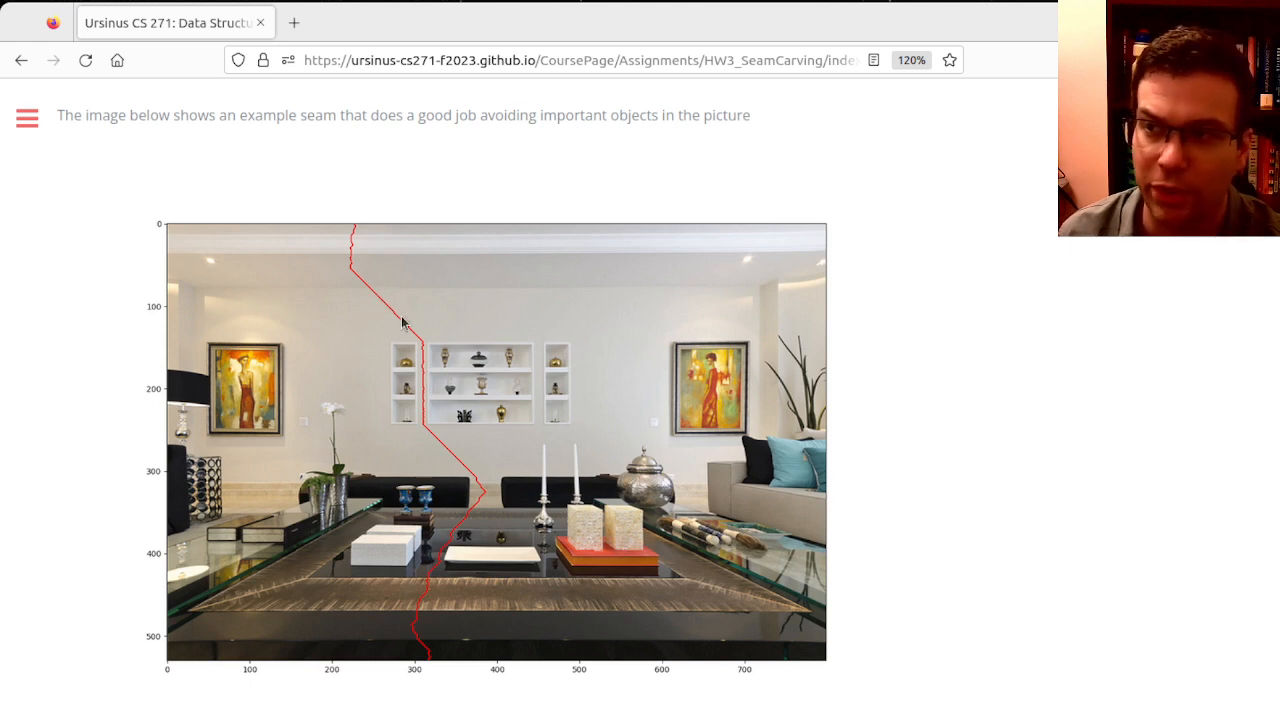
mouse_move(362, 290)
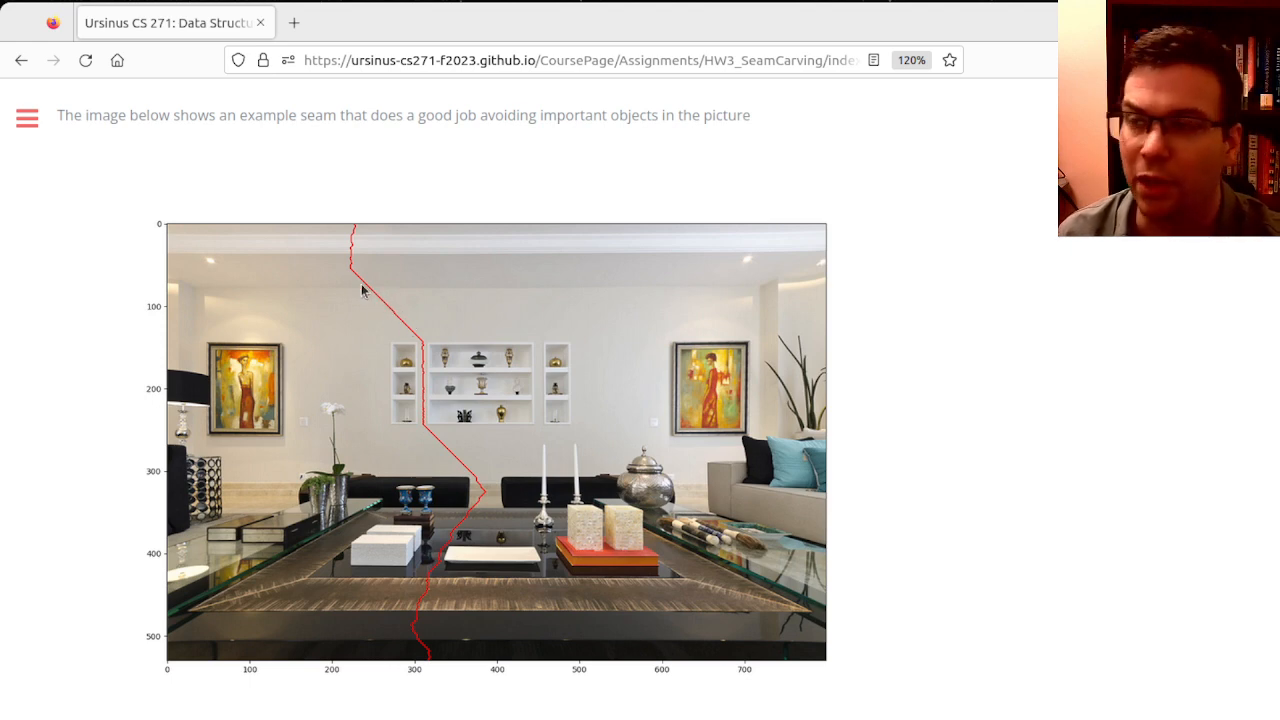
scroll("down", 3)
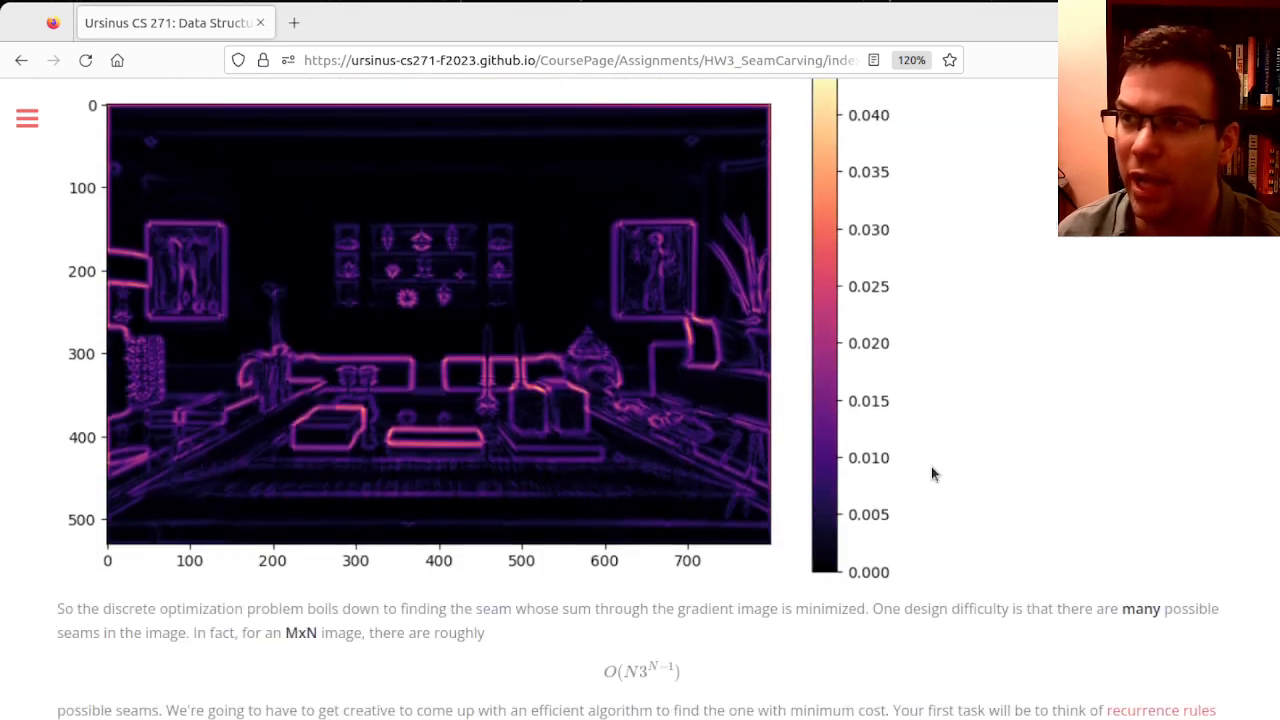
scroll("up", 3)
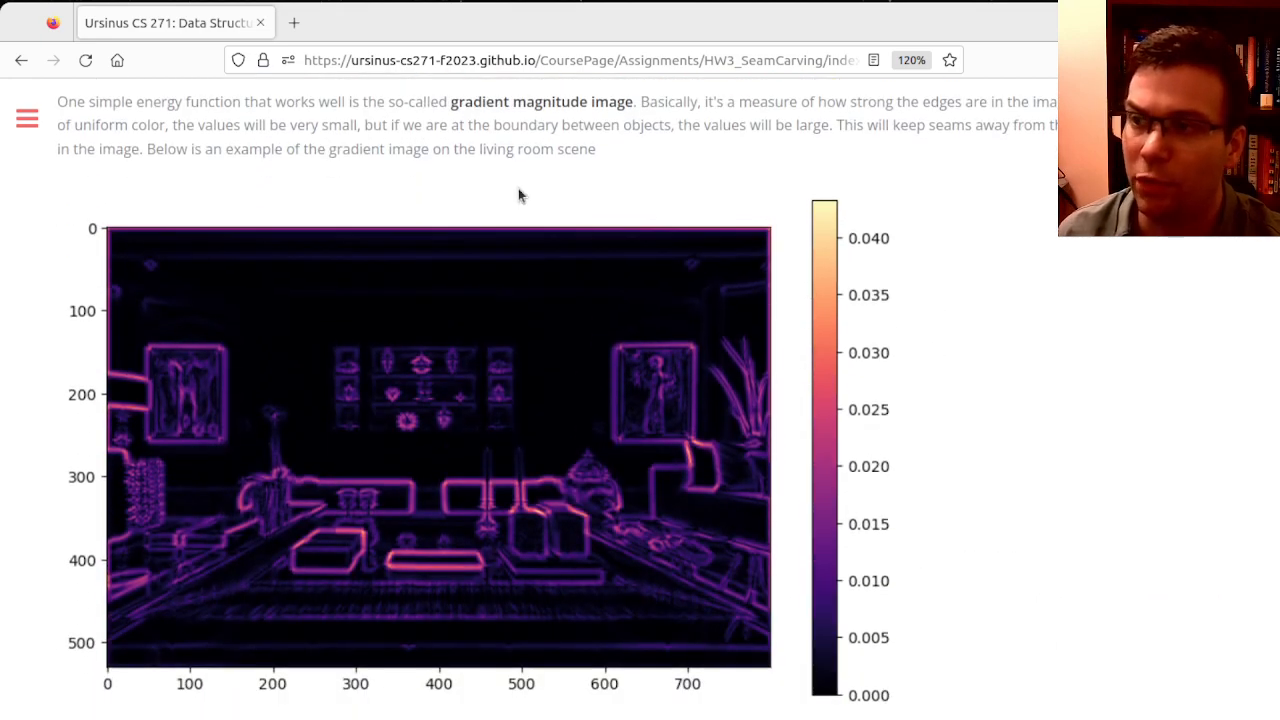
mouse_move(1092, 442)
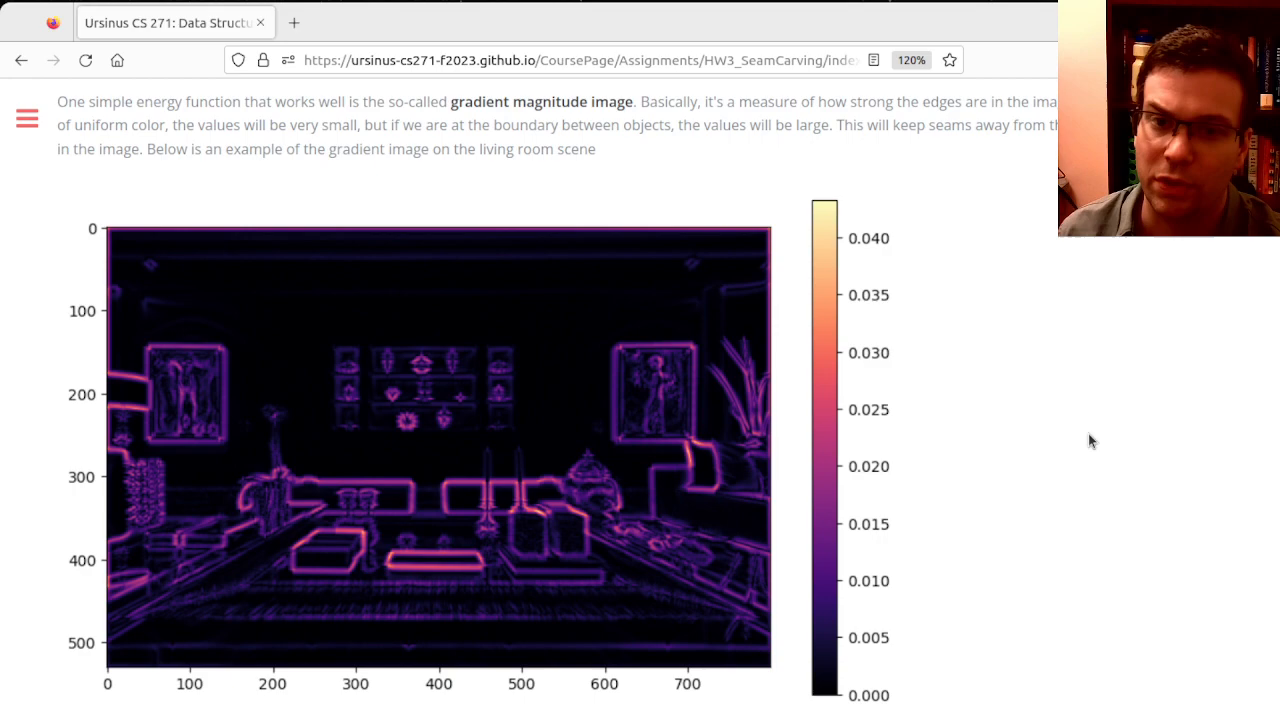
scroll("down", 3)
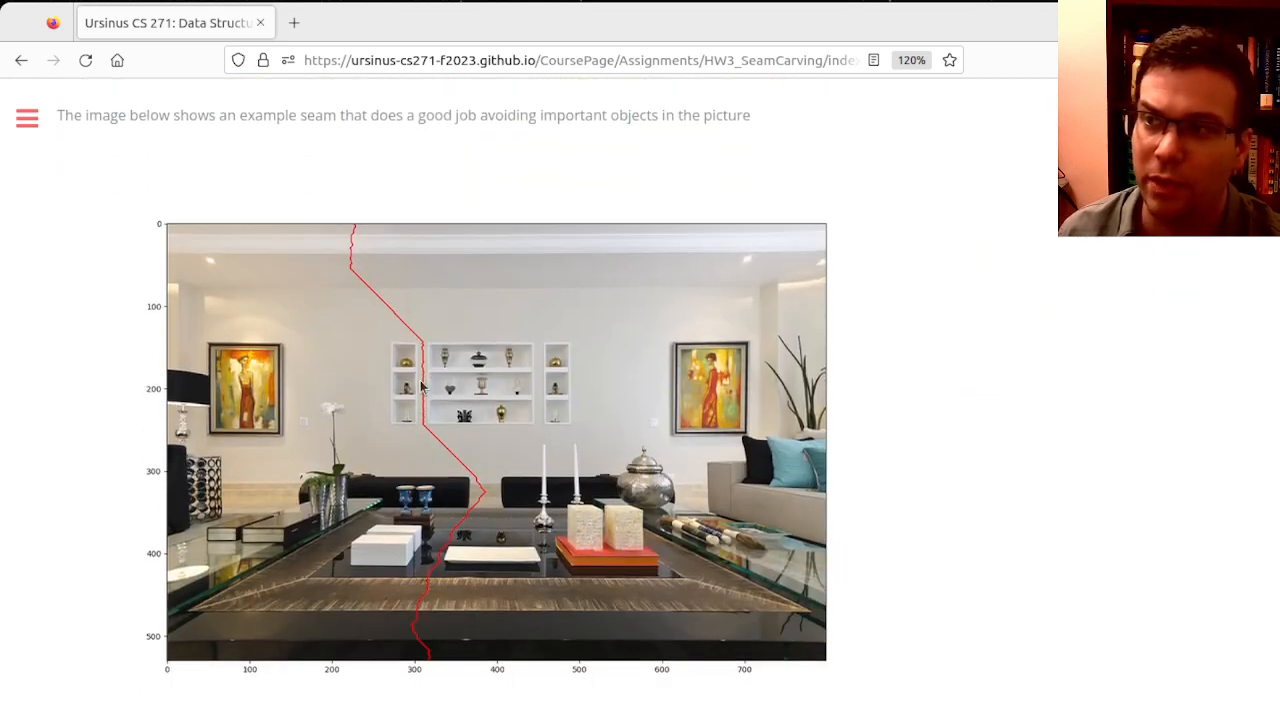
mouse_move(896, 444)
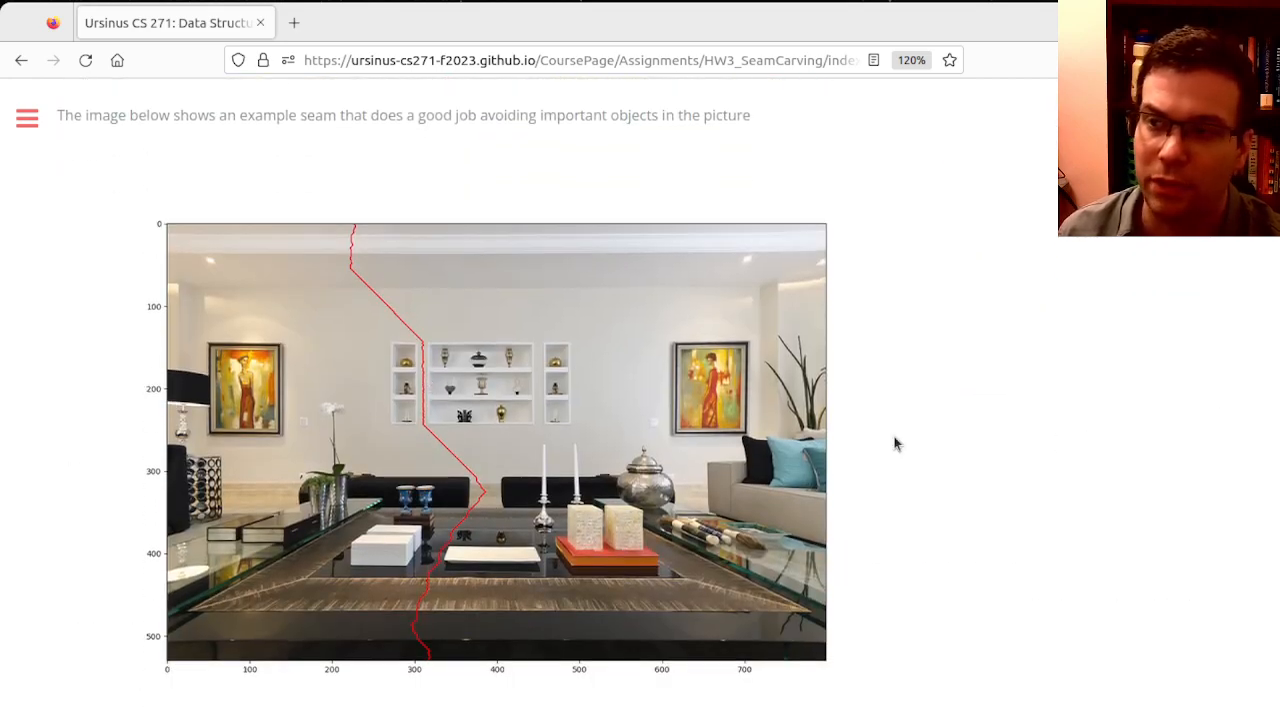
scroll("down", 3)
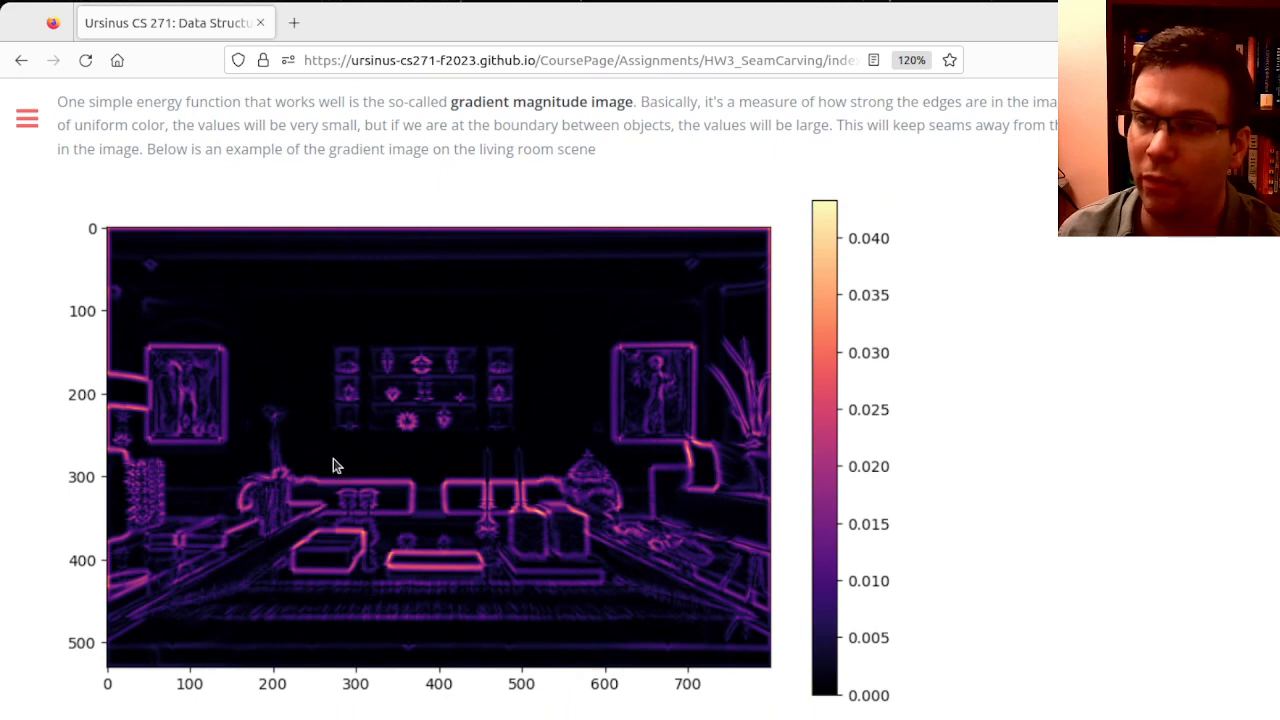
mouse_move(444, 464)
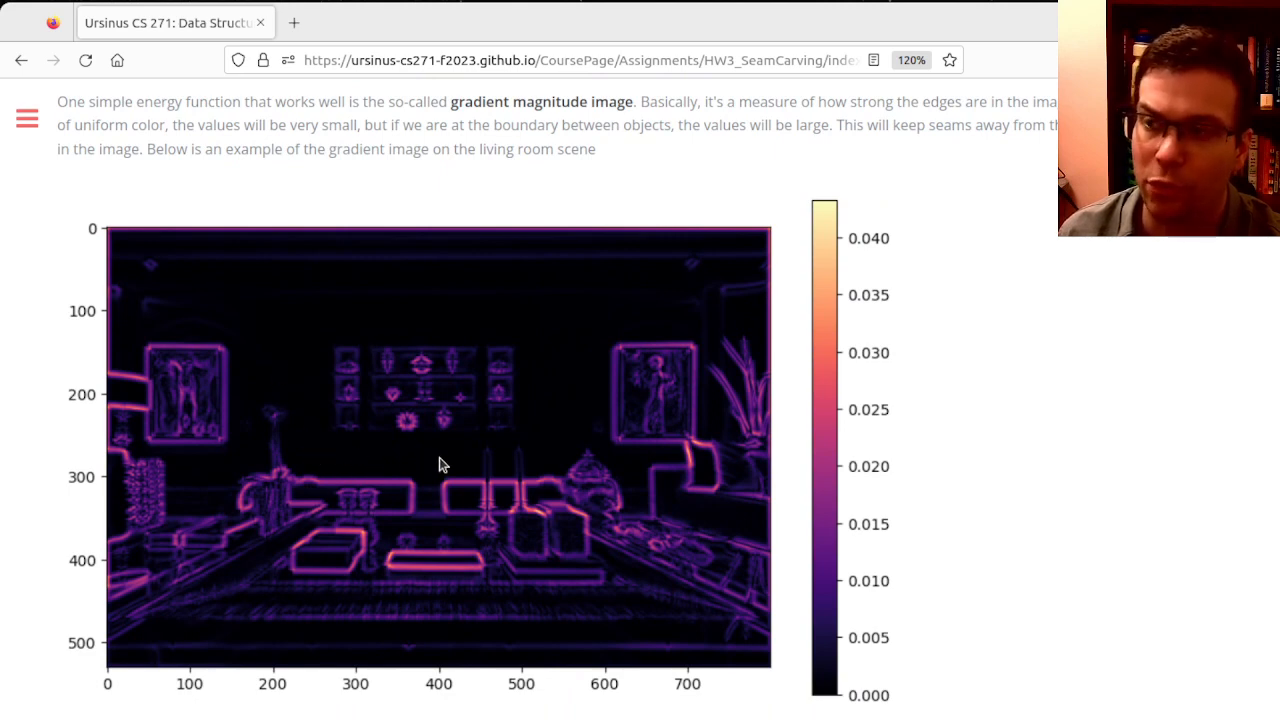
mouse_move(392, 490)
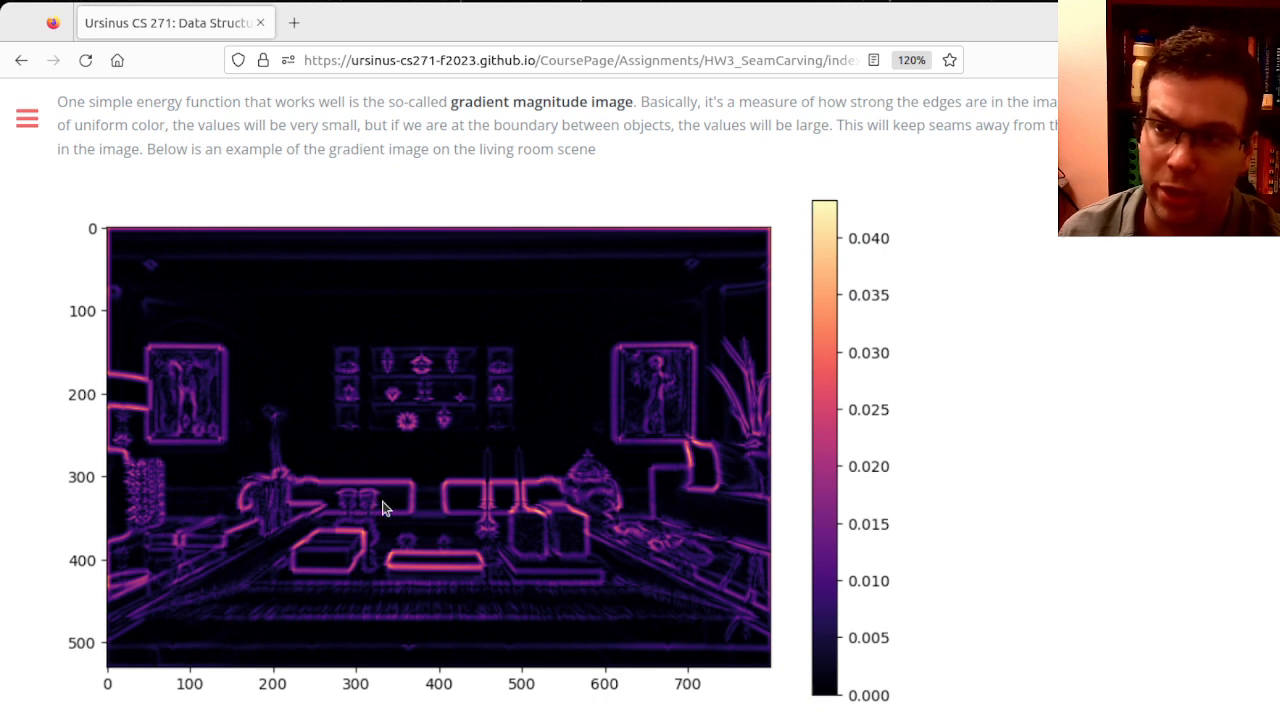
mouse_move(376, 496)
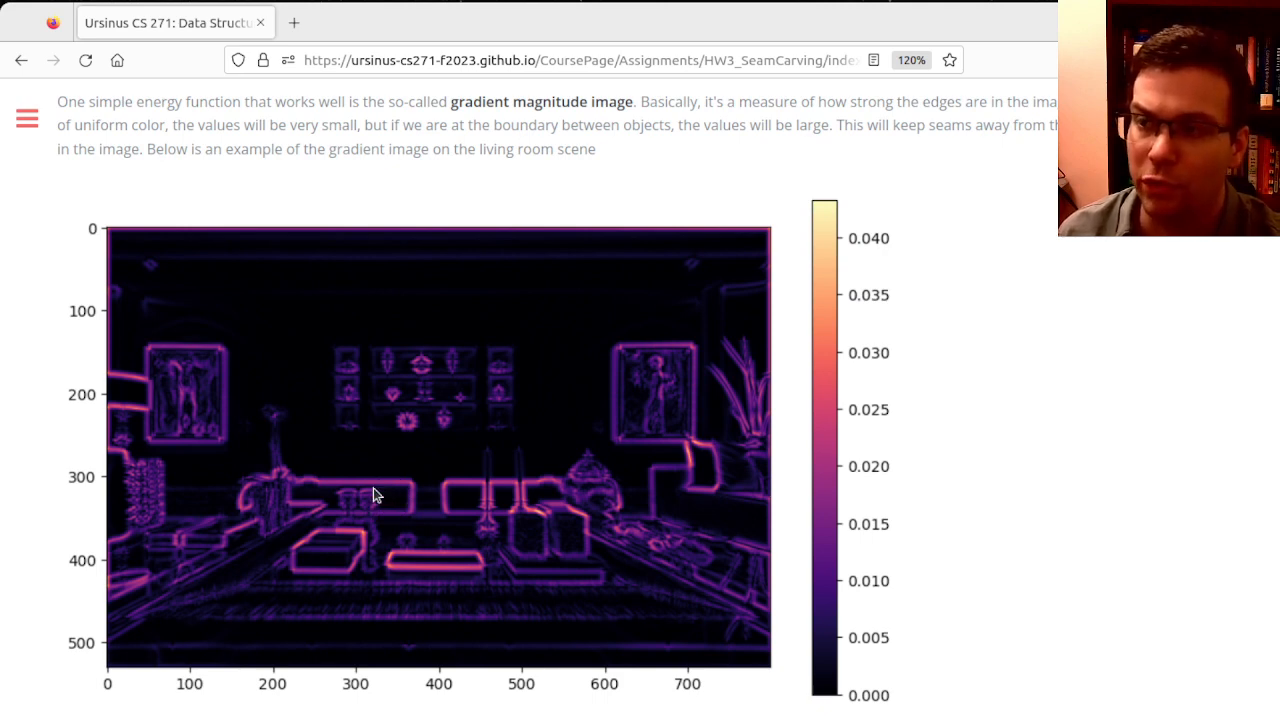
mouse_move(390, 480)
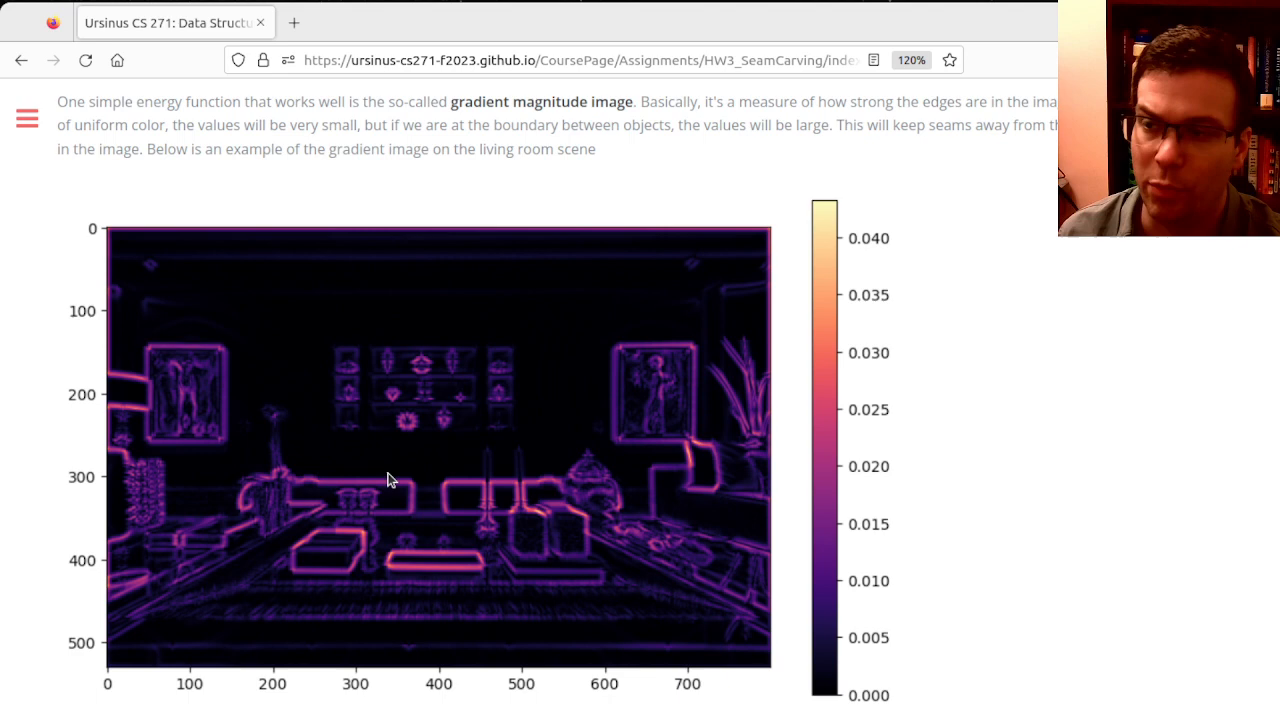
mouse_move(458, 480)
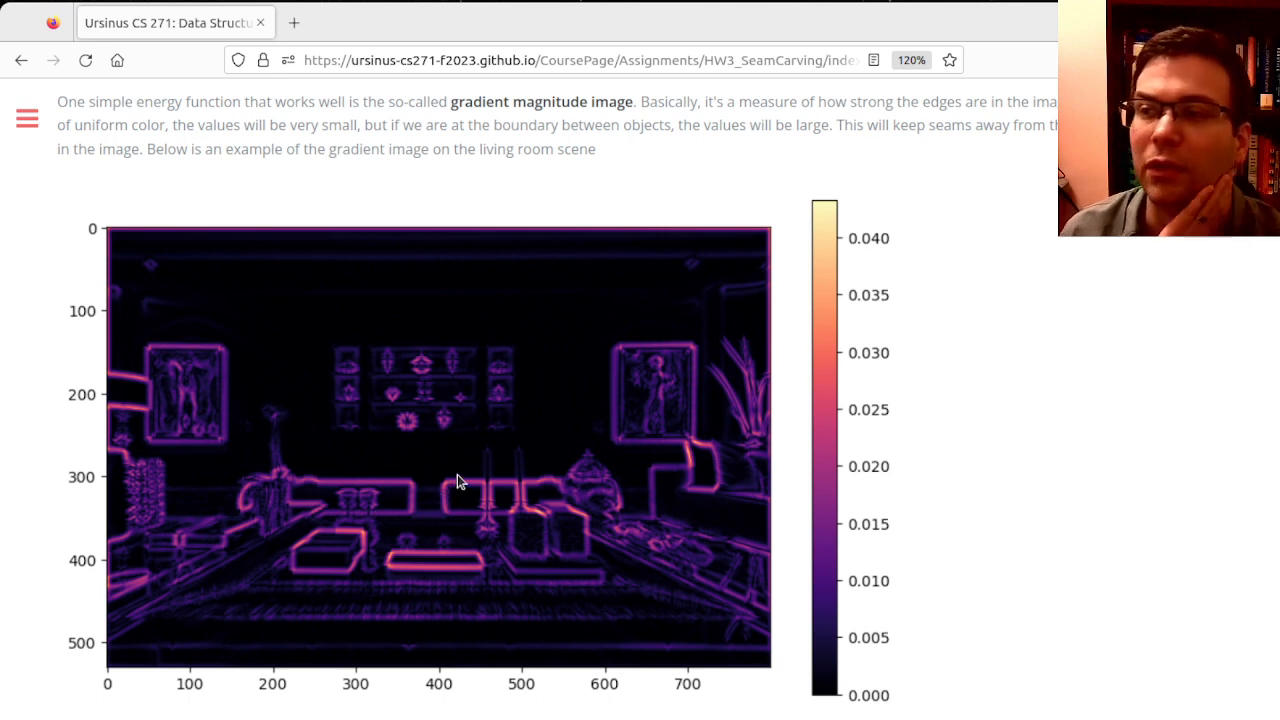
mouse_move(308, 236)
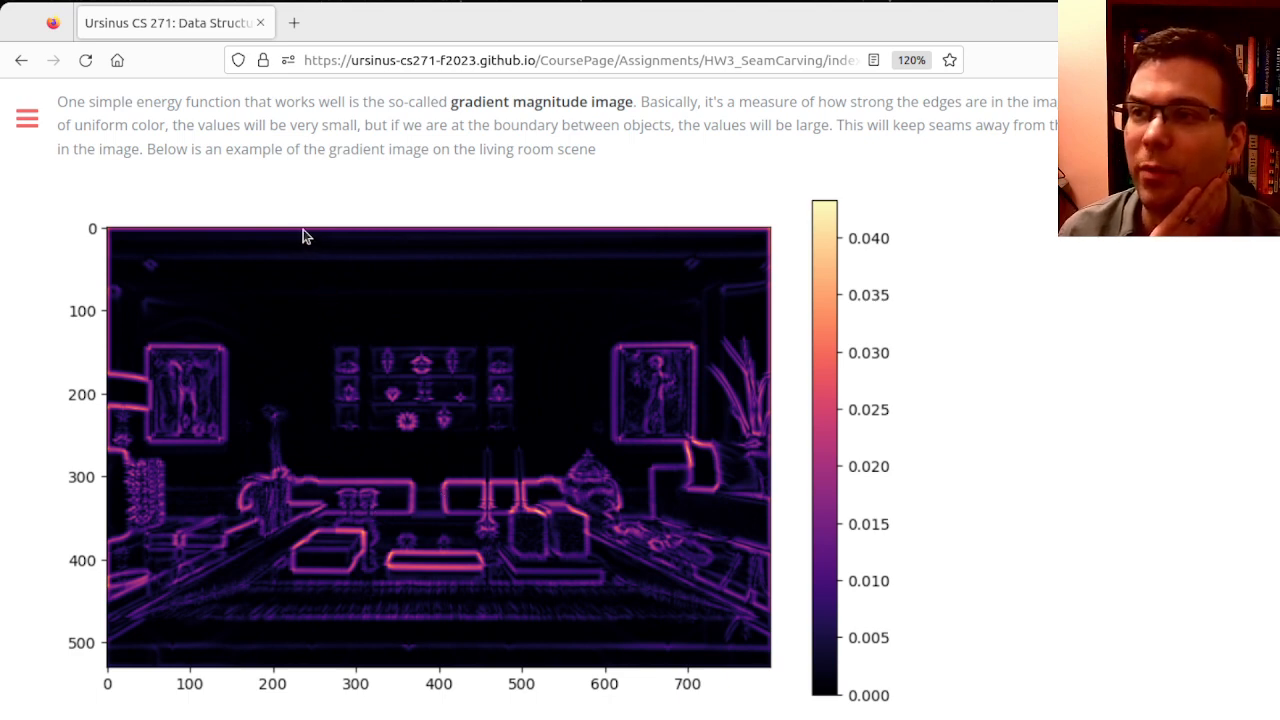
mouse_move(358, 456)
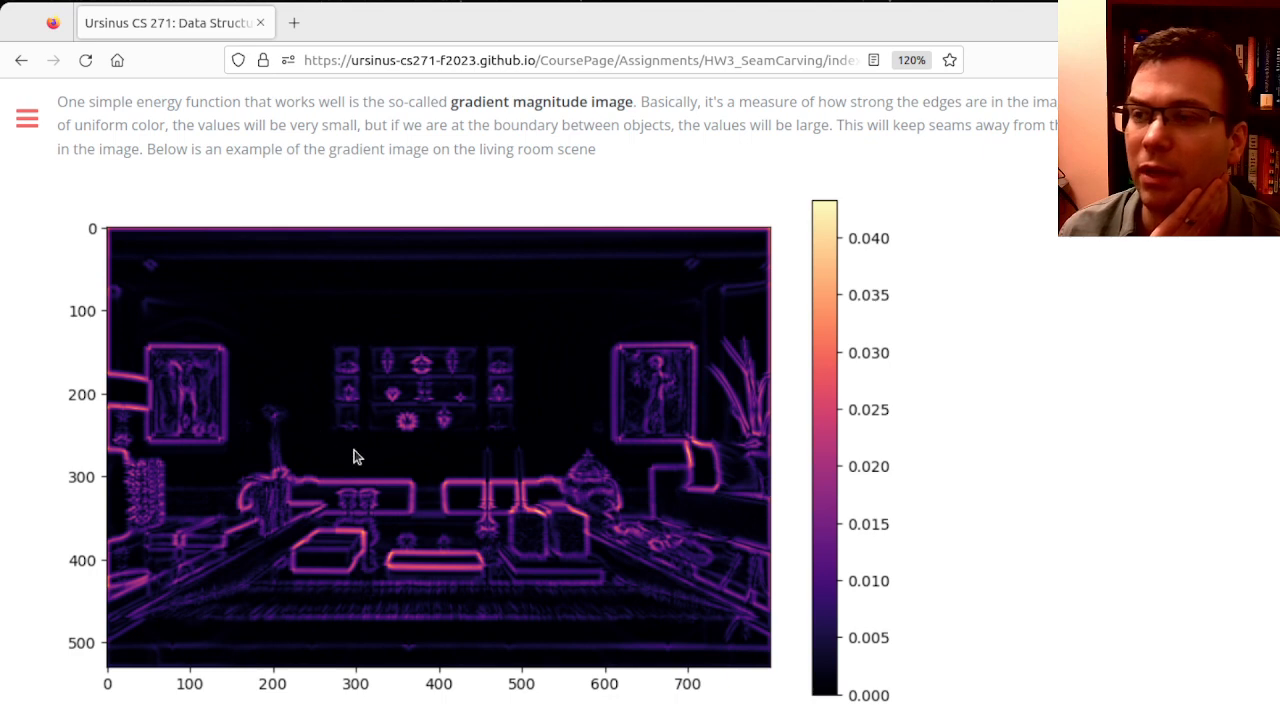
mouse_move(422, 516)
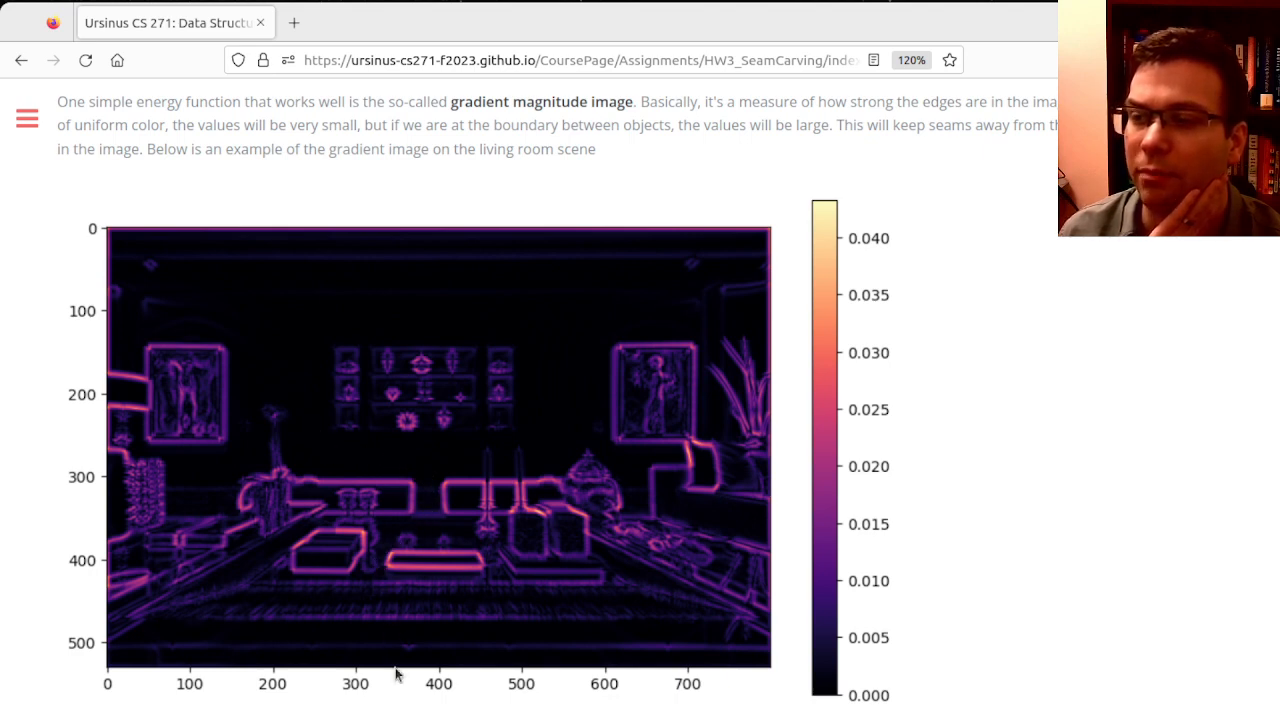
mouse_move(568, 200)
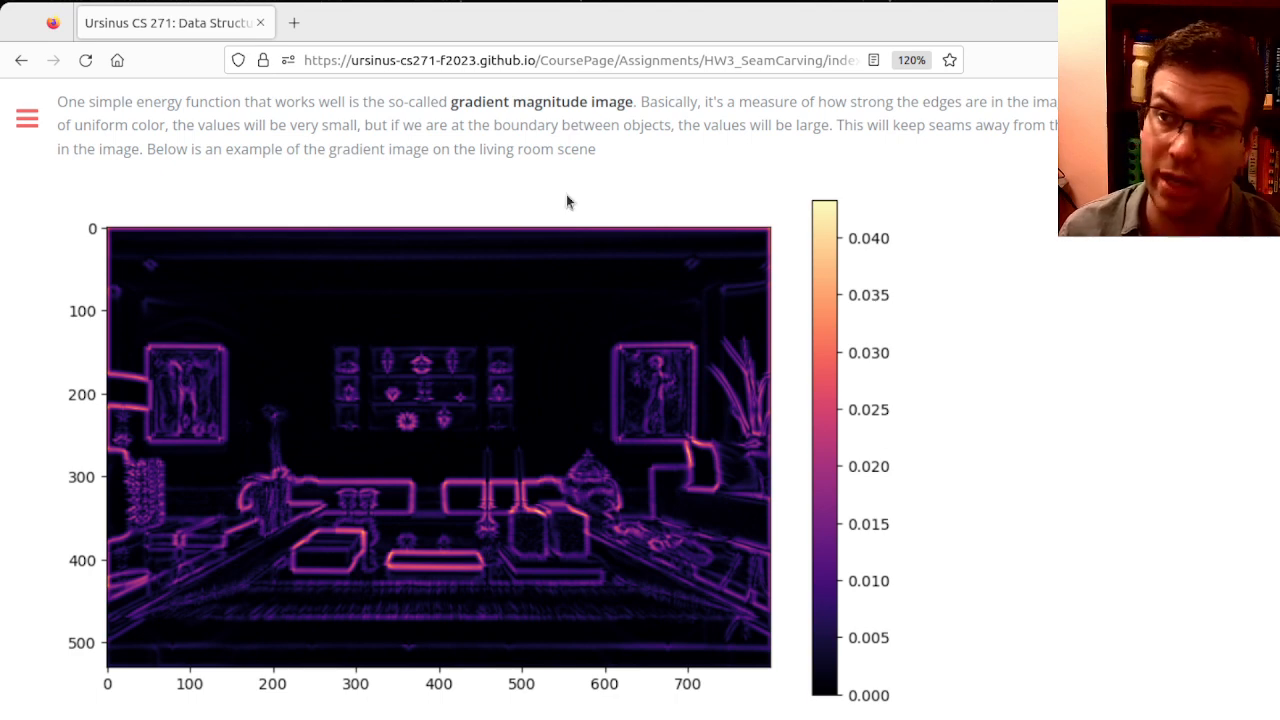
mouse_move(320, 236)
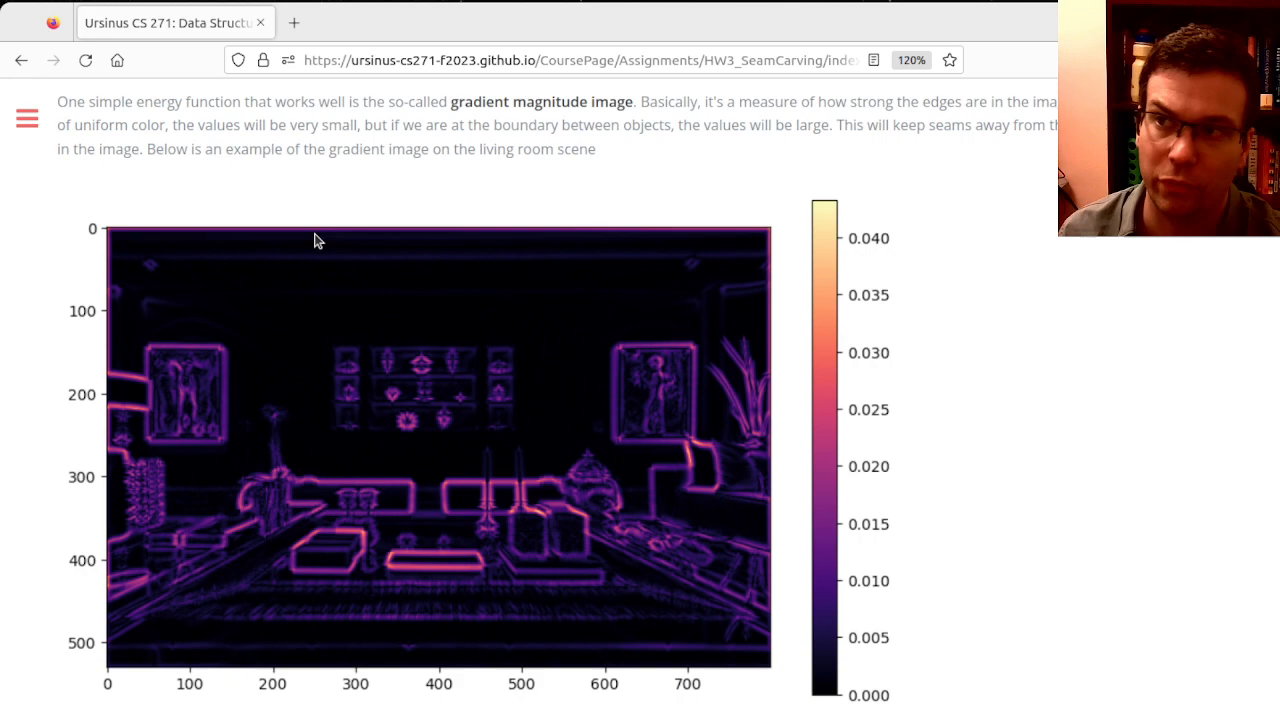
Scroll past the RGB Images and Parallel Arrays notes to the Devise Dynamic Programming Rules task.
scroll("down", 3)
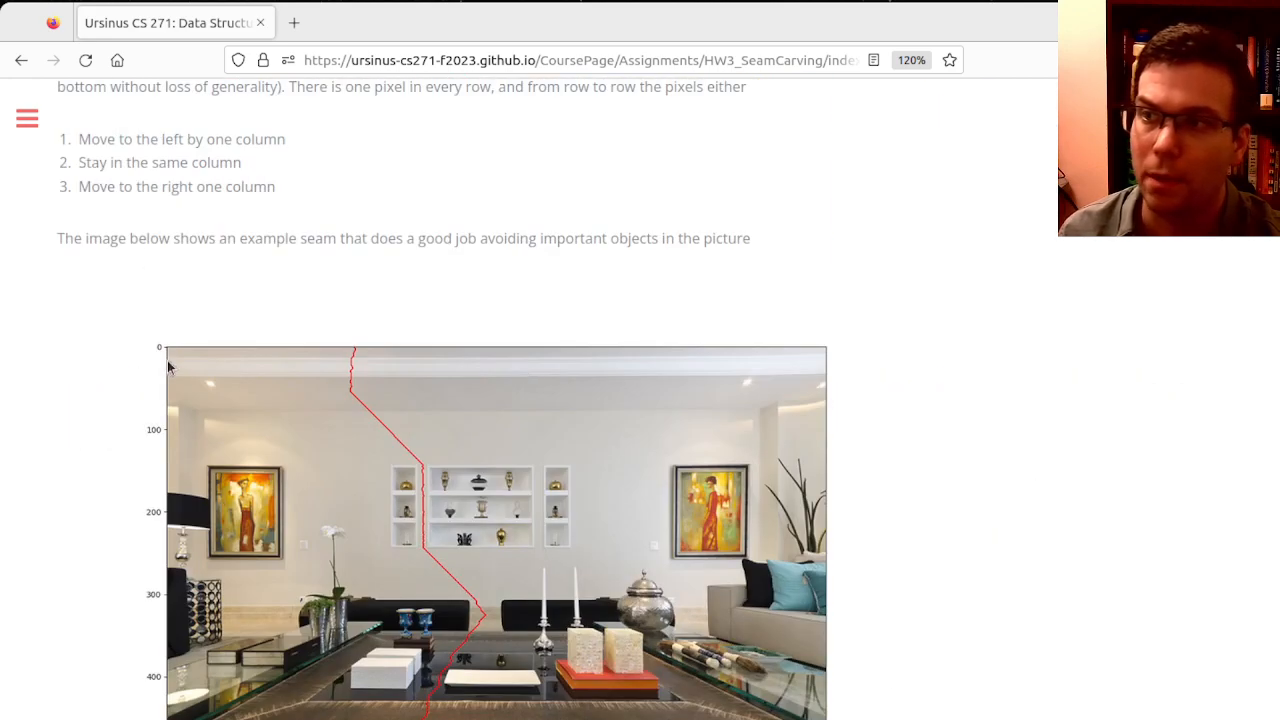
scroll("down", 3)
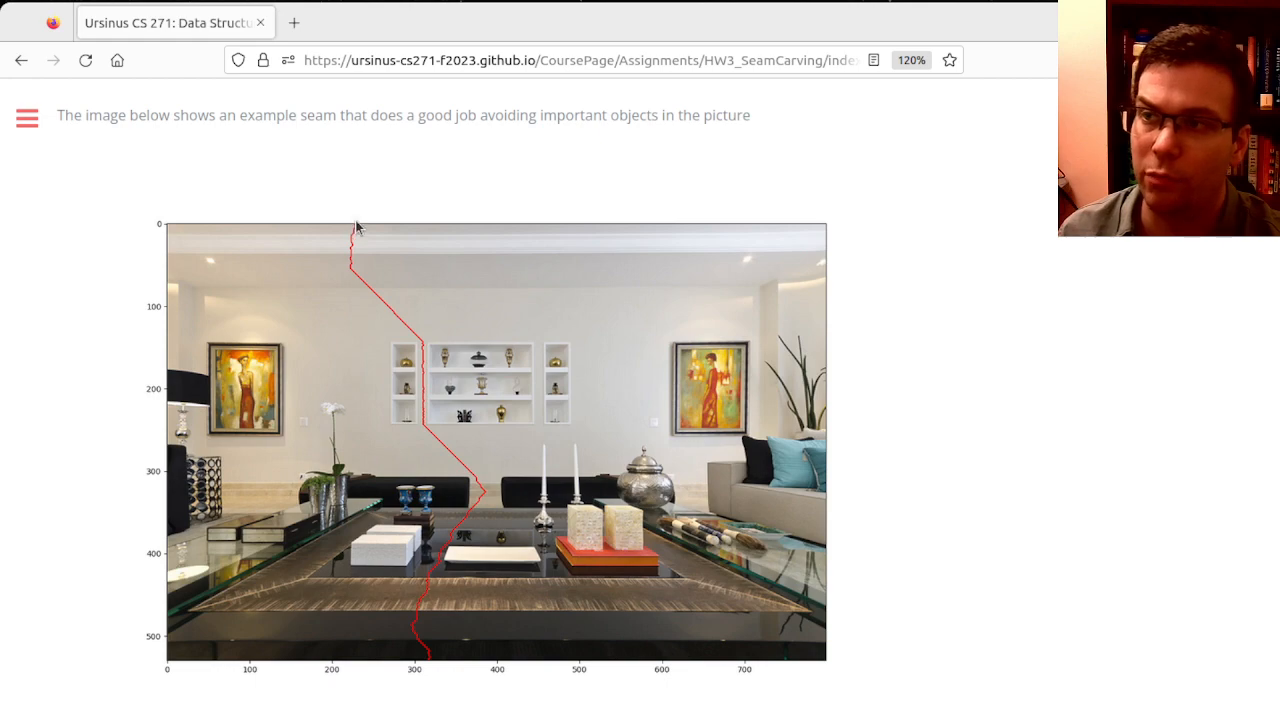
mouse_move(830, 336)
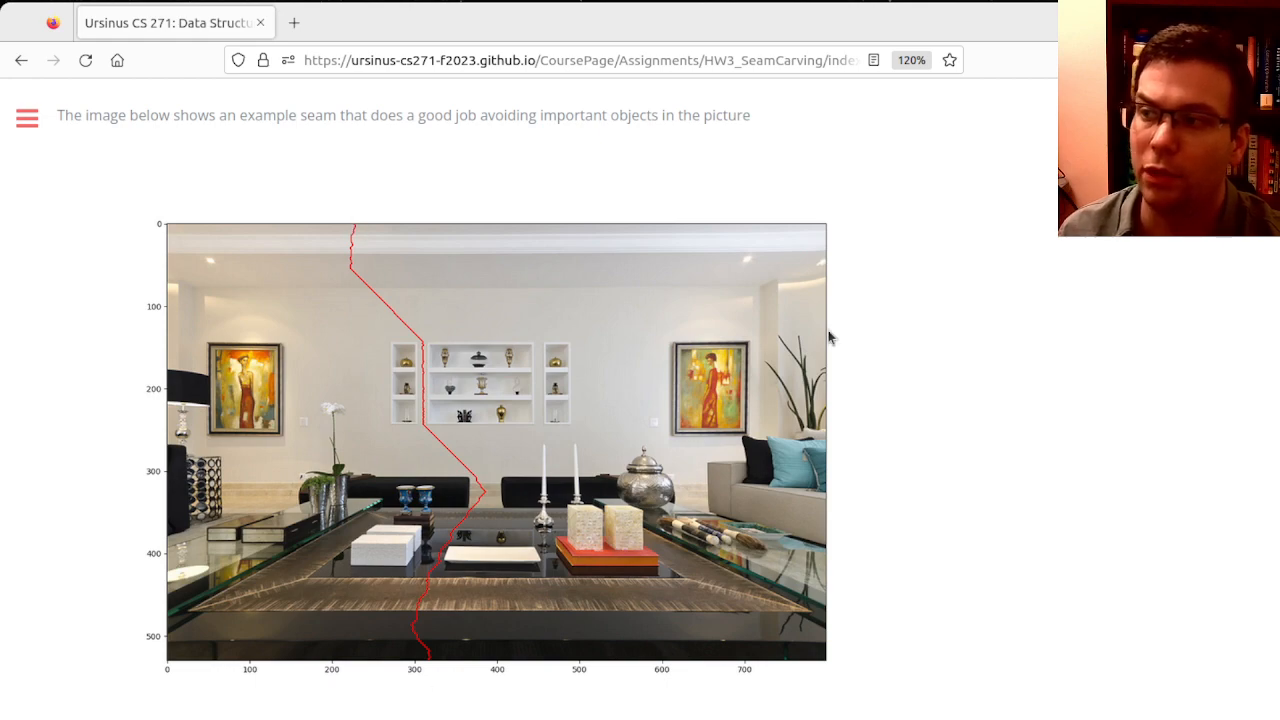
scroll("down", 3)
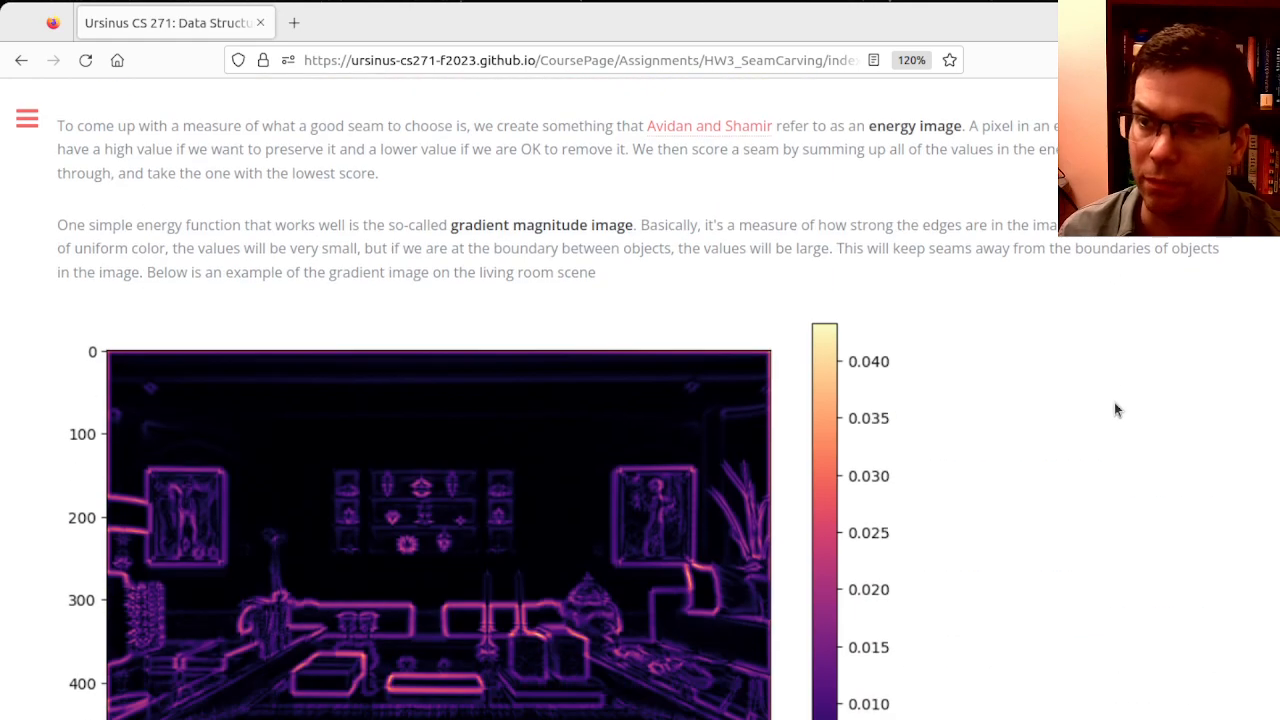
scroll("down", 3)
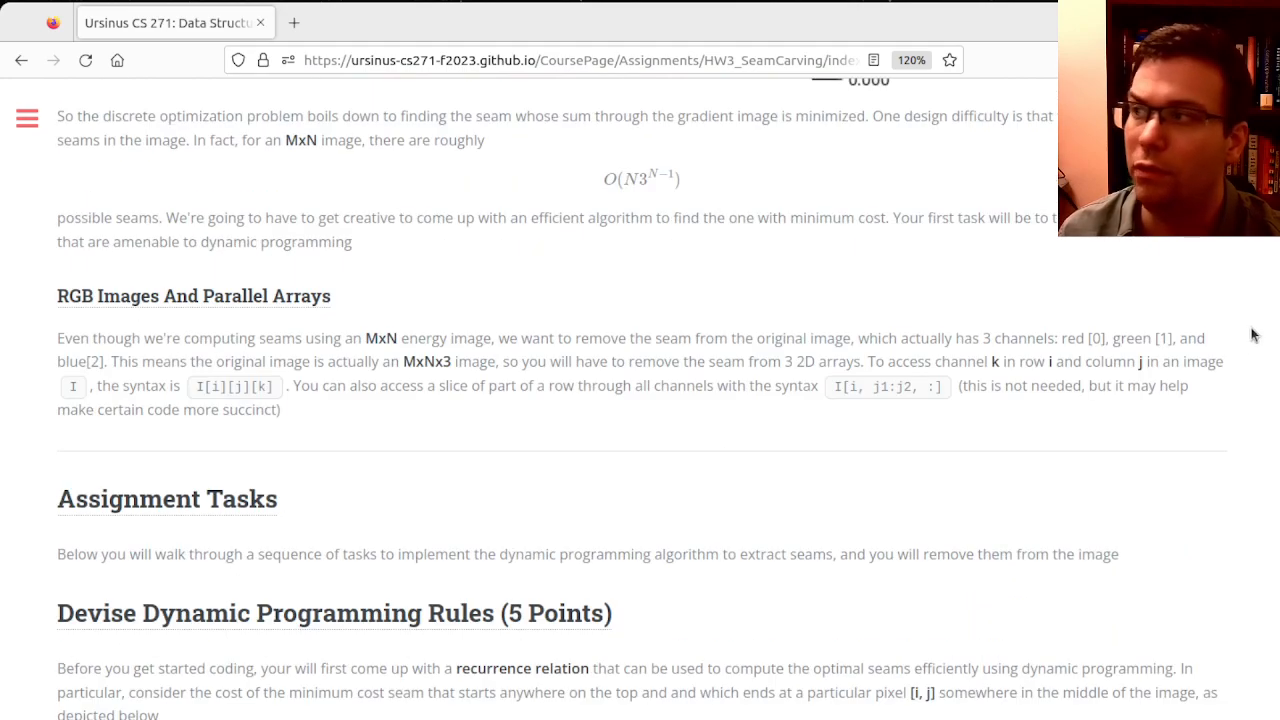
Scroll through the seam removal and Erasure examples to the final beach image without the person.
scroll("down", 3)
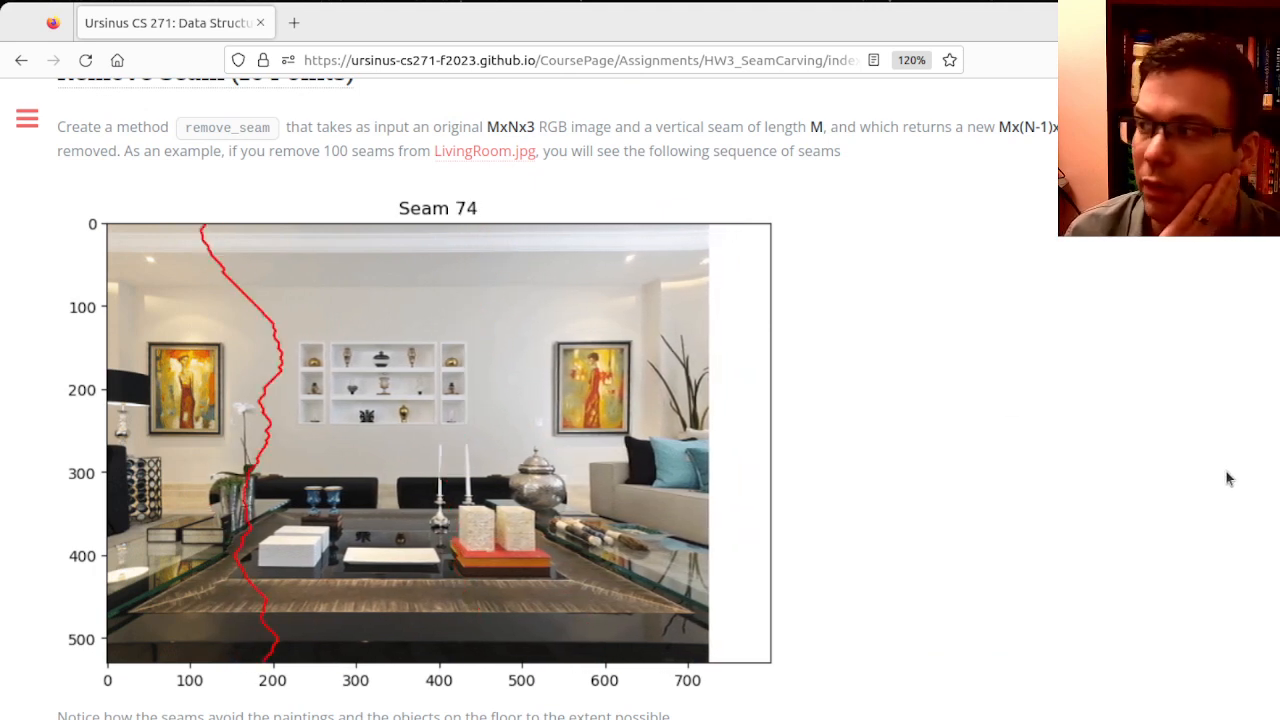
scroll("down", 3)
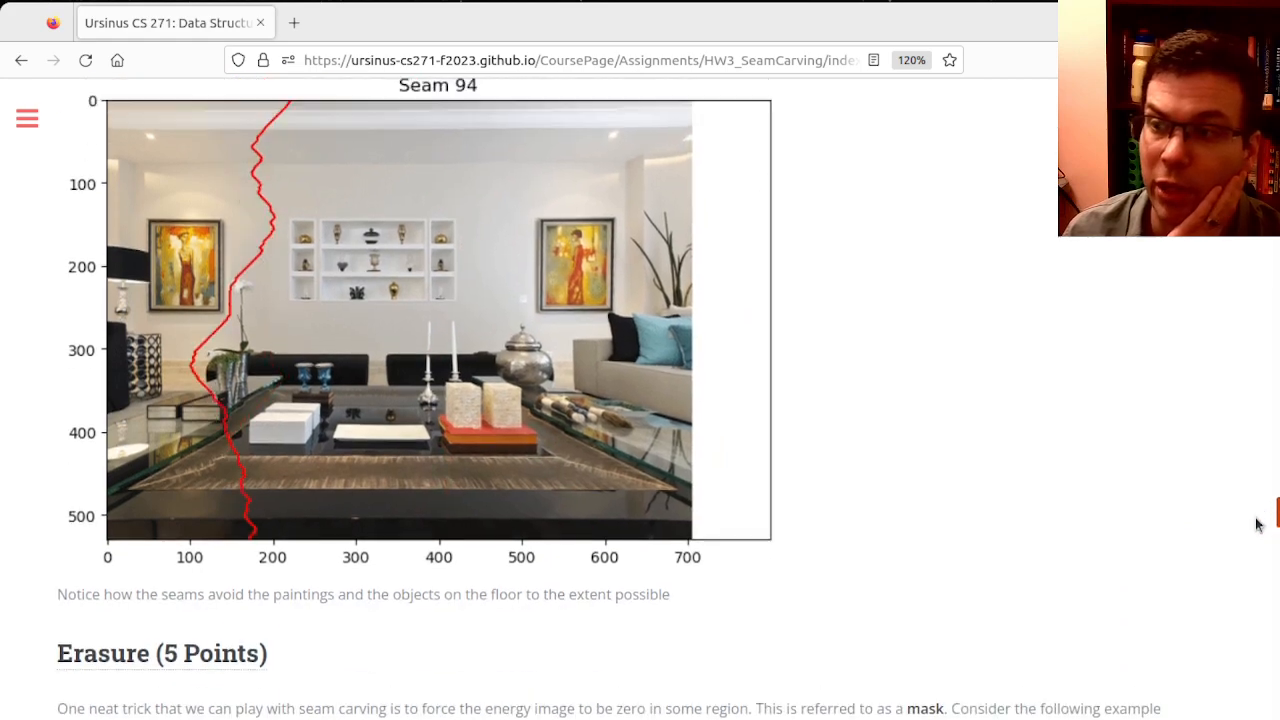
scroll("down", 3)
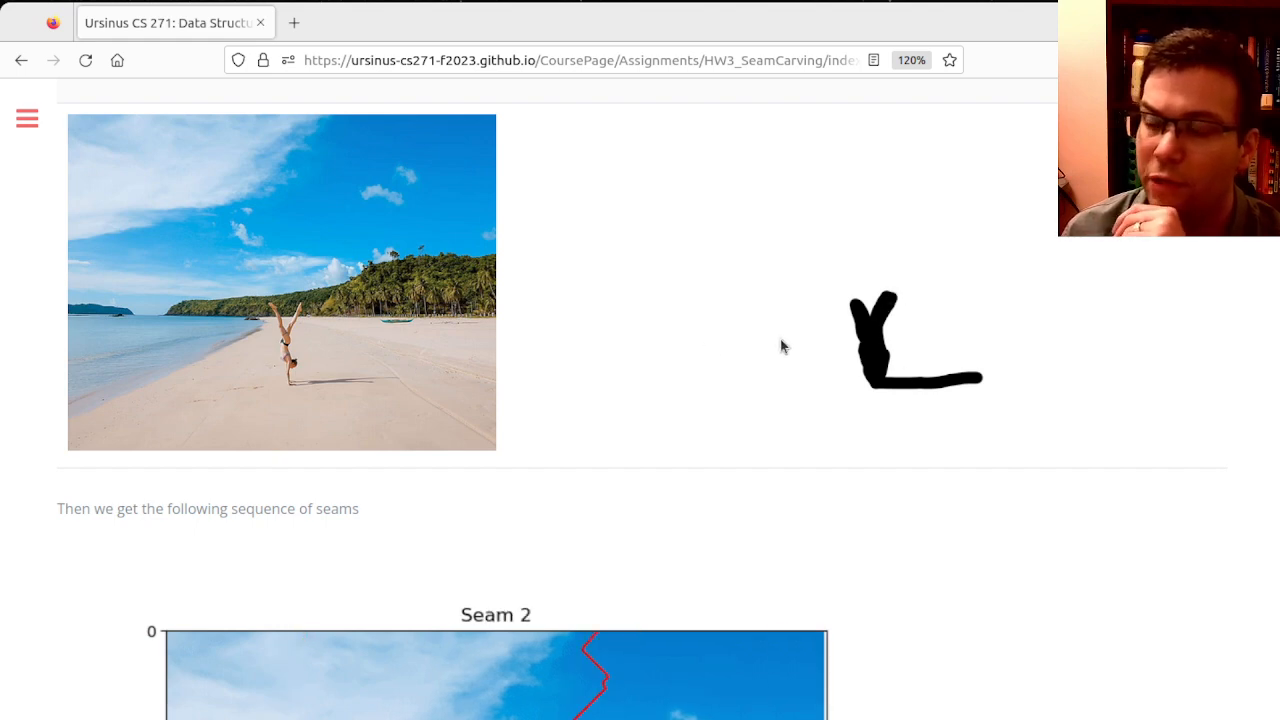
scroll("down", 3)
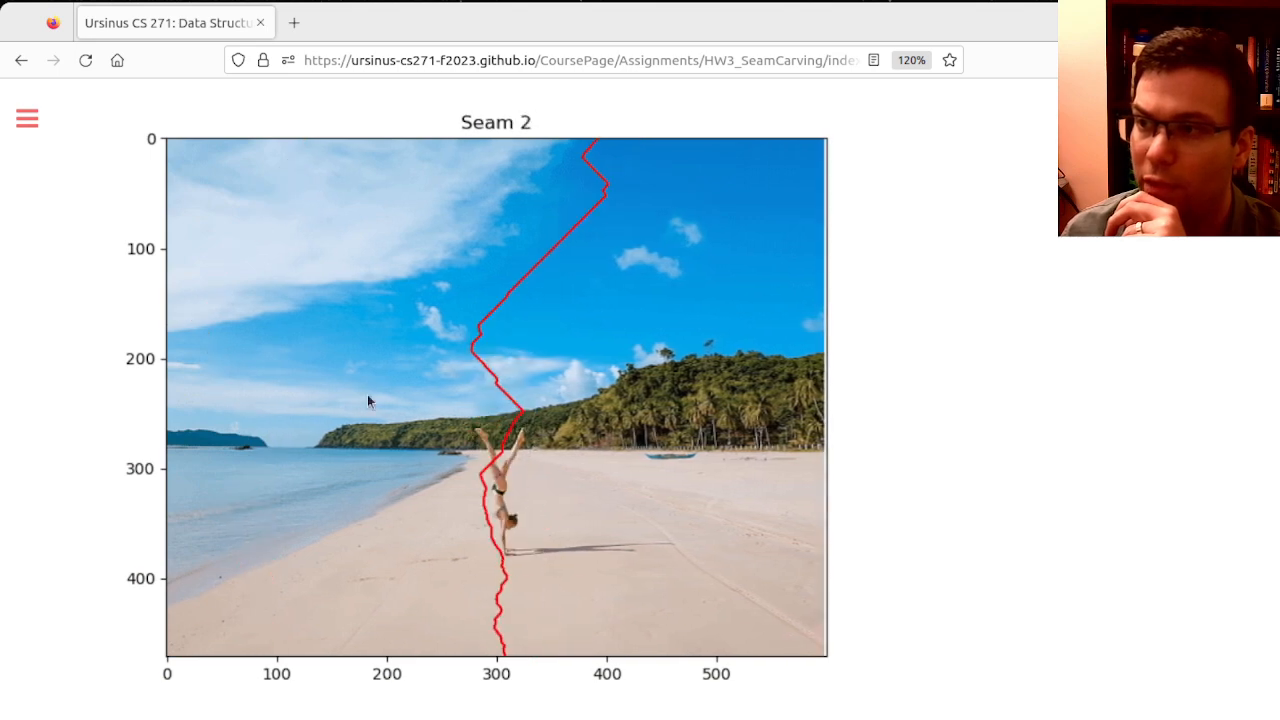
scroll("down", 3)
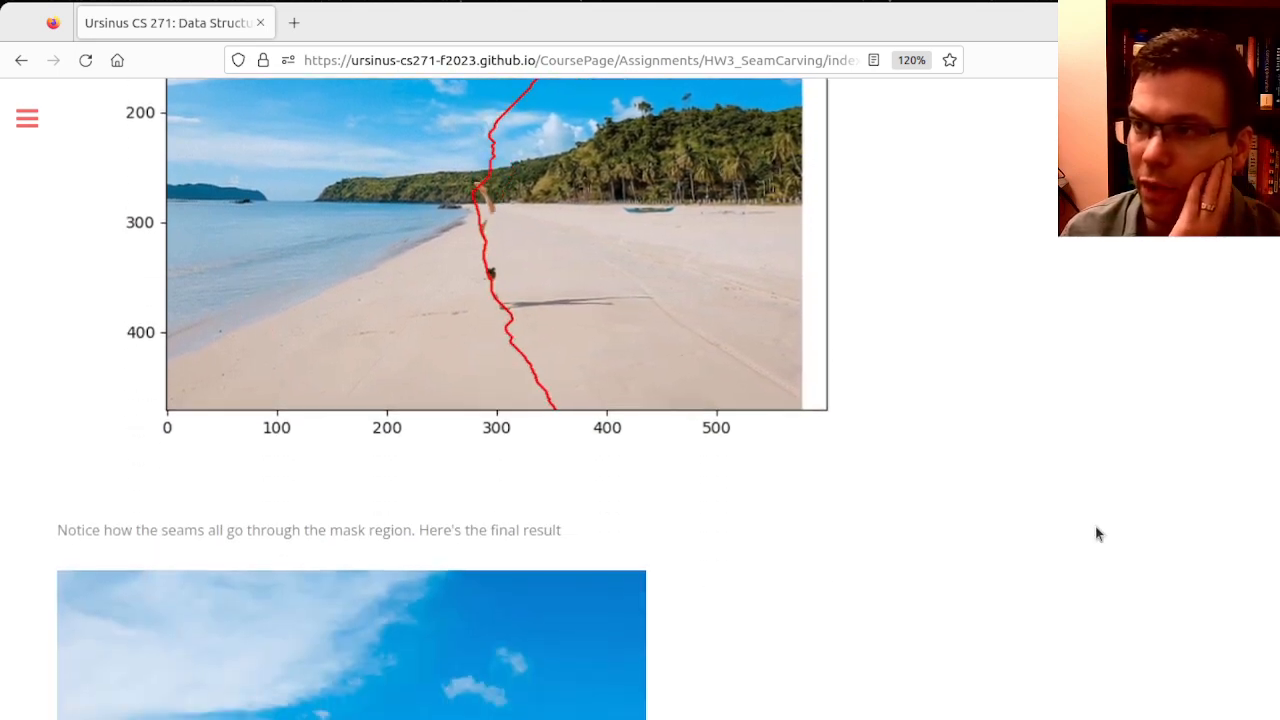
scroll("down", 3)
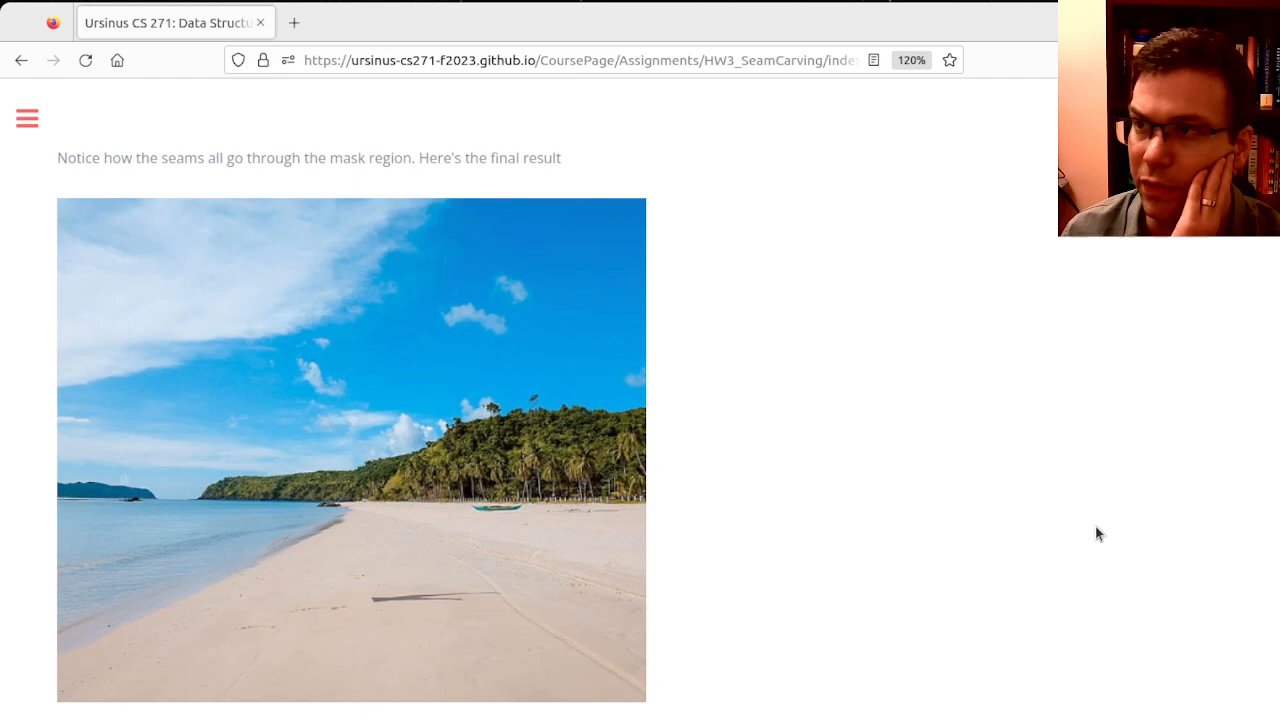
scroll("down", 3)
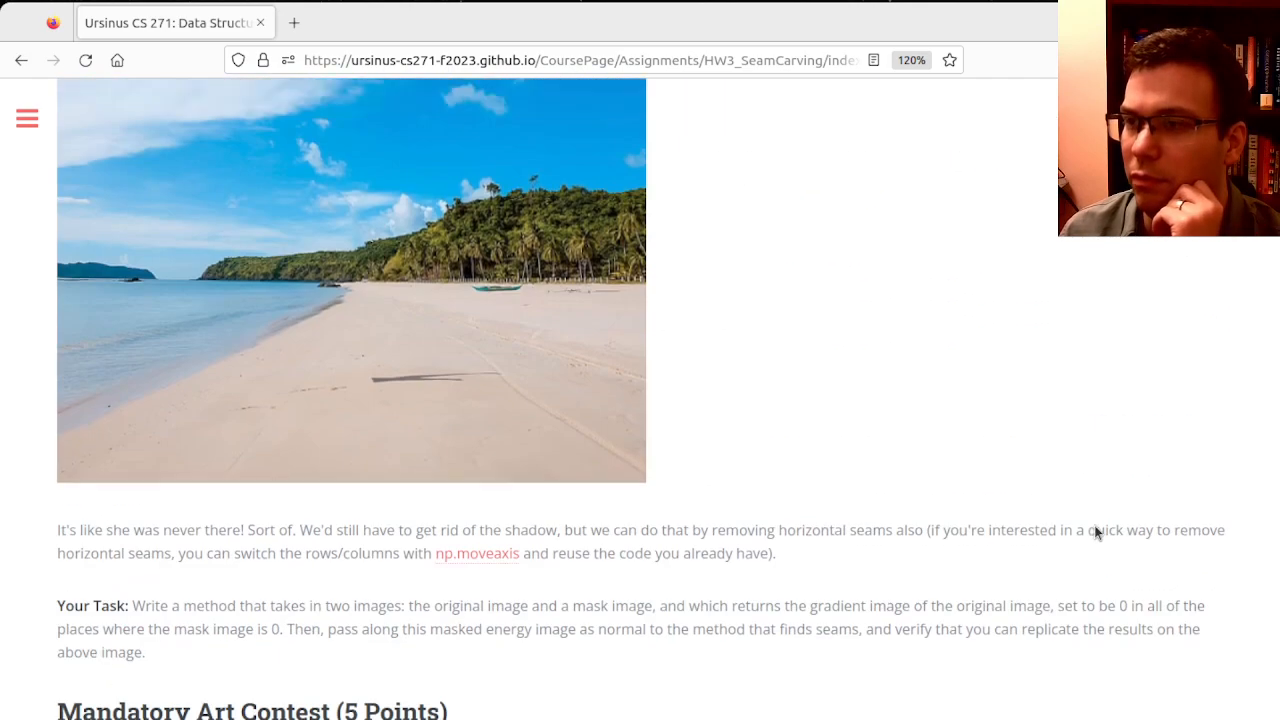
scroll("down", 3)
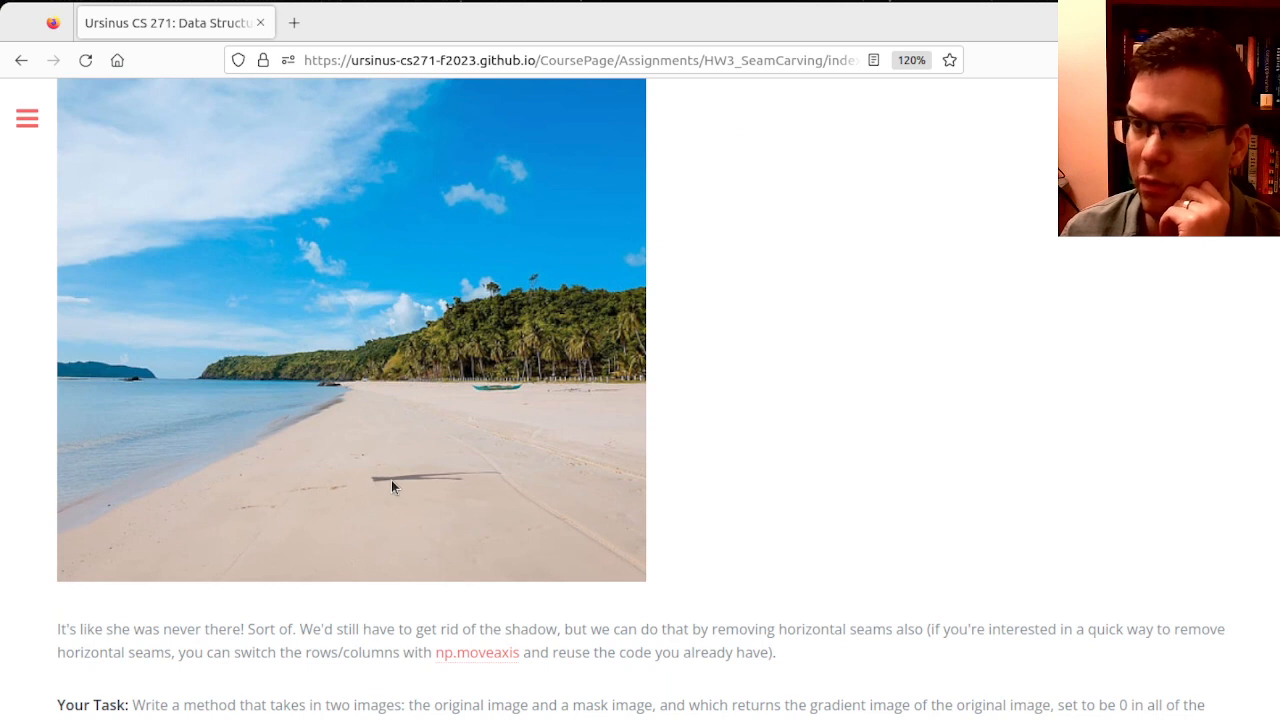
mouse_move(460, 490)
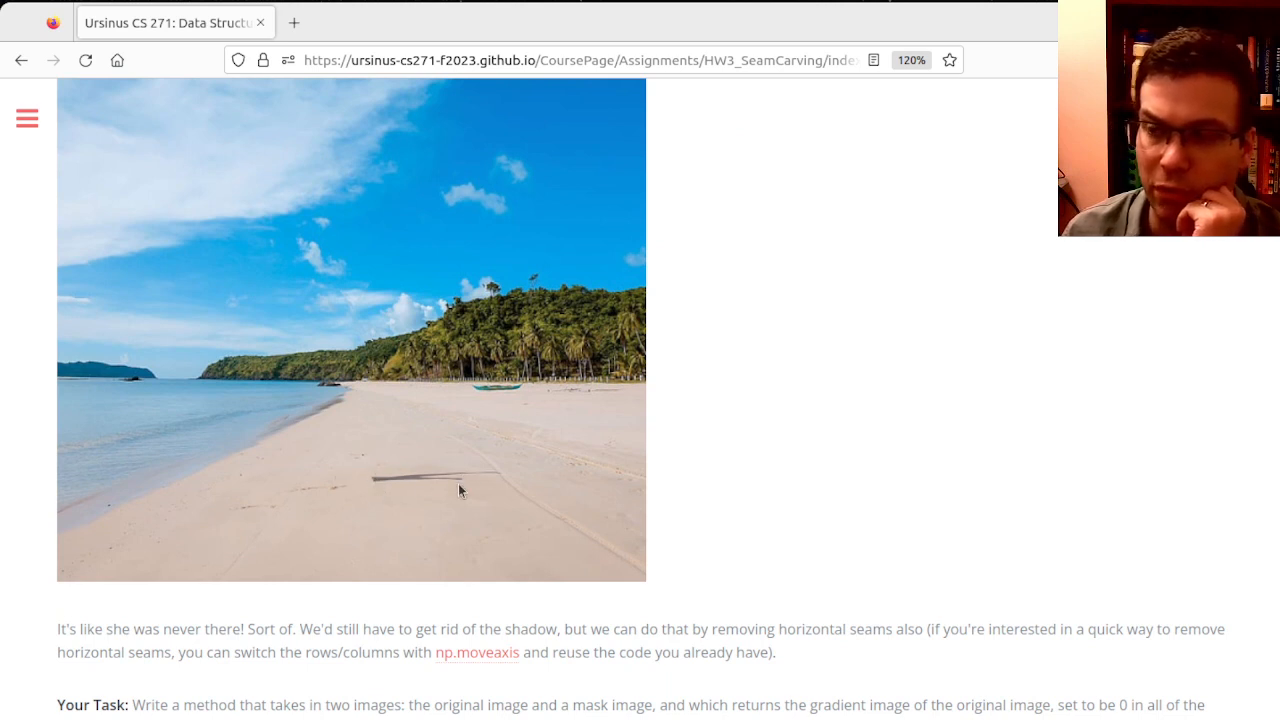
mouse_move(416, 356)
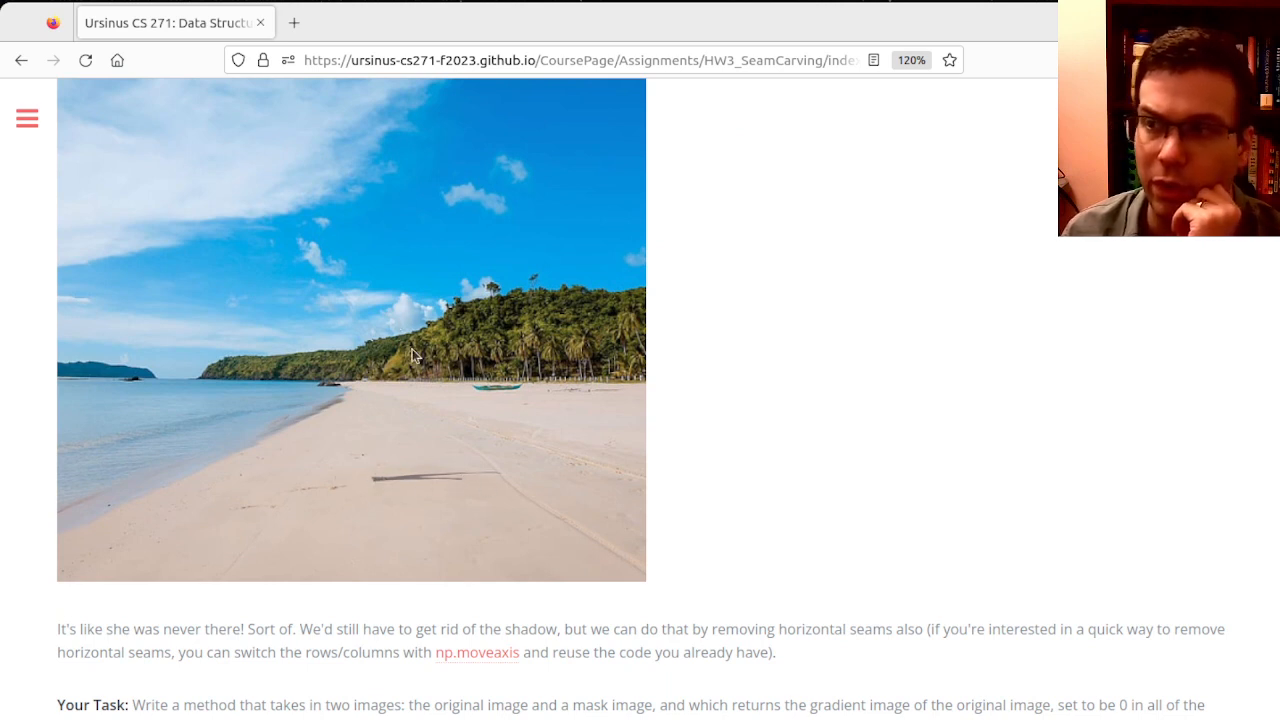
mouse_move(356, 324)
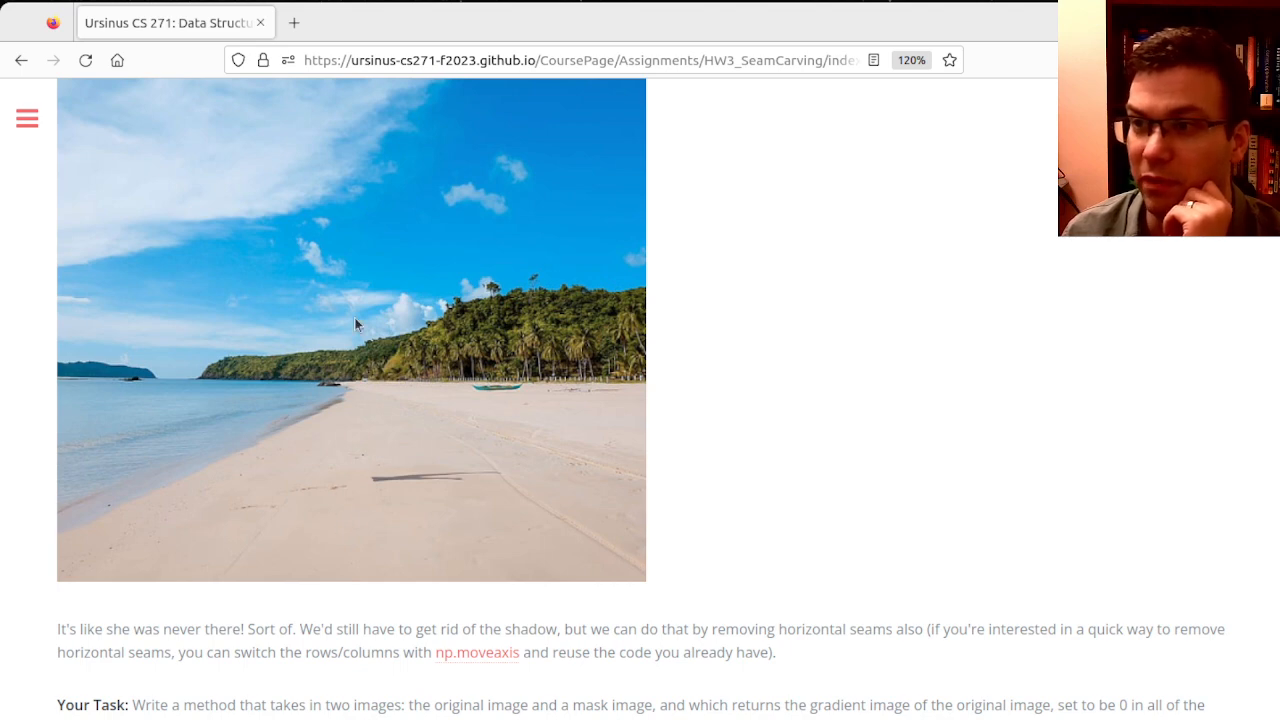
mouse_move(916, 440)
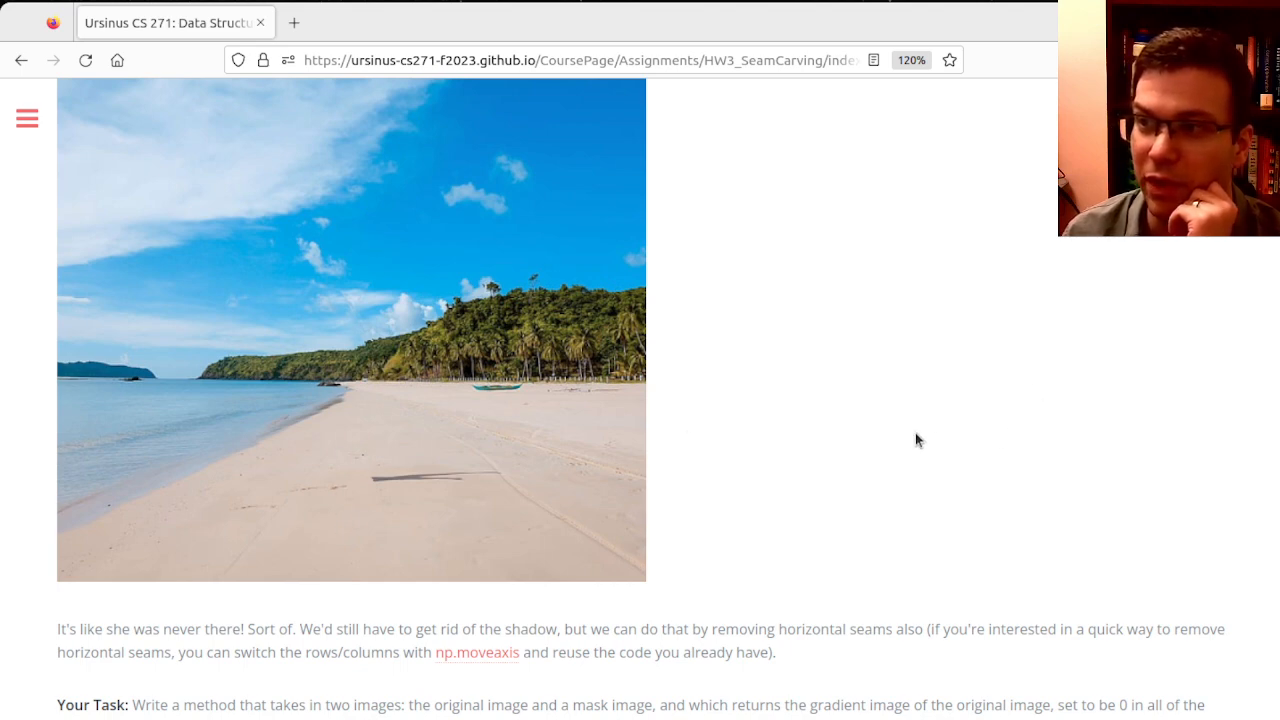
Scroll past the seam and gradient examples toward the Assignment Tasks and dynamic programming headings.
scroll("down", 3)
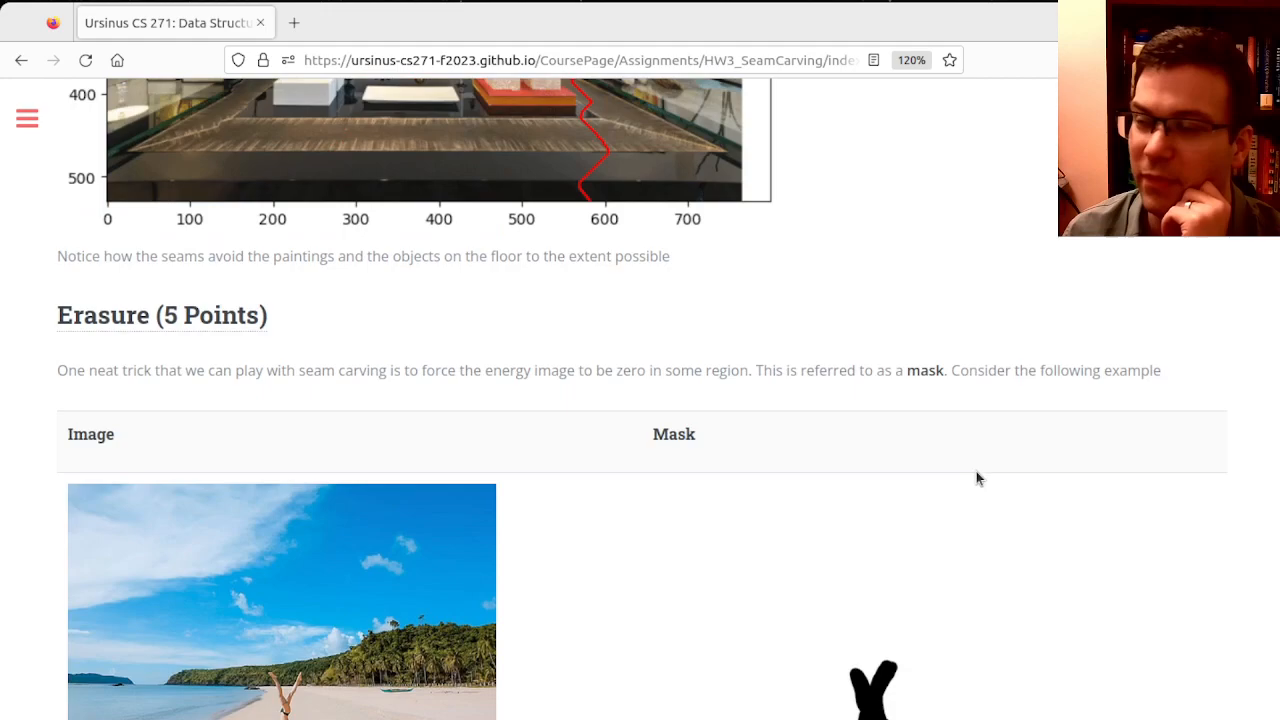
scroll("up", 3)
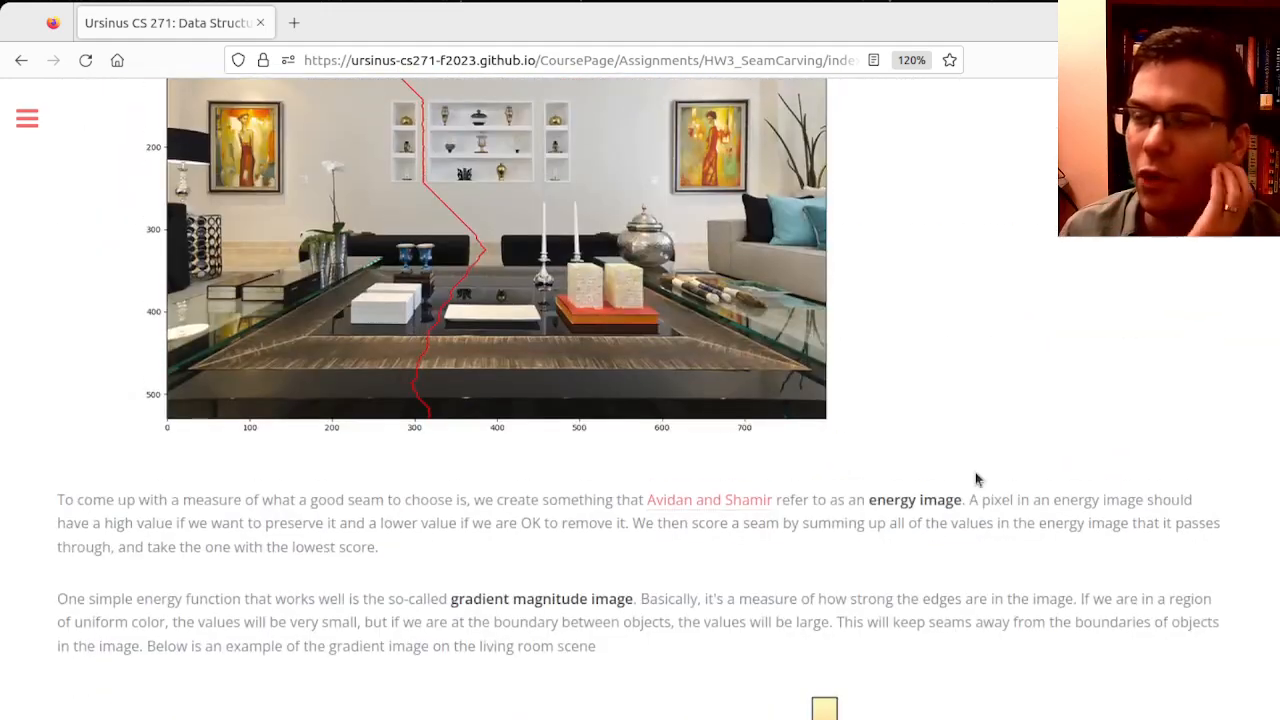
scroll("down", 3)
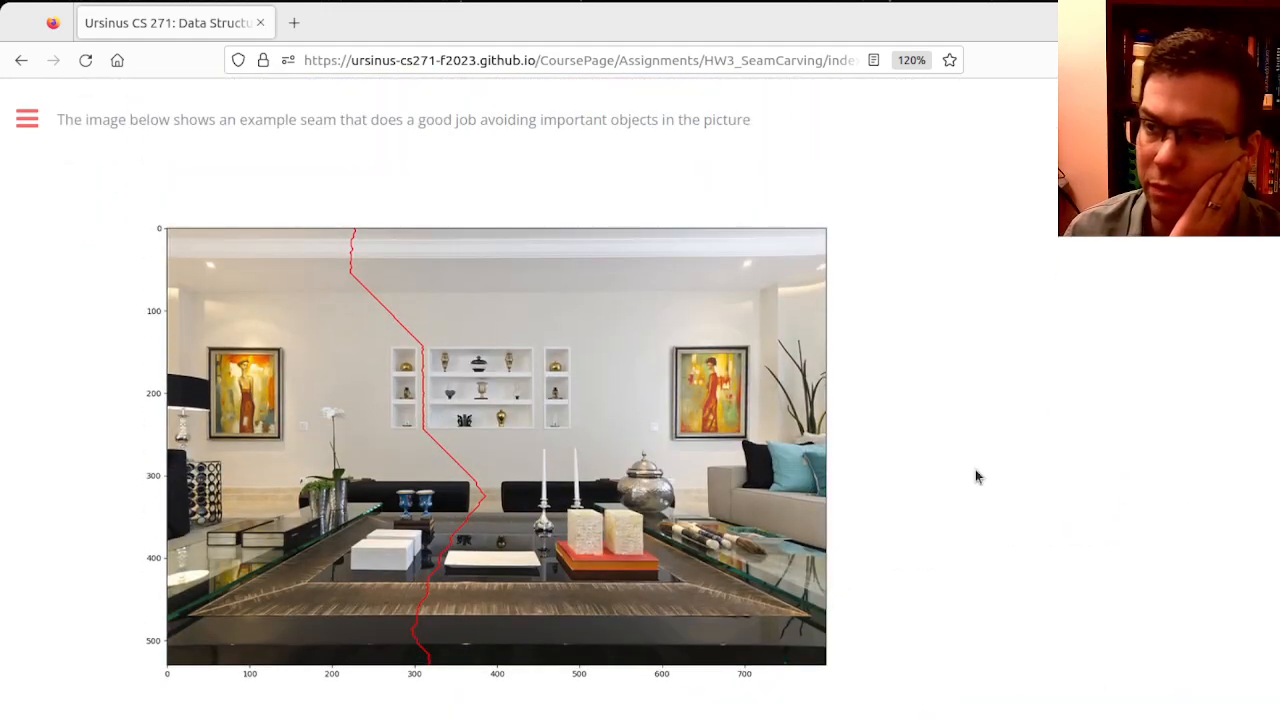
mouse_move(428, 192)
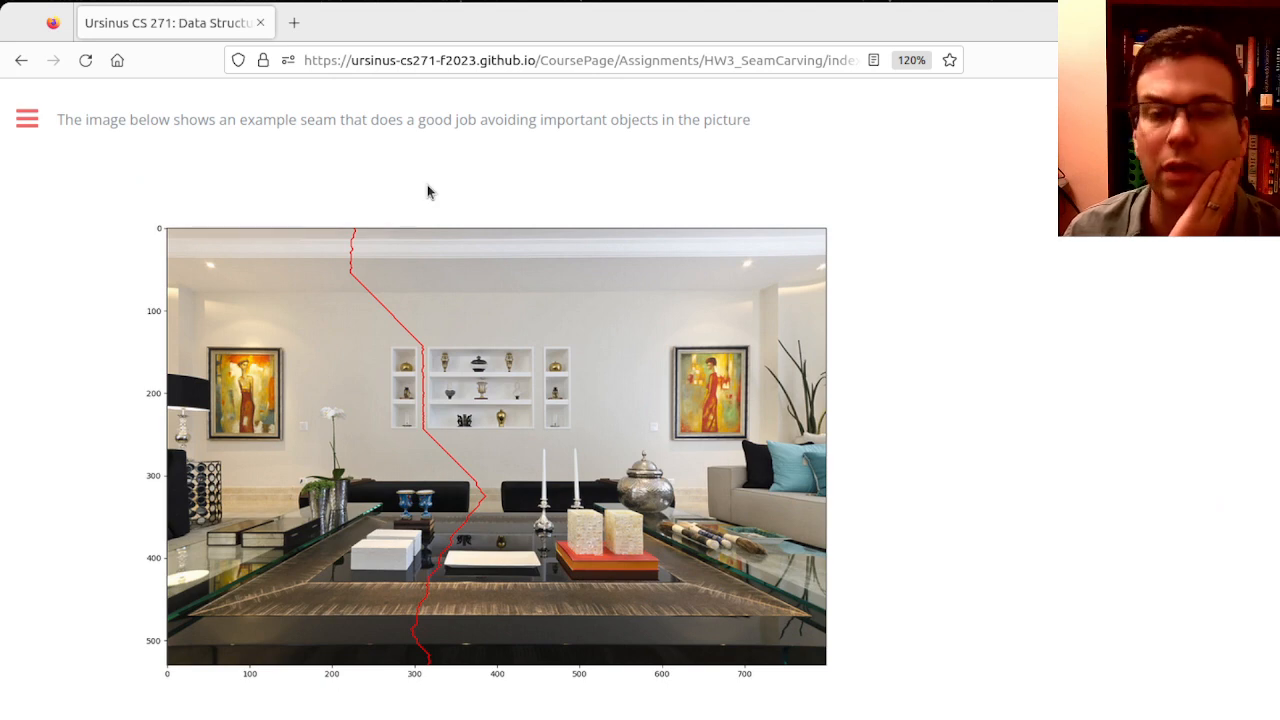
mouse_move(364, 240)
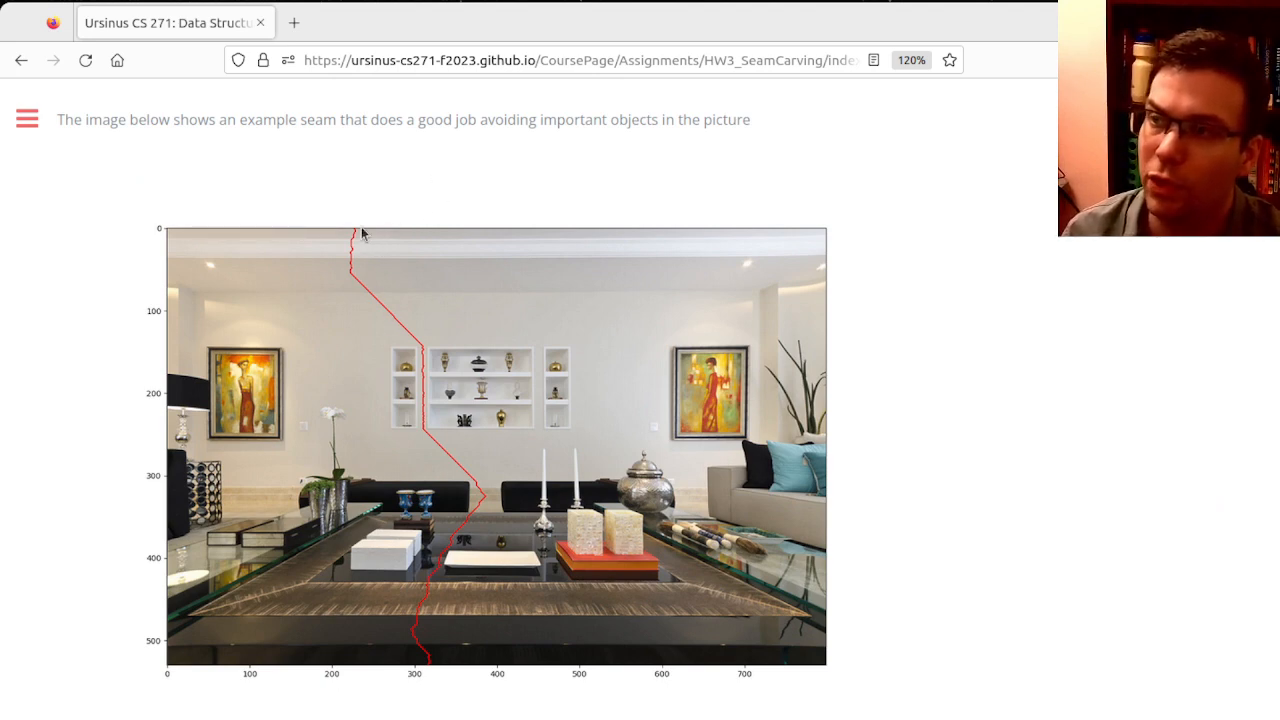
mouse_move(356, 234)
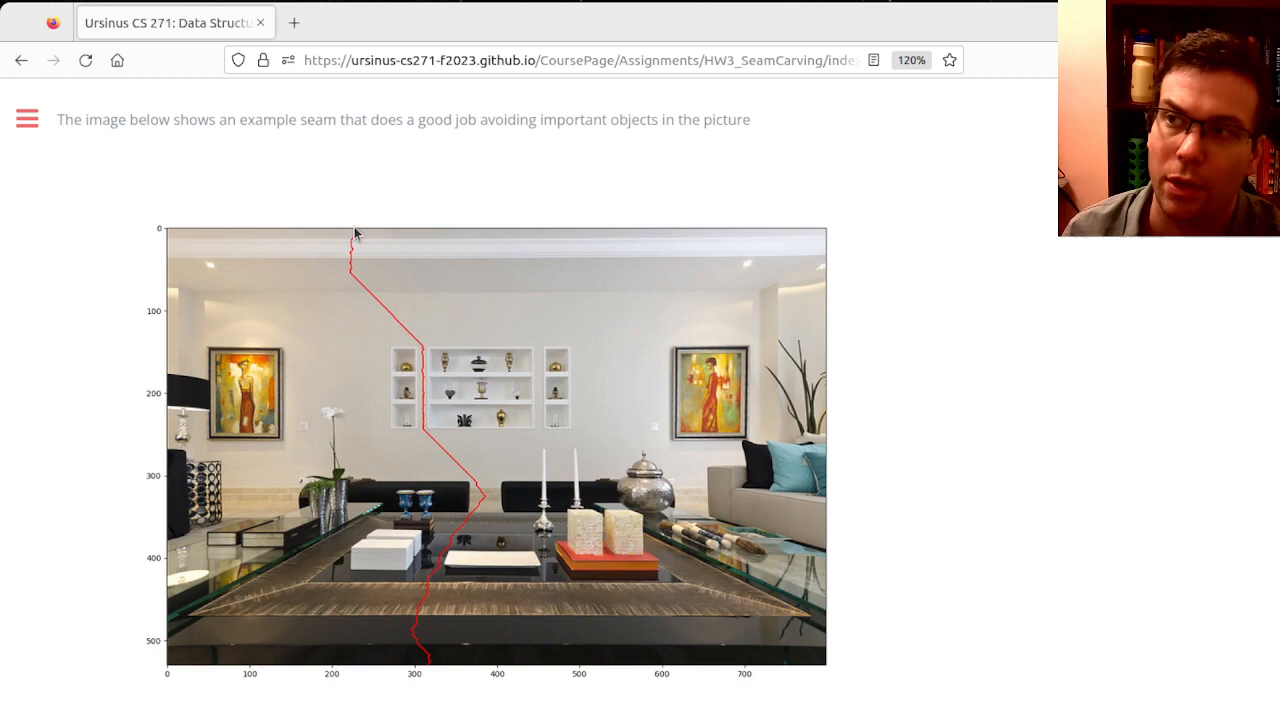
mouse_move(456, 558)
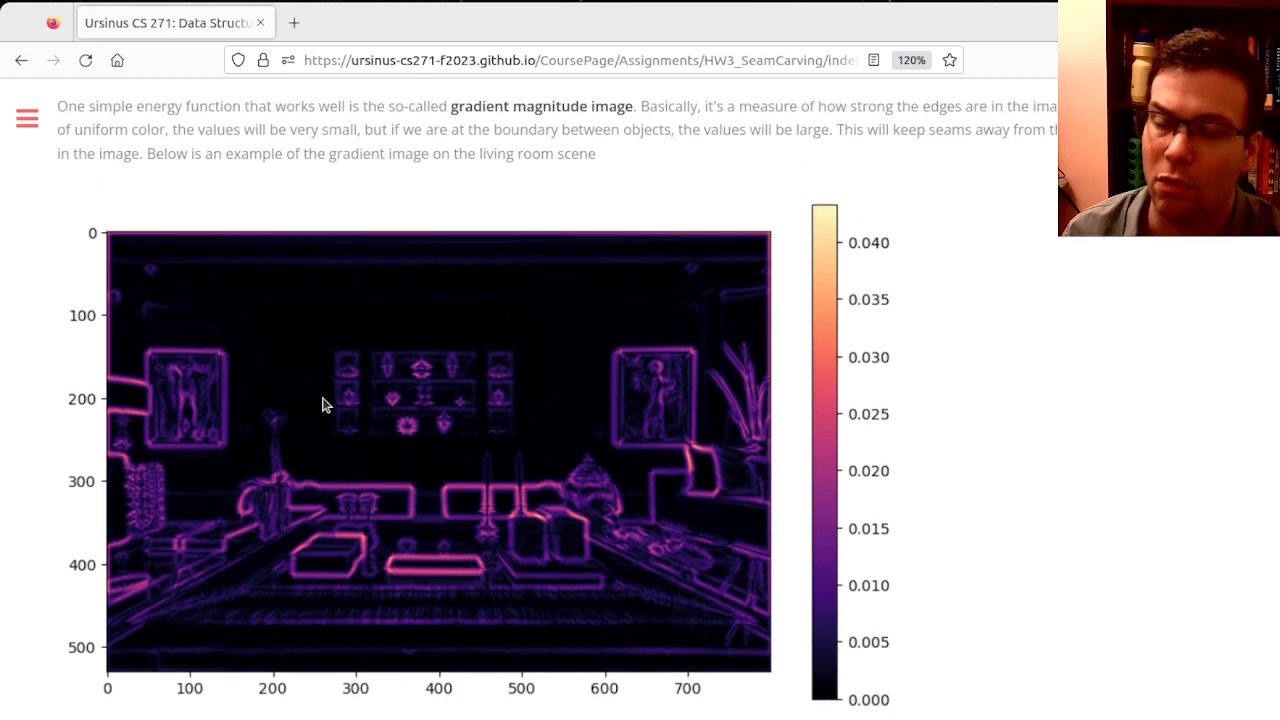
scroll("down", 3)
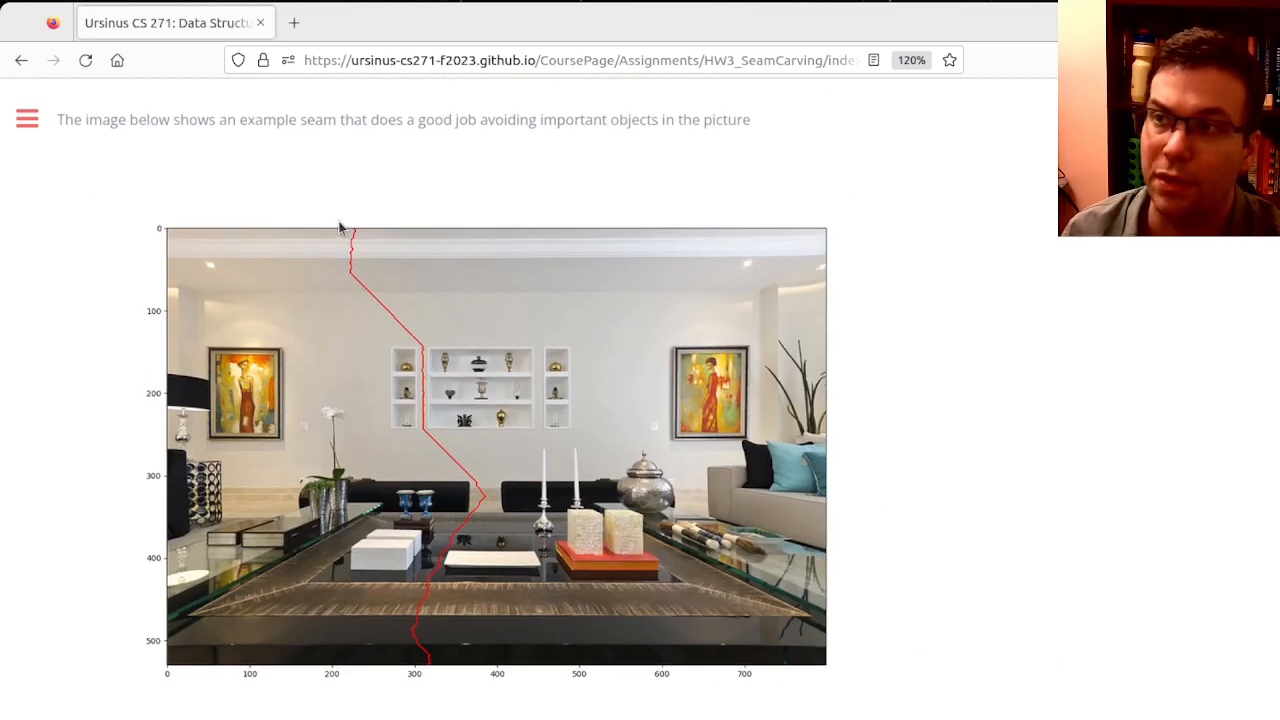
mouse_move(362, 298)
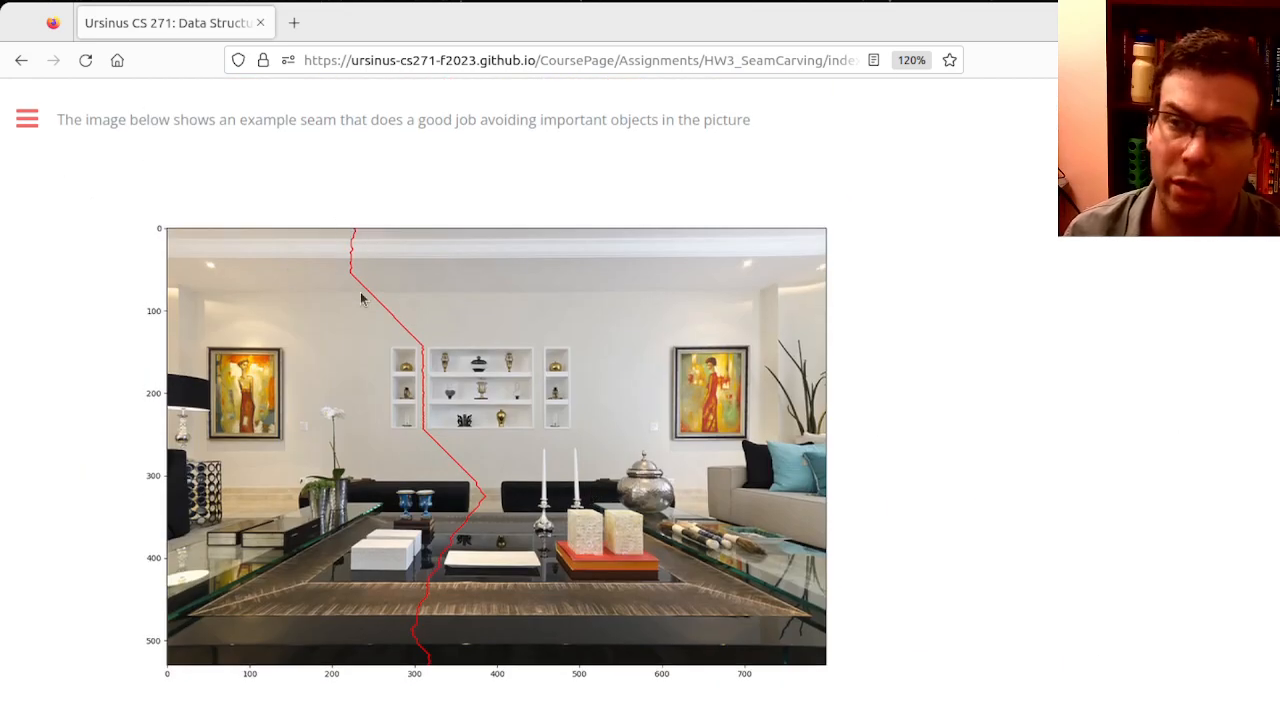
mouse_move(368, 236)
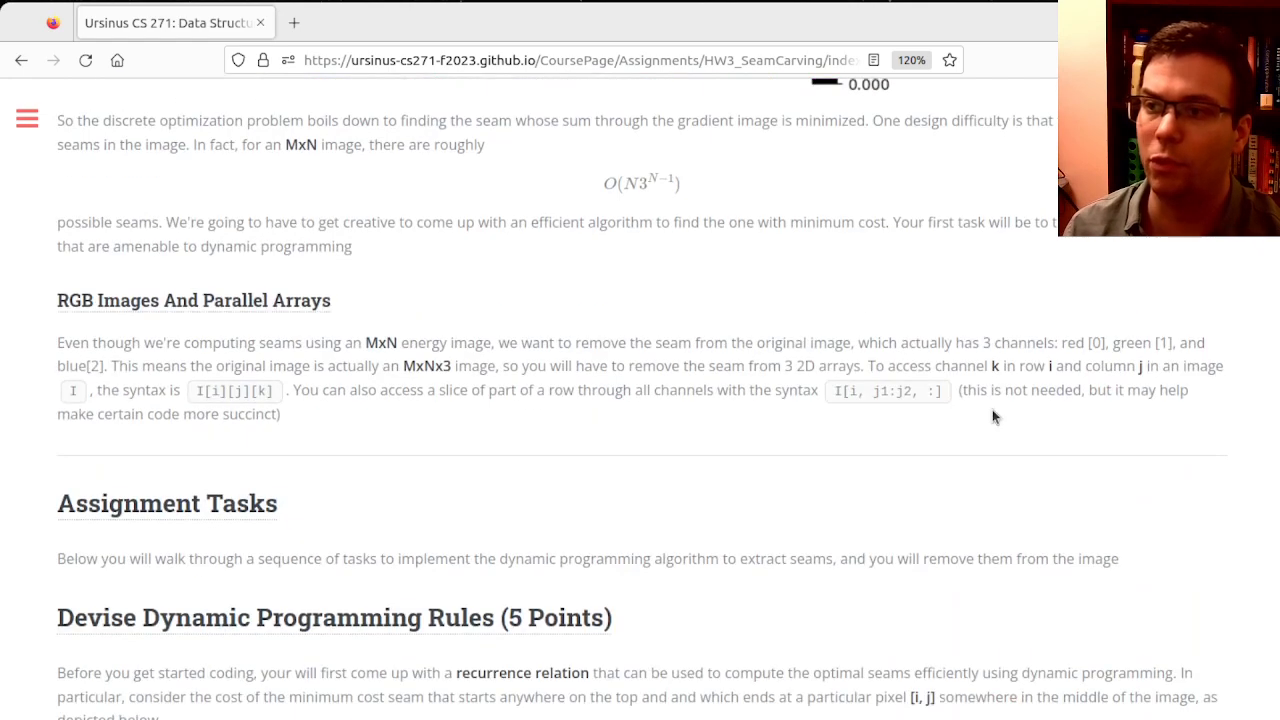
scroll("down", 3)
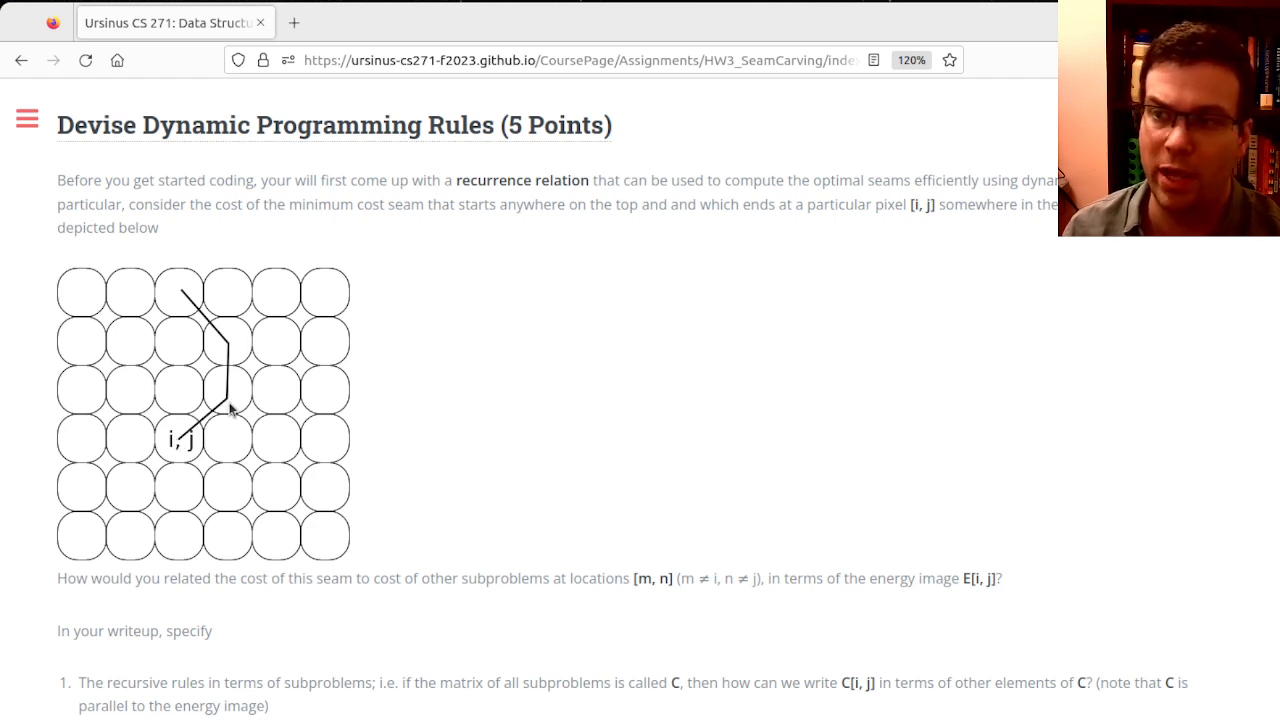
mouse_move(192, 438)
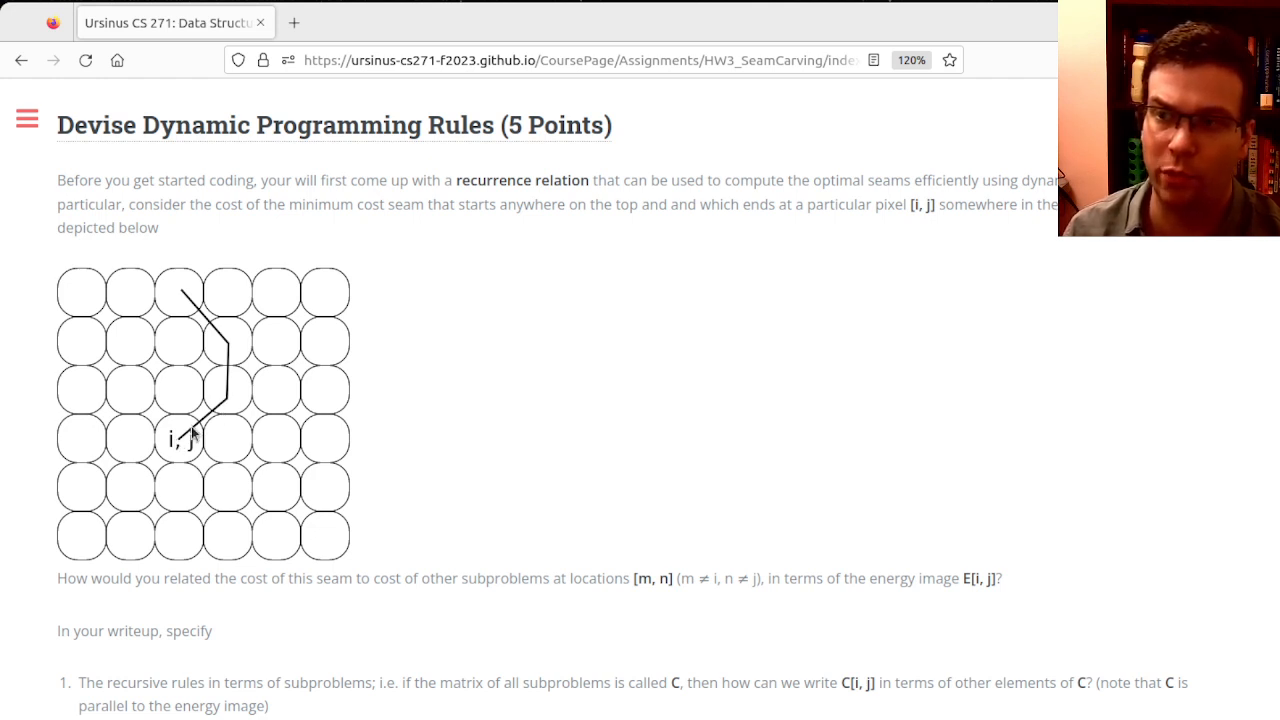
mouse_move(230, 404)
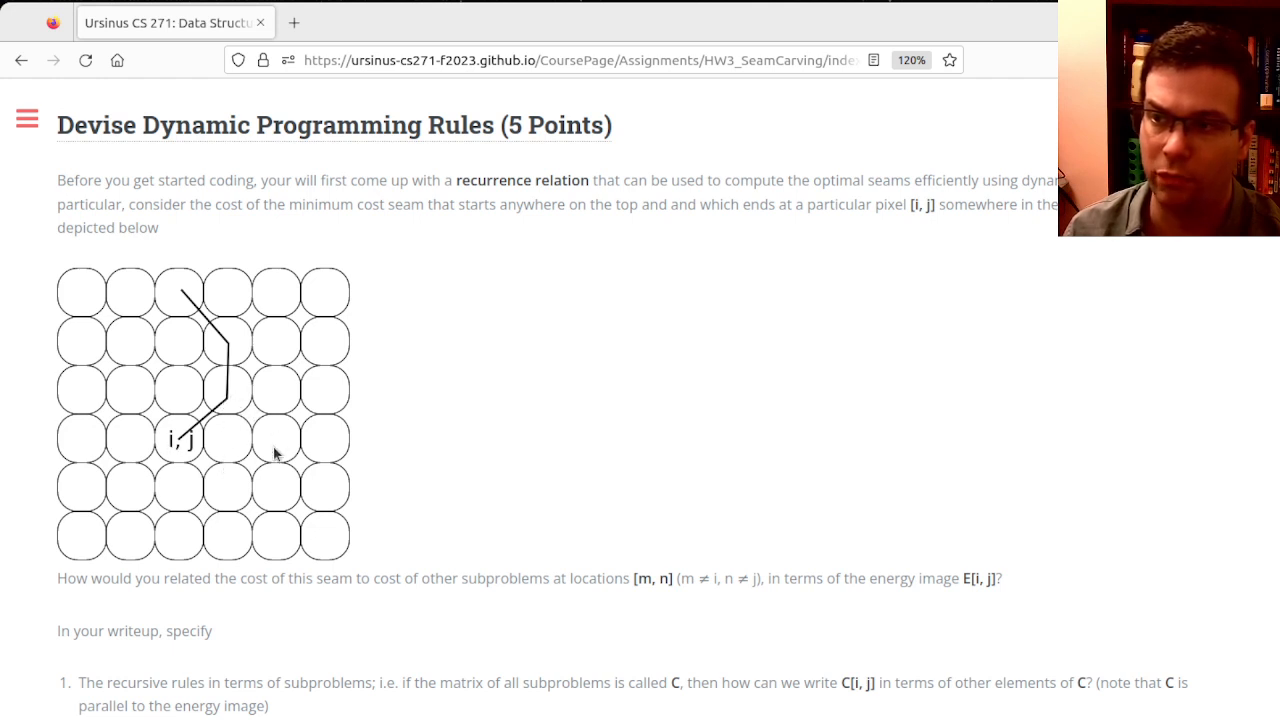
mouse_move(592, 416)
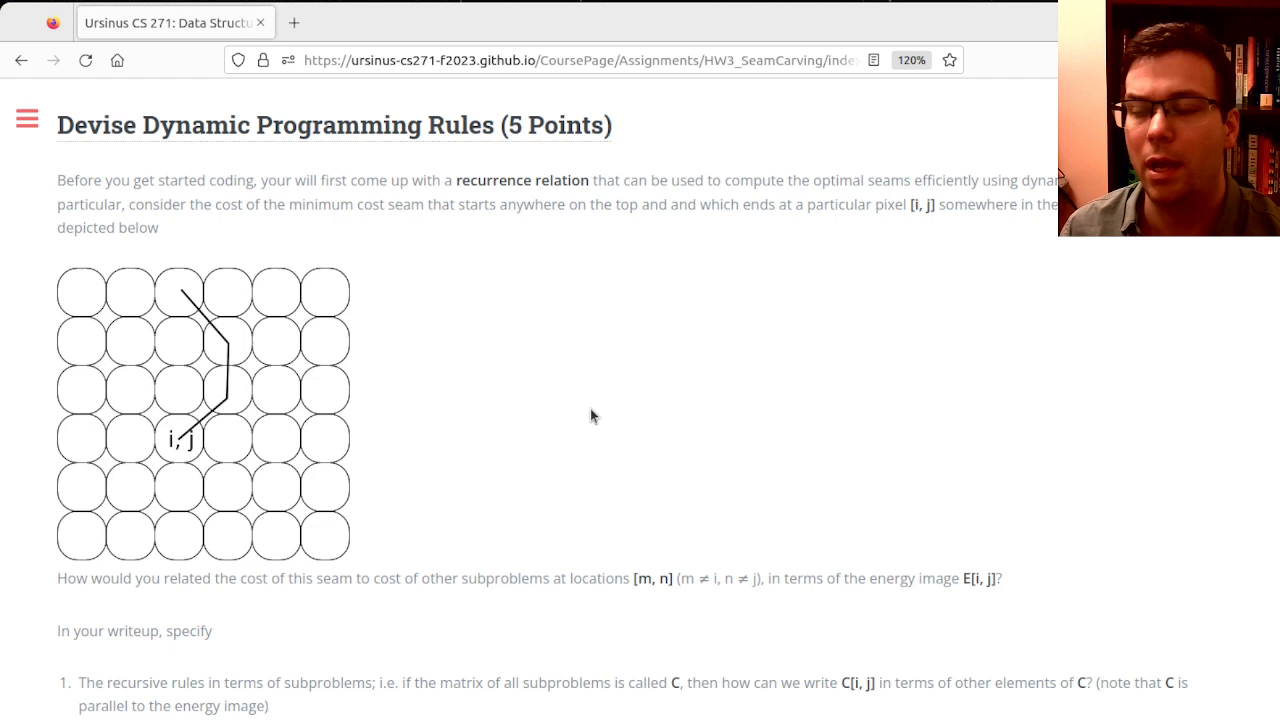
mouse_move(578, 408)
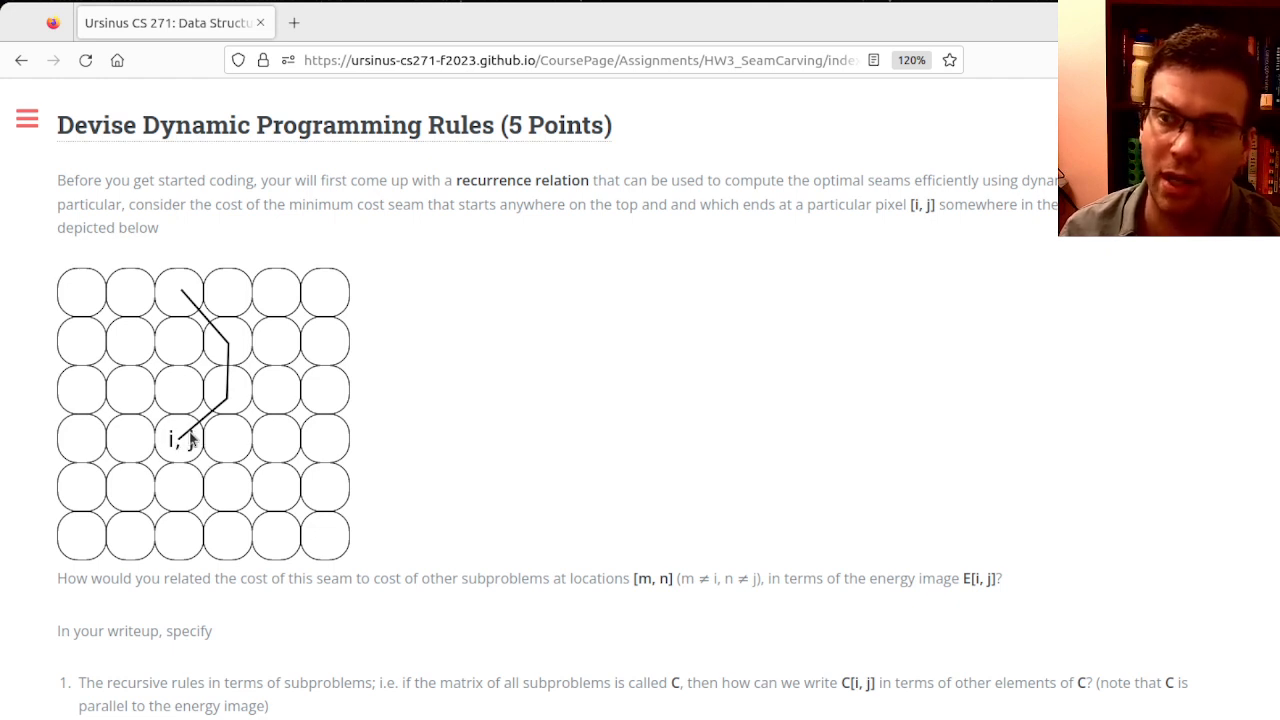
mouse_move(190, 284)
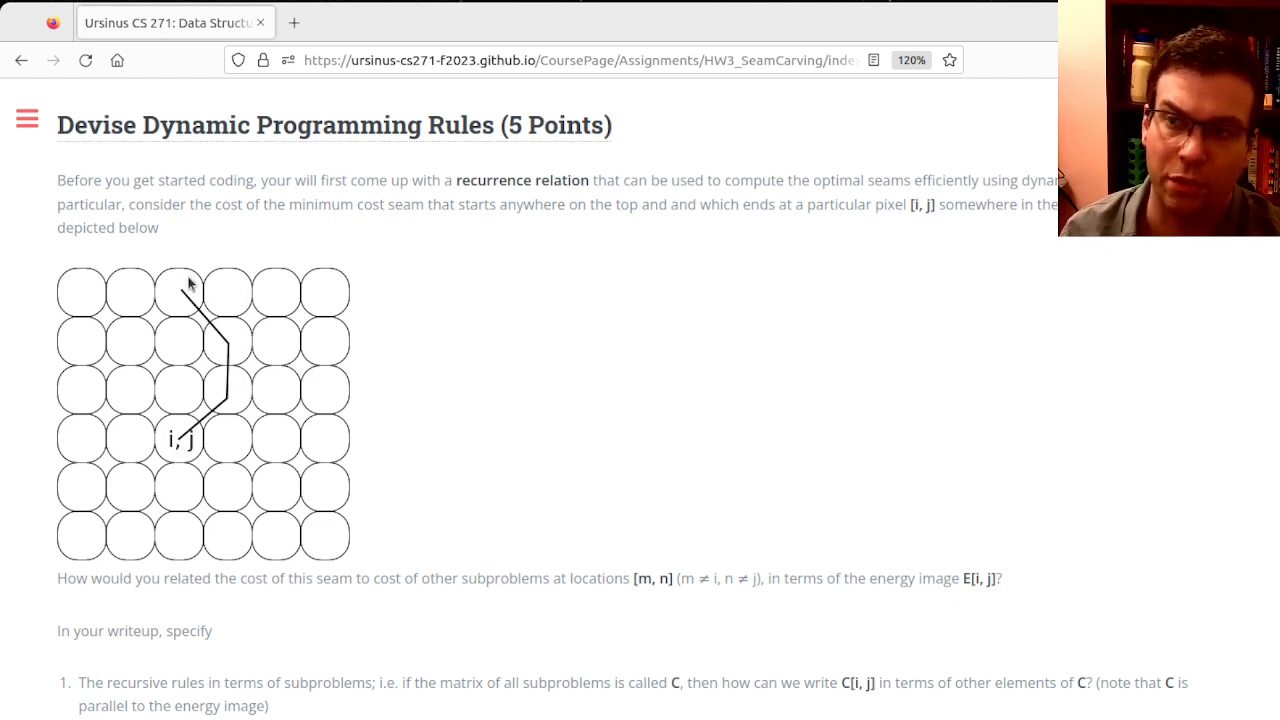
mouse_move(190, 450)
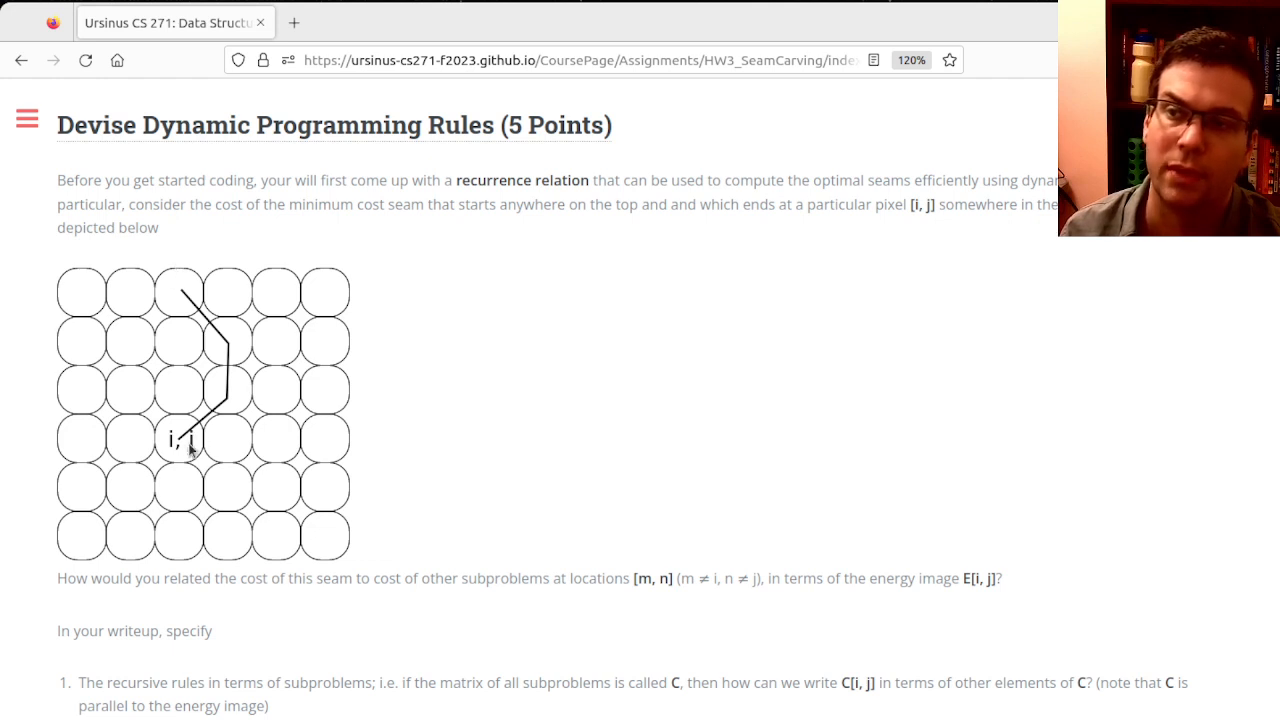
mouse_move(180, 458)
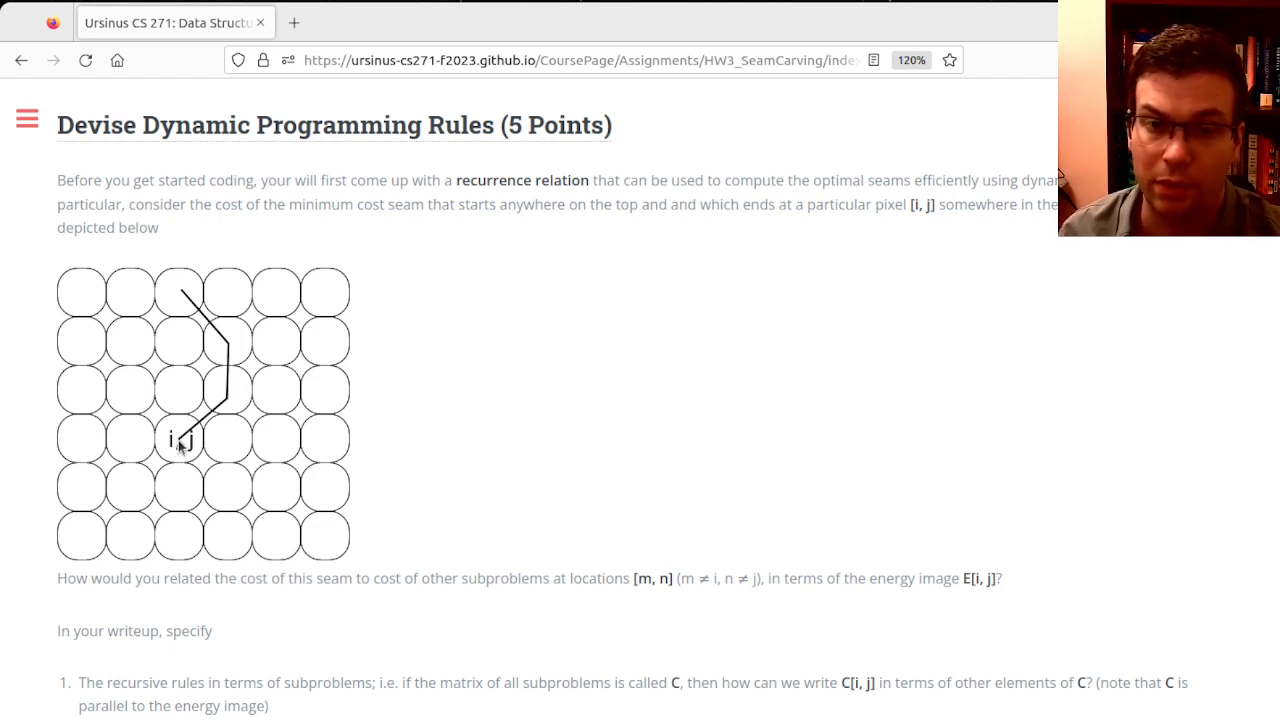
mouse_move(180, 458)
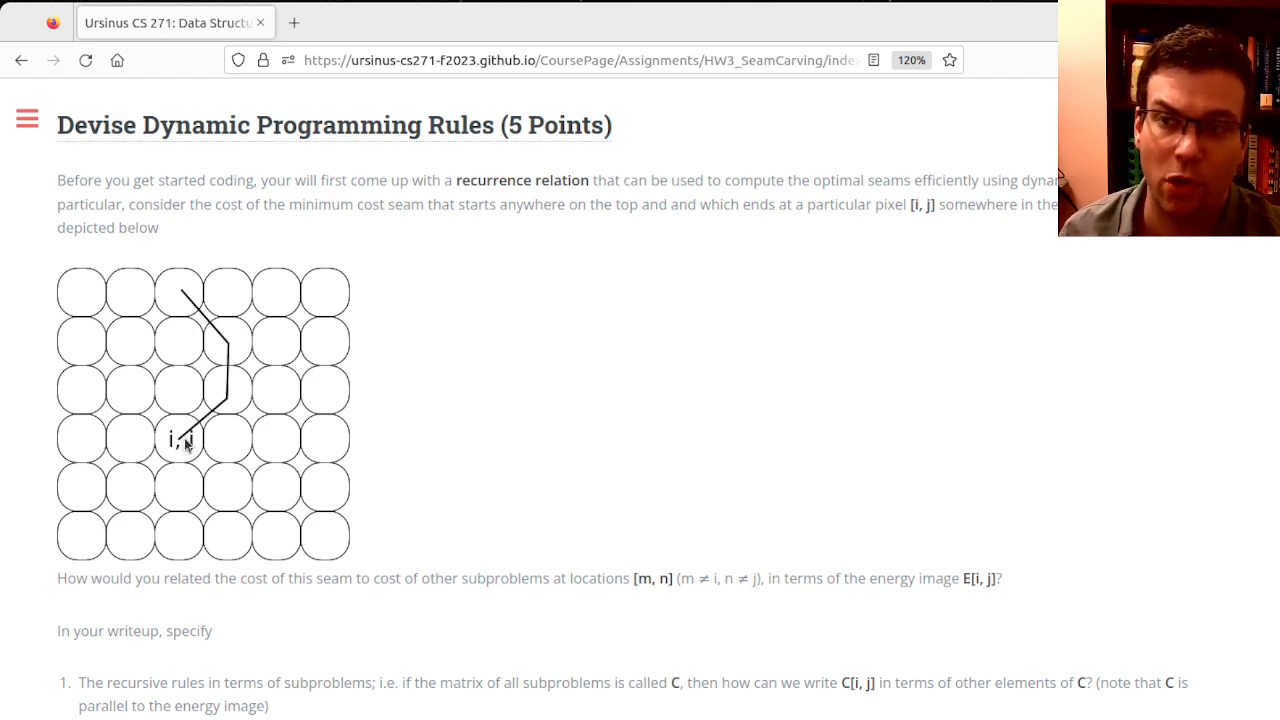
mouse_move(178, 280)
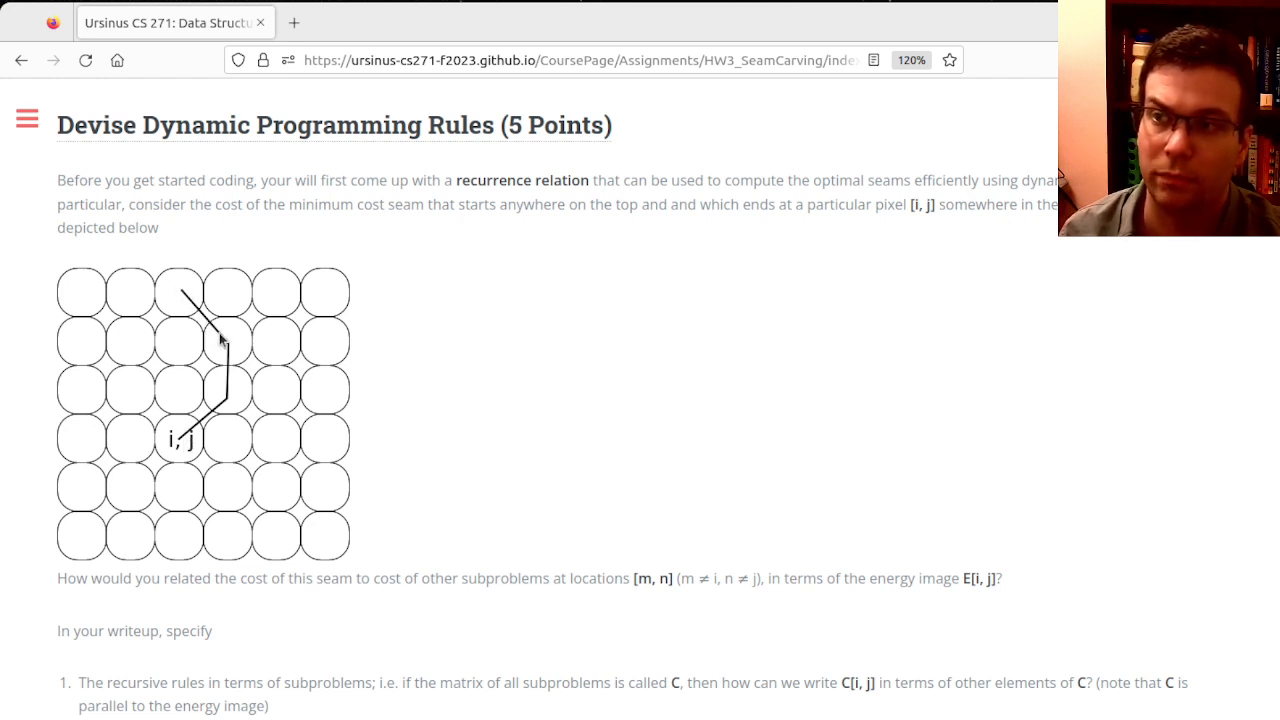
mouse_move(188, 296)
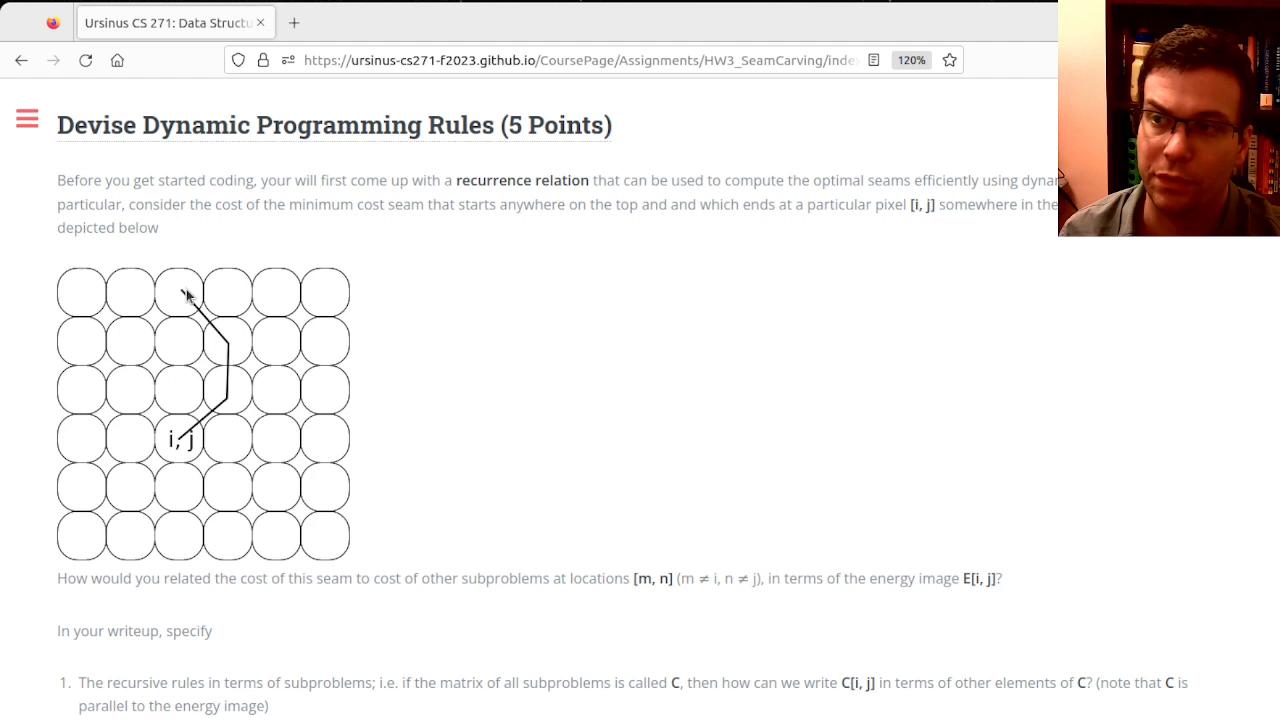
mouse_move(80, 292)
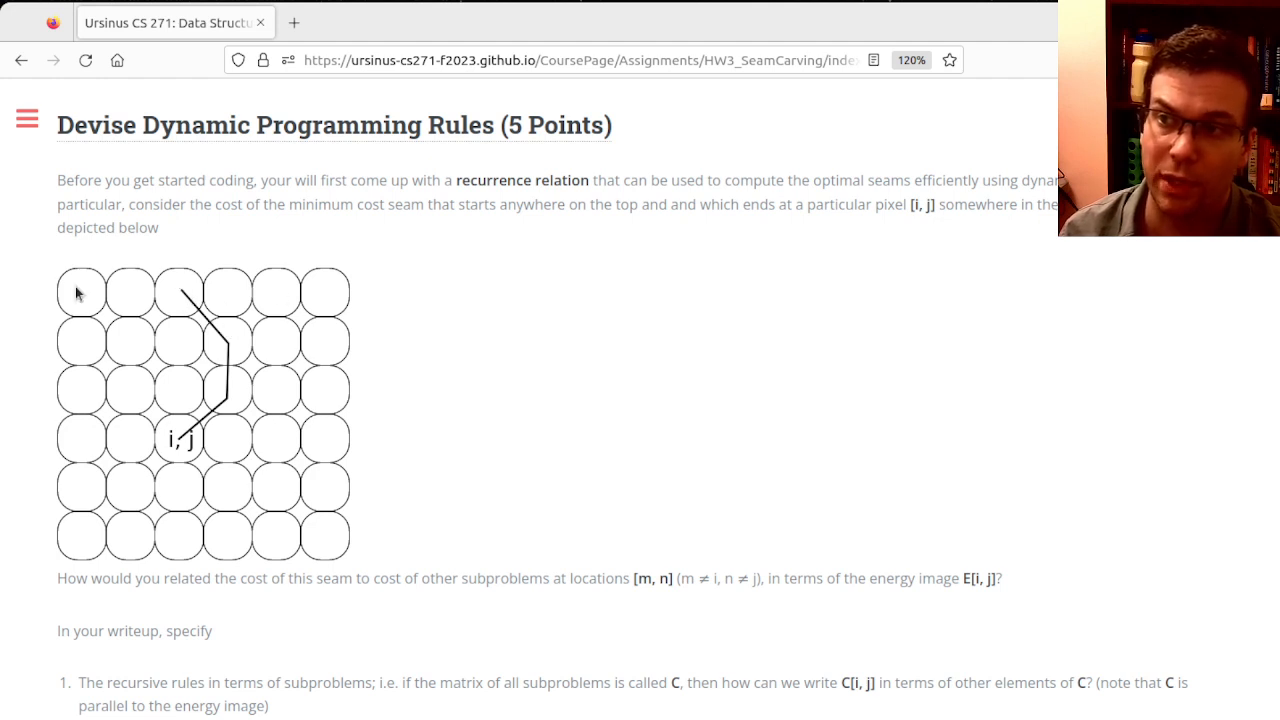
mouse_move(178, 440)
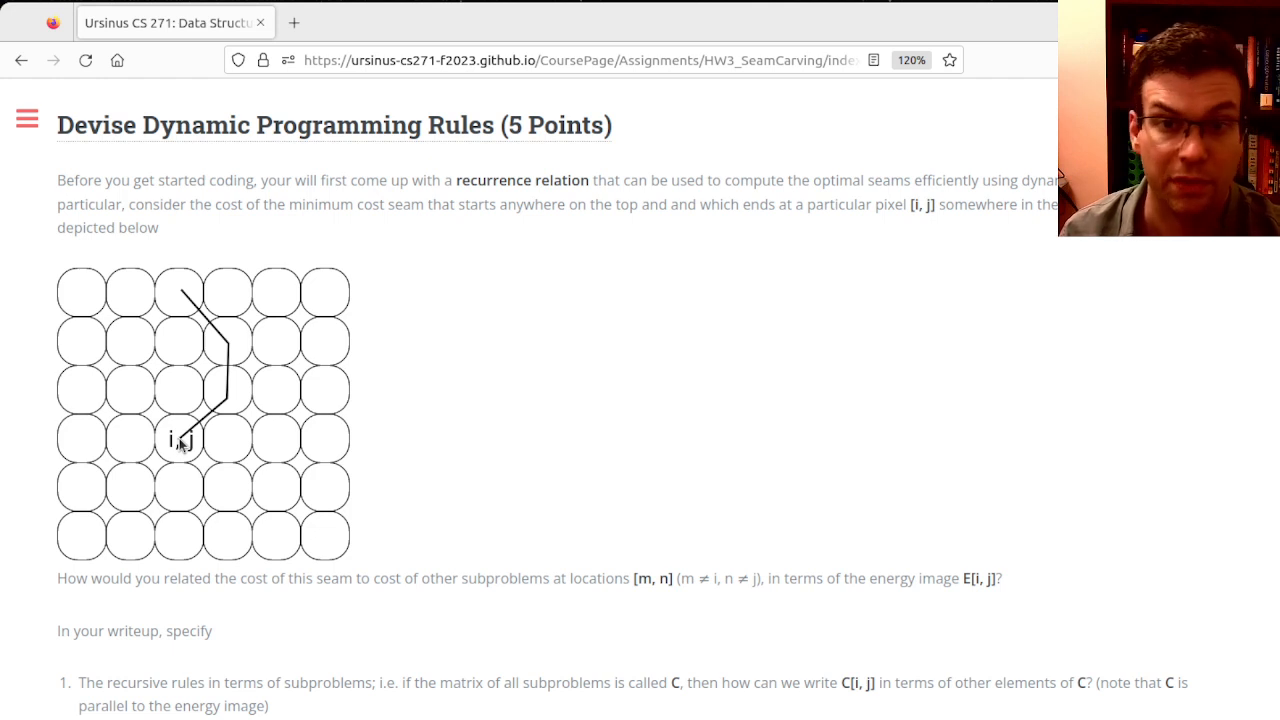
mouse_move(618, 418)
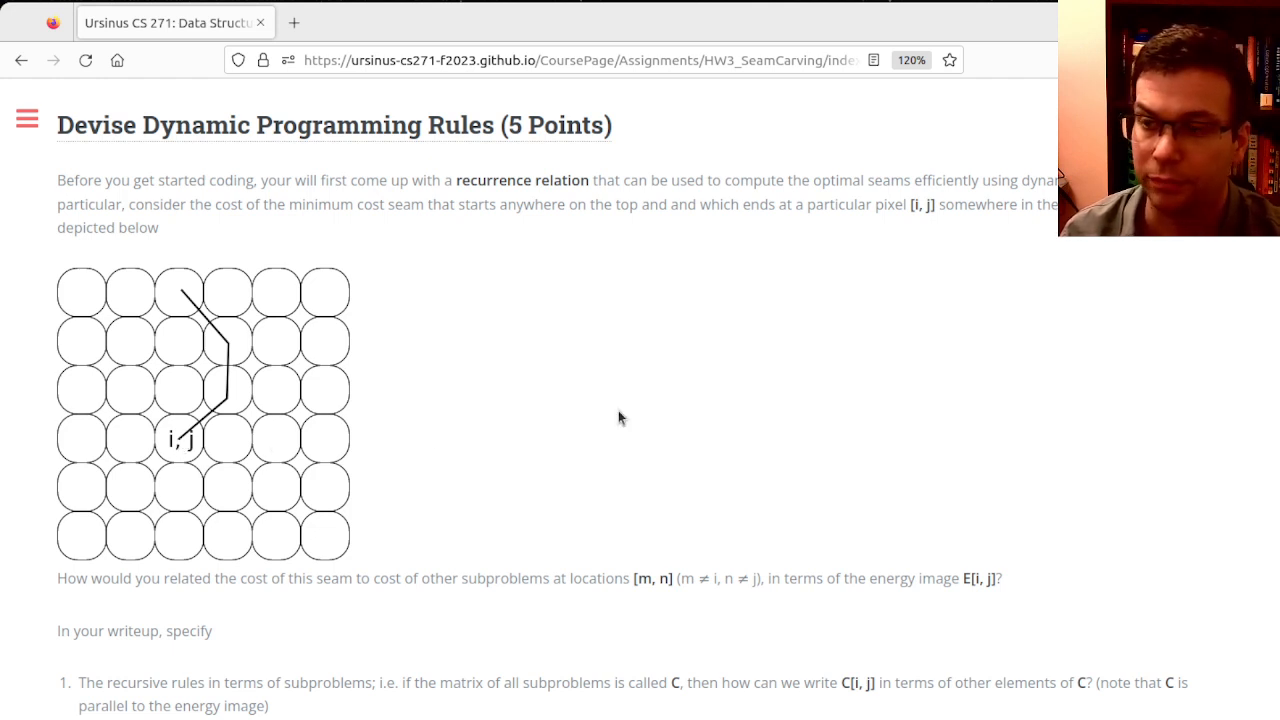
mouse_move(222, 422)
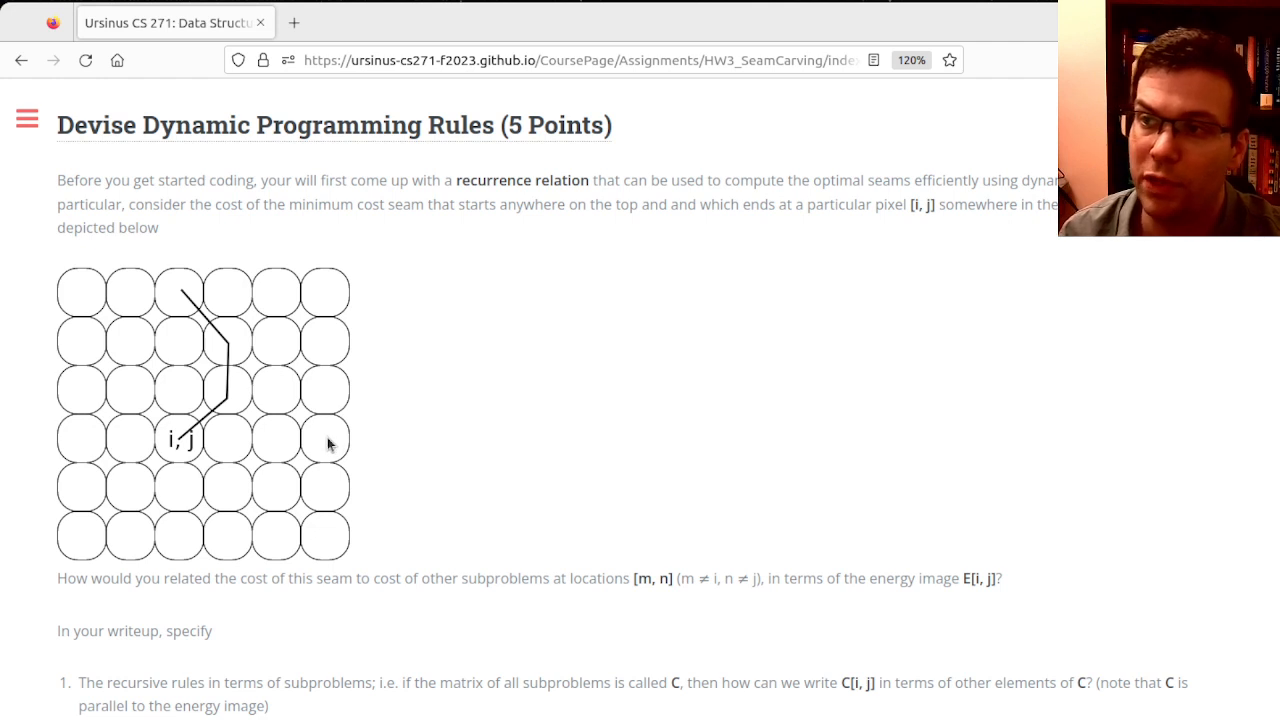
mouse_move(204, 442)
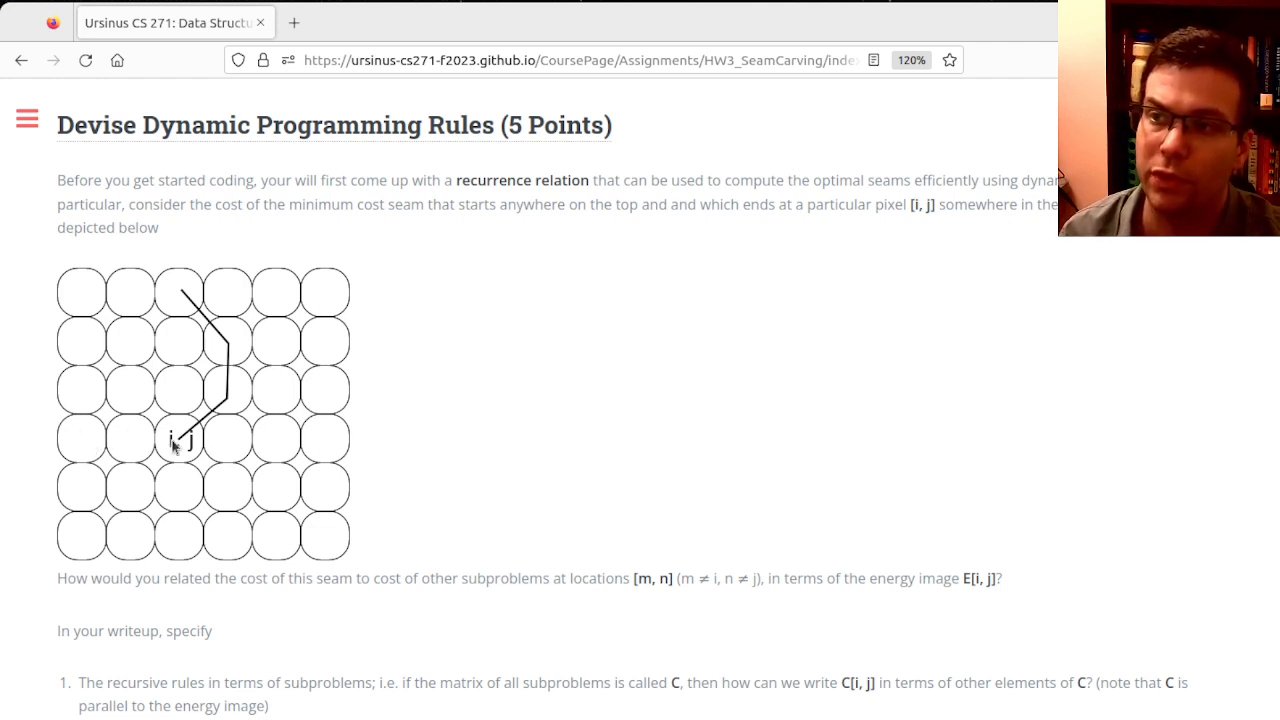
mouse_move(110, 446)
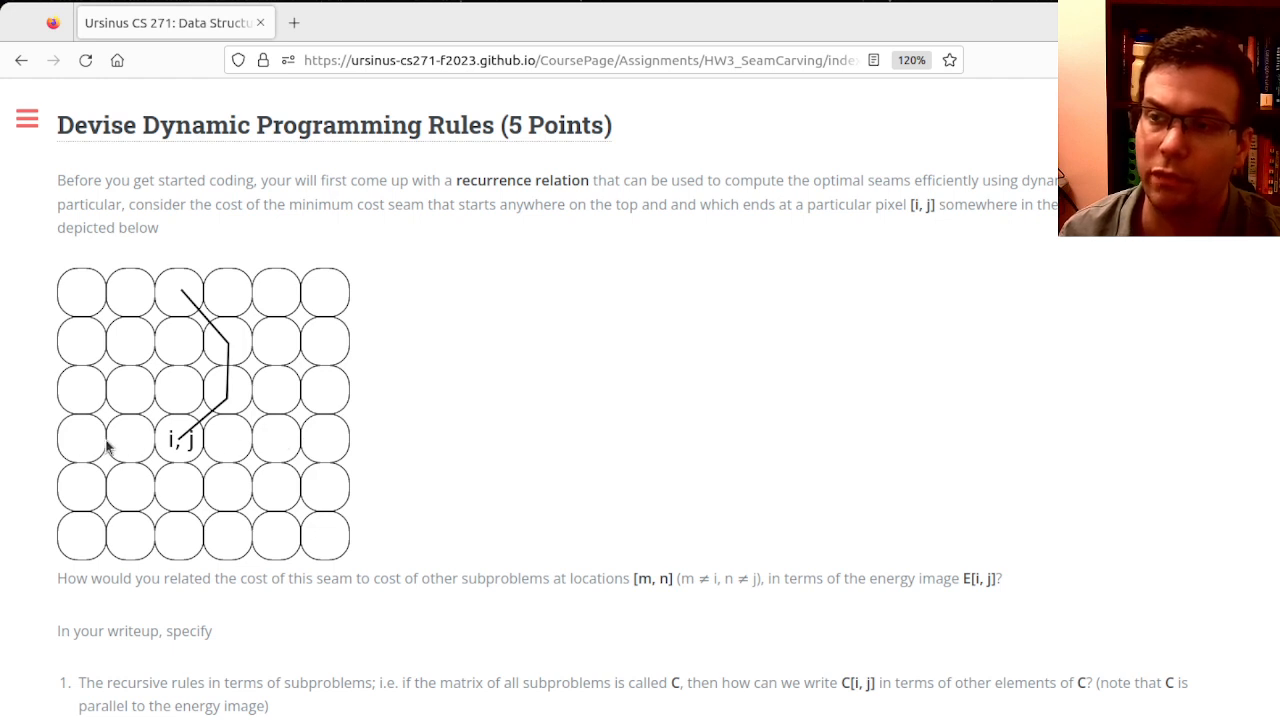
mouse_move(80, 486)
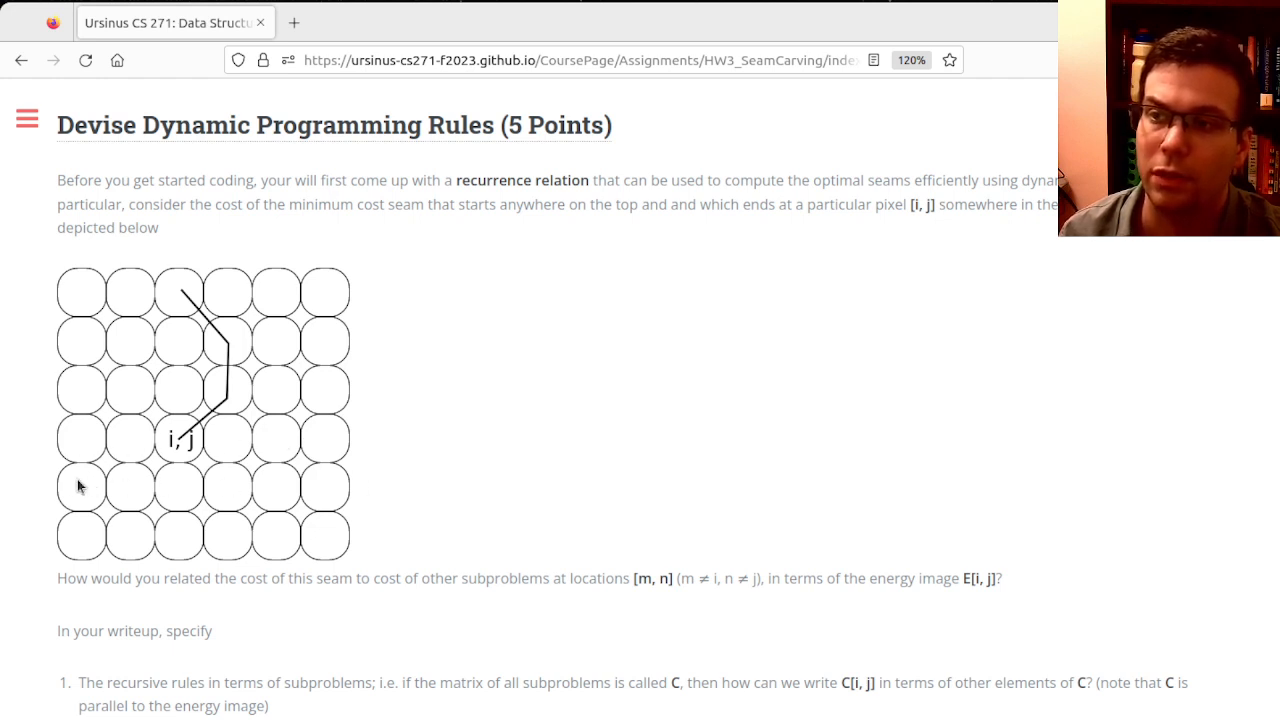
mouse_move(678, 466)
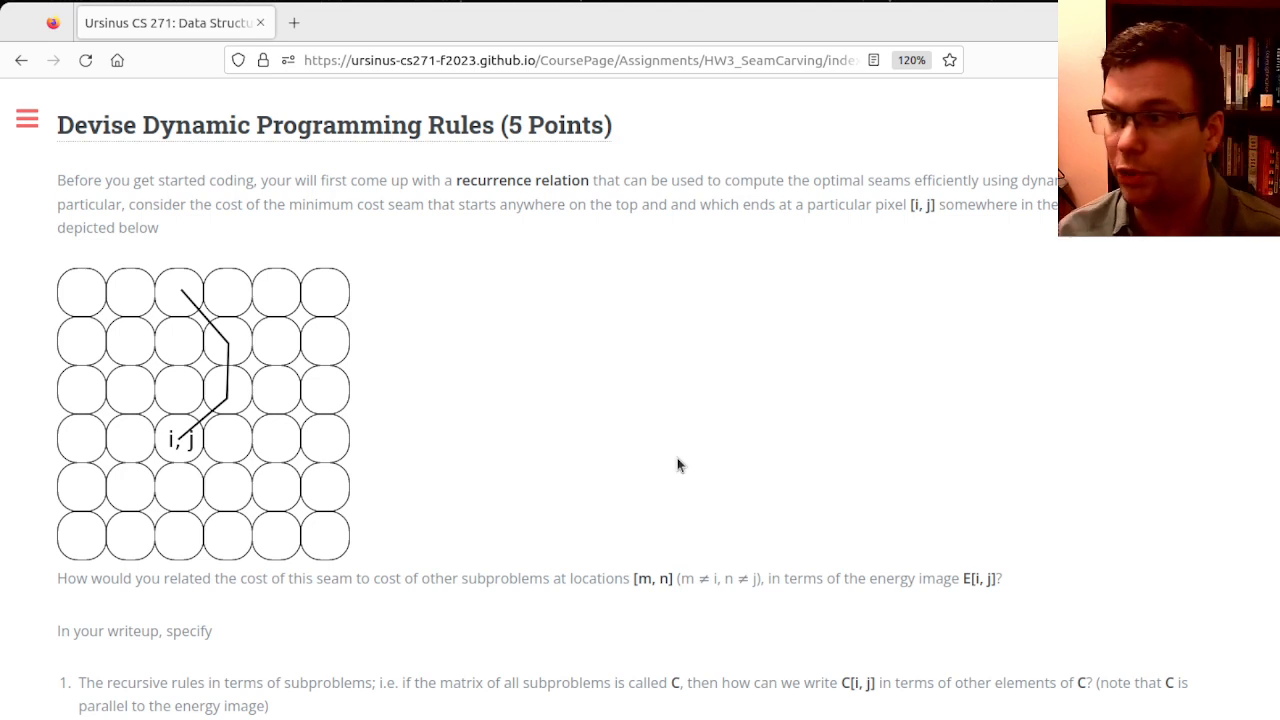
scroll("down", 3)
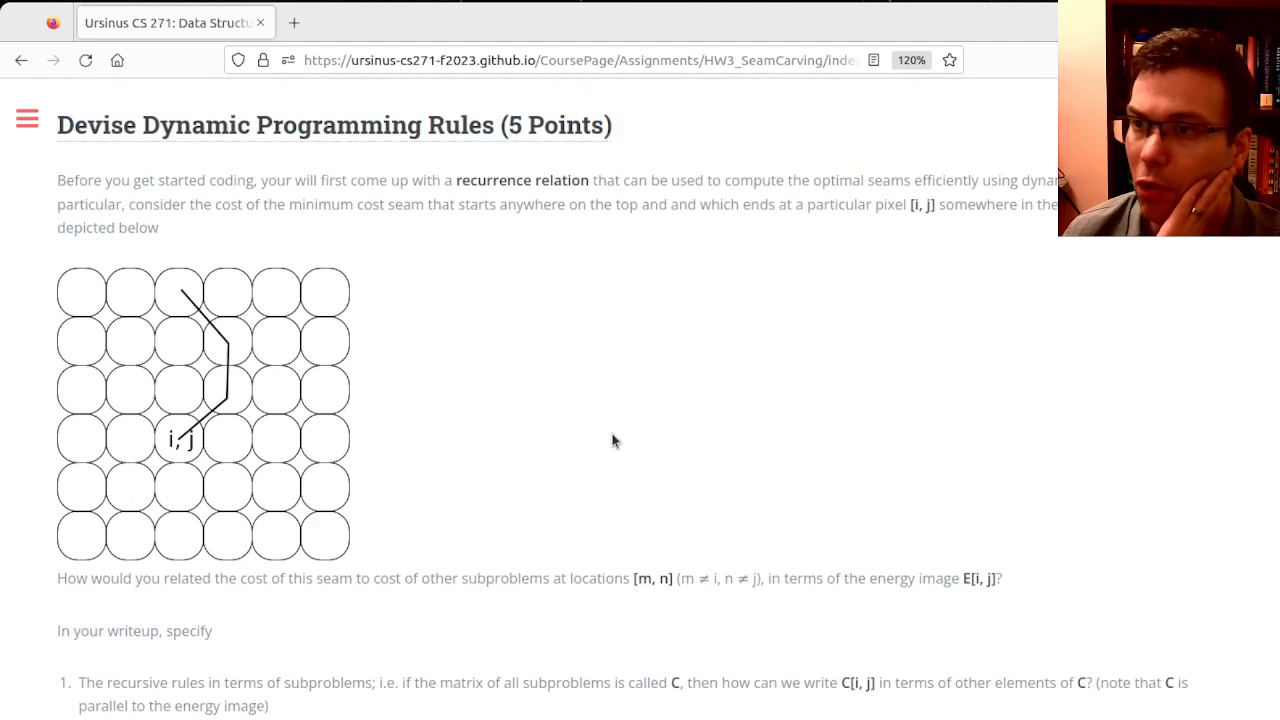
mouse_move(90, 248)
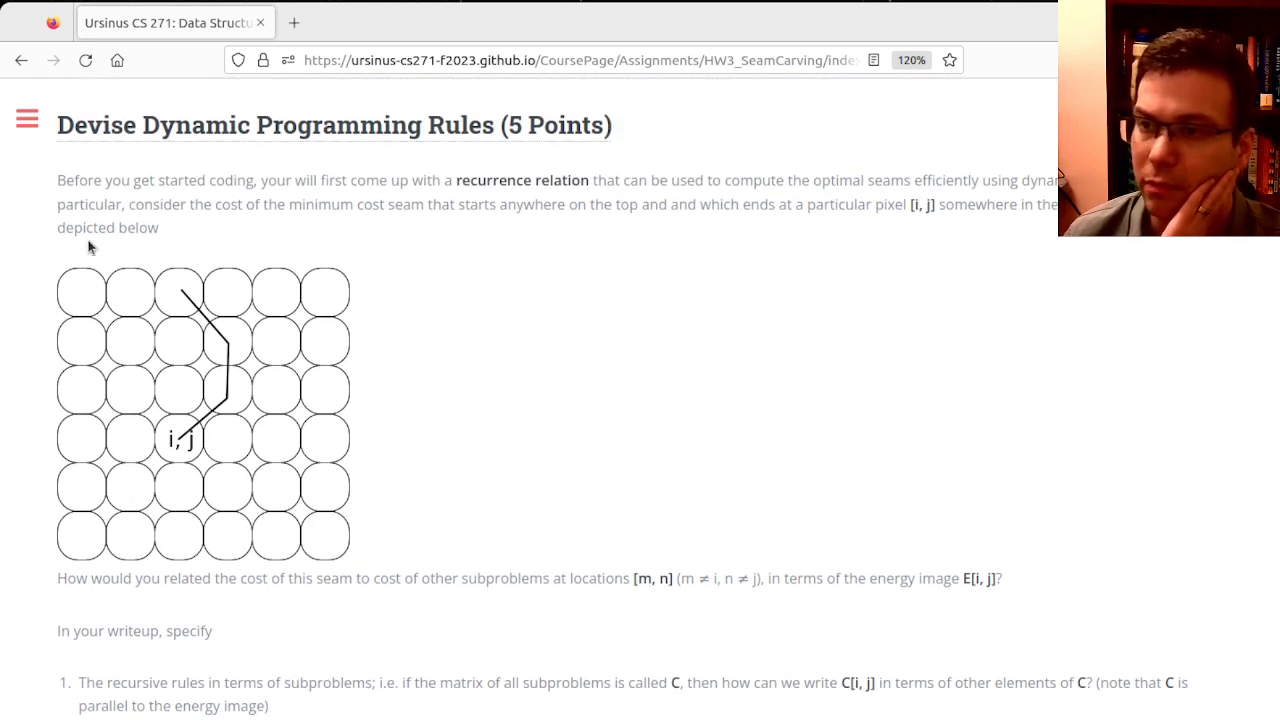
mouse_move(320, 446)
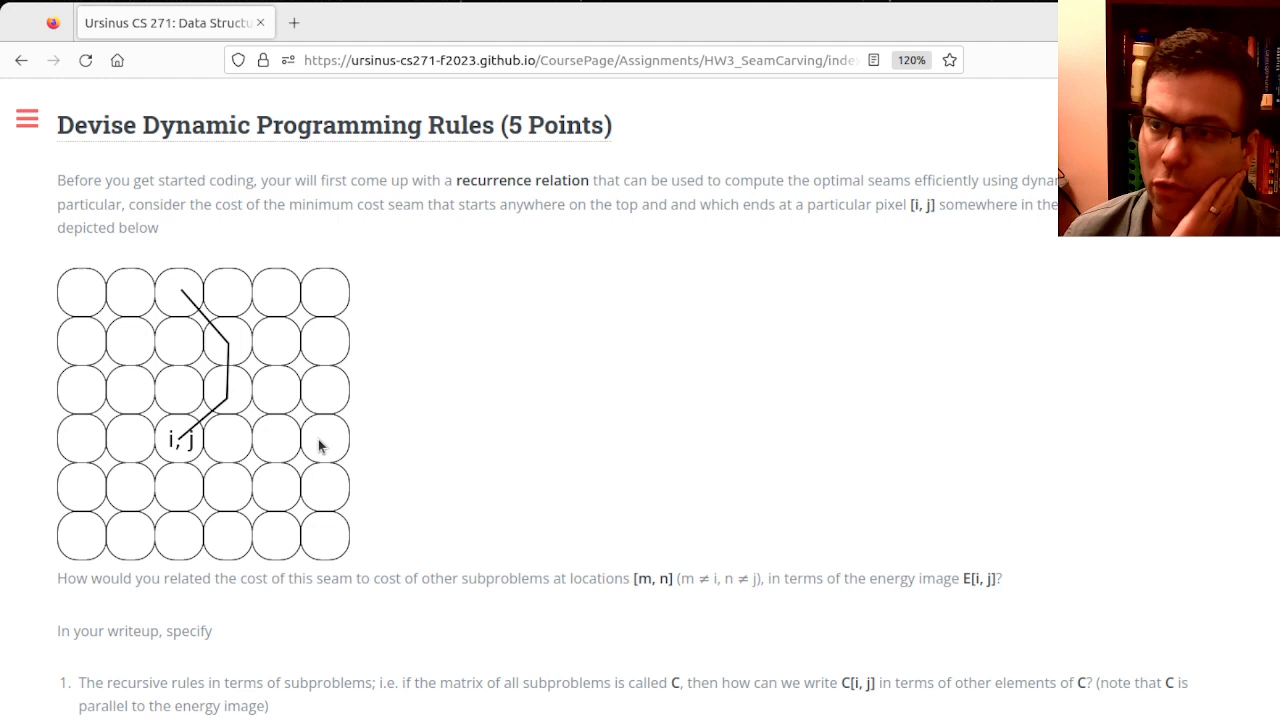
mouse_move(178, 276)
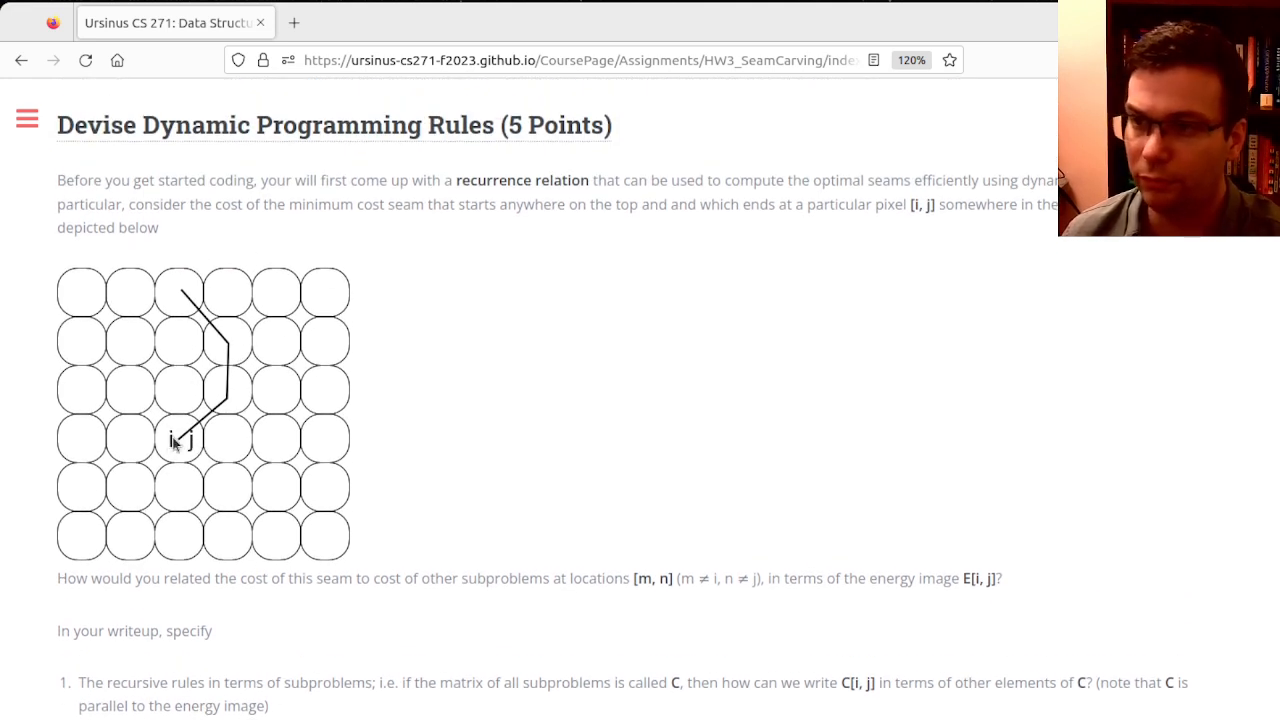
mouse_move(230, 450)
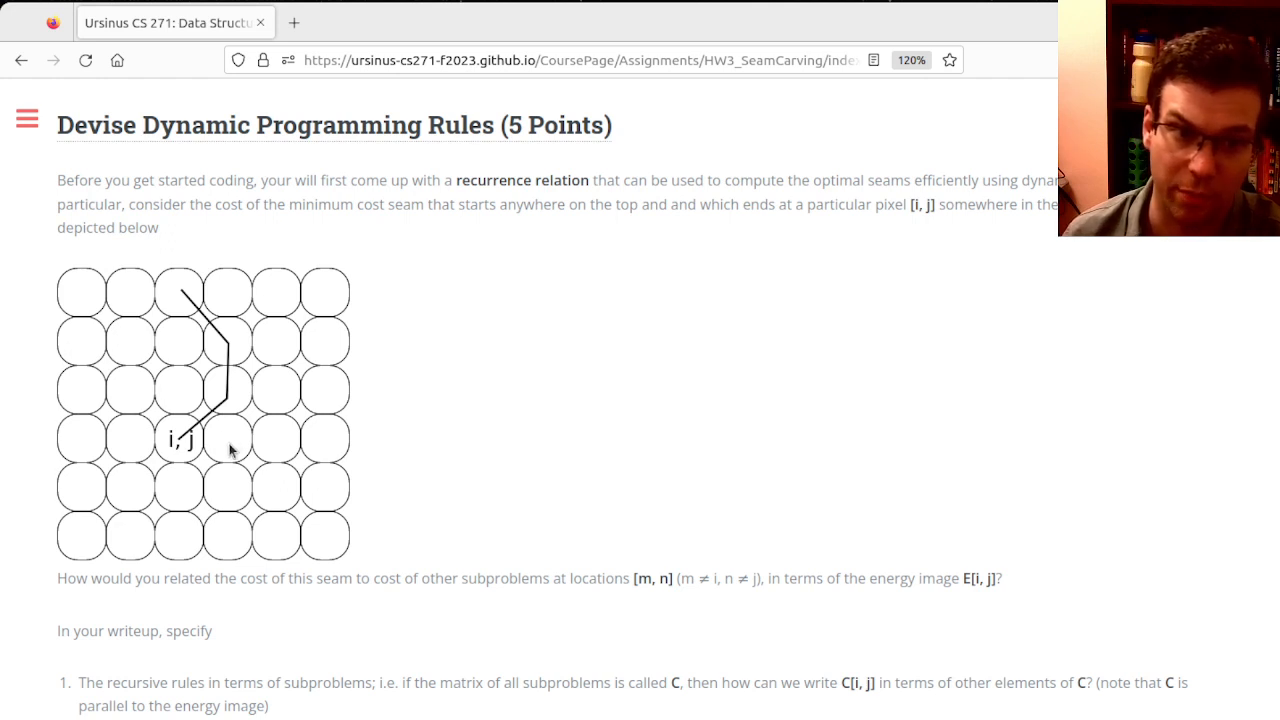
mouse_move(108, 446)
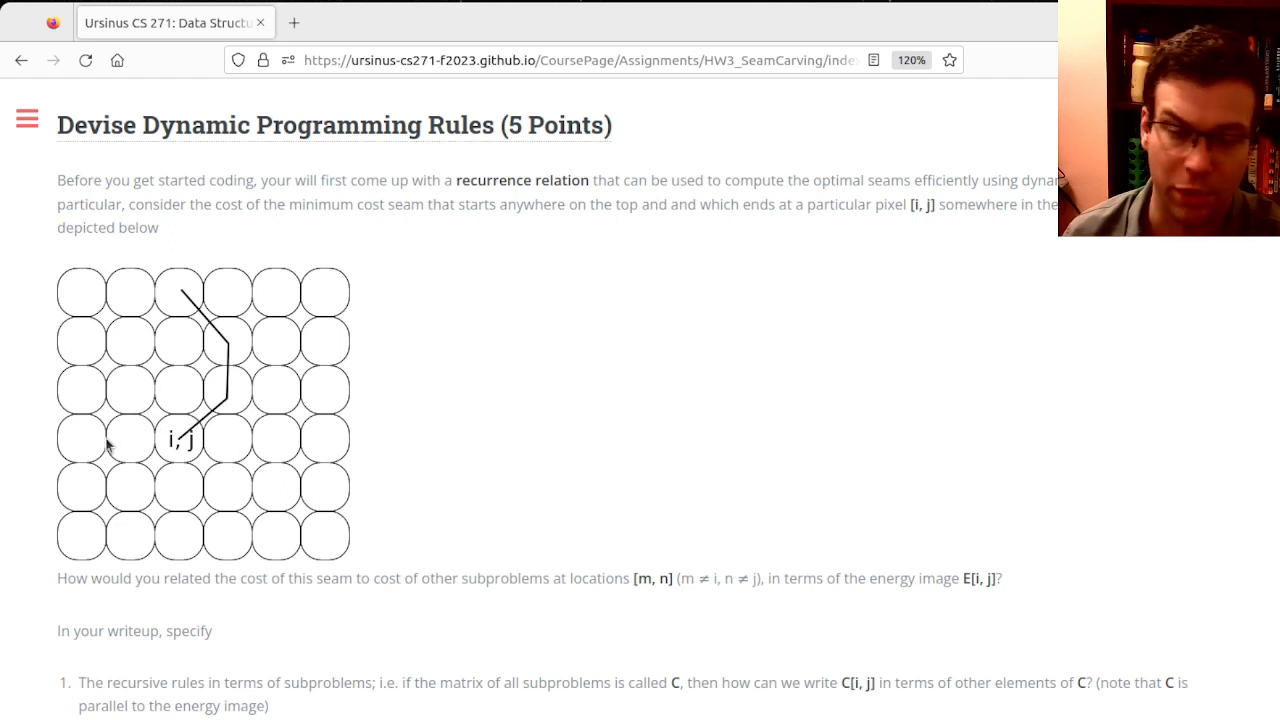
mouse_move(204, 452)
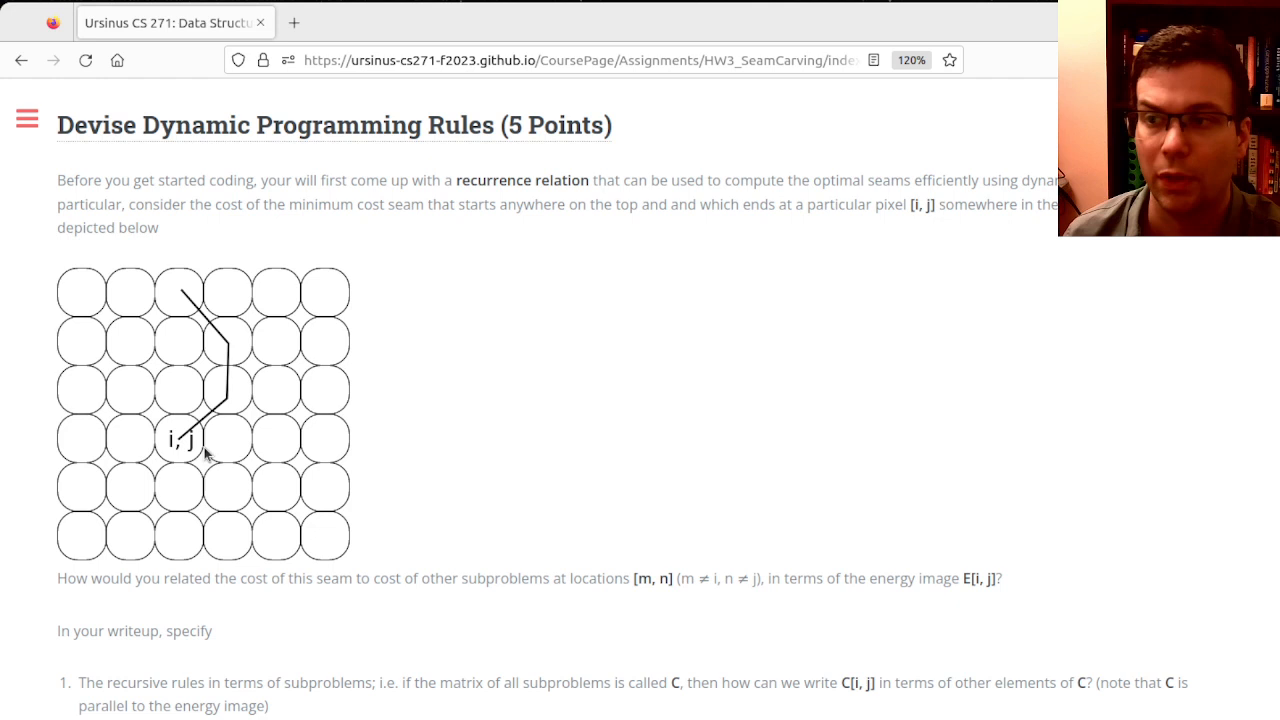
Scroll back up the HW3 page to the living room gradient magnitude image.
scroll("down", 3)
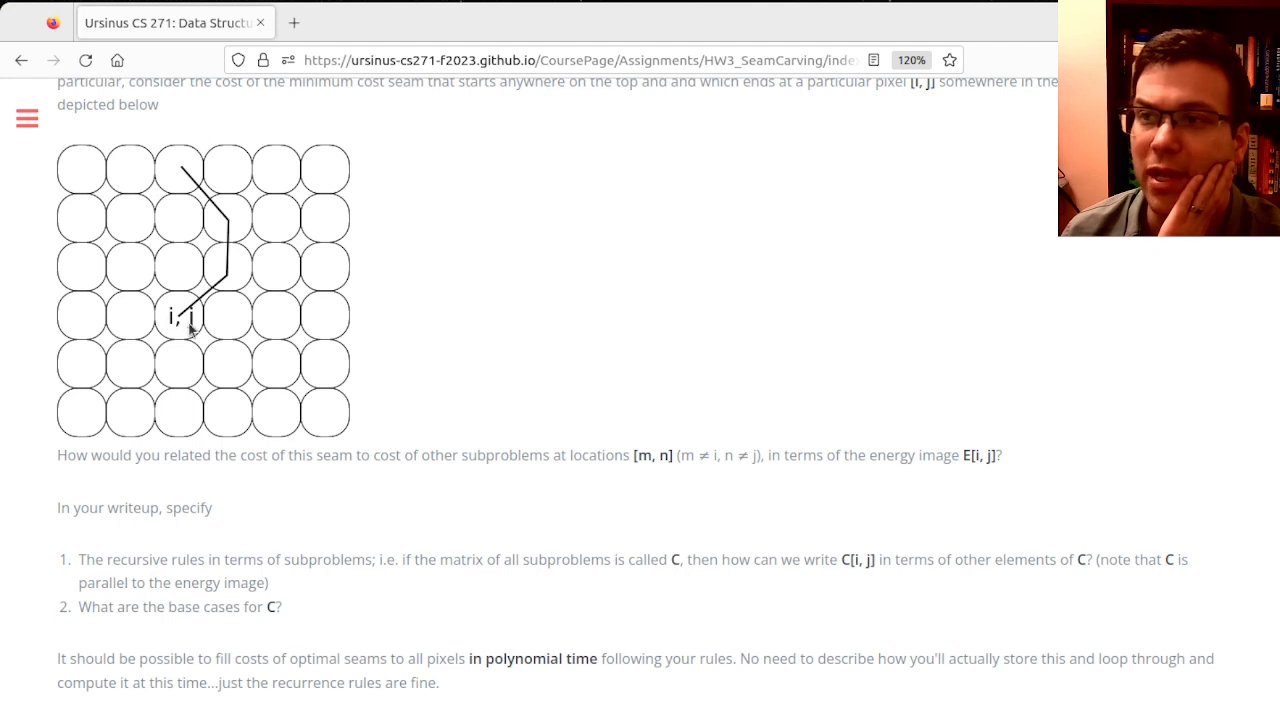
mouse_move(712, 360)
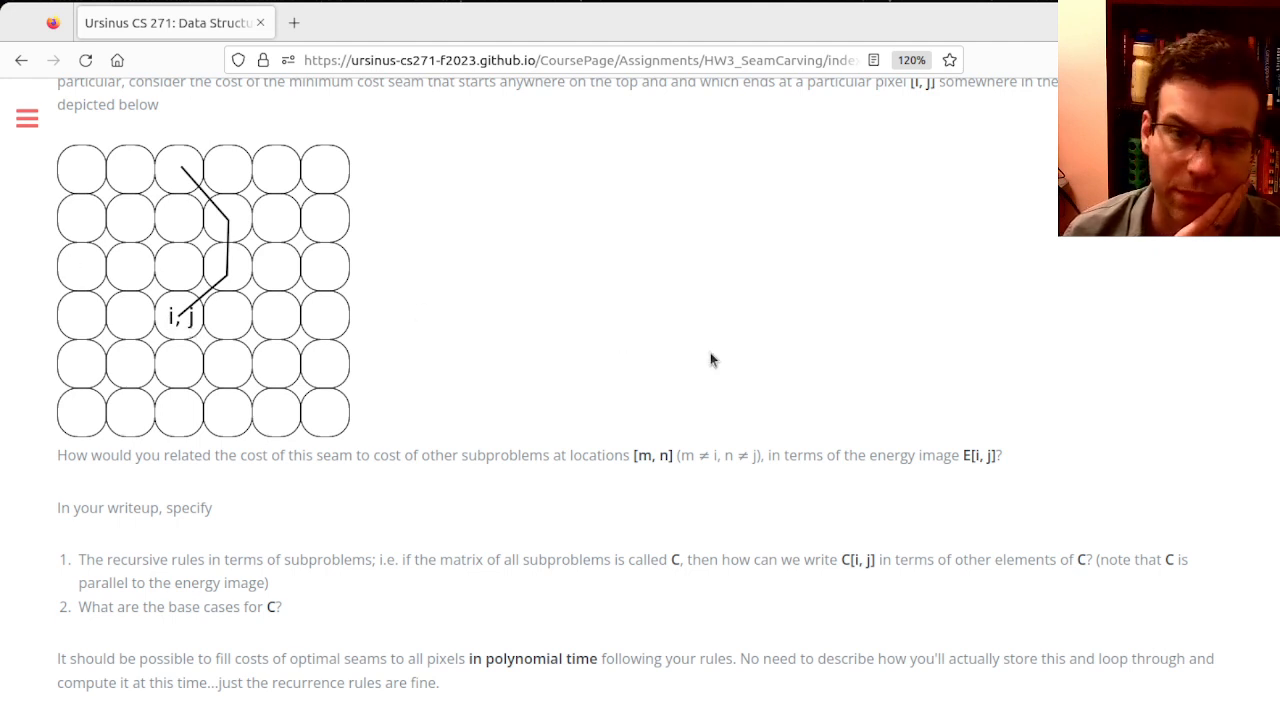
scroll("up", 3)
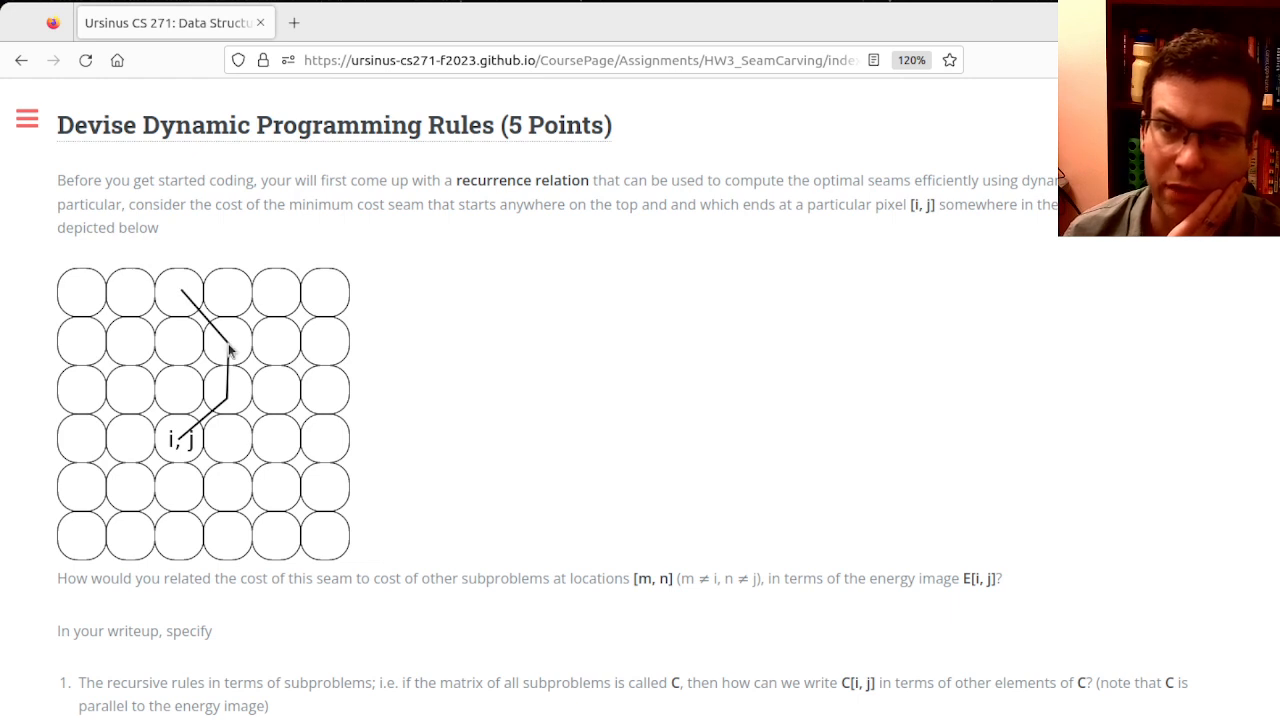
mouse_move(564, 456)
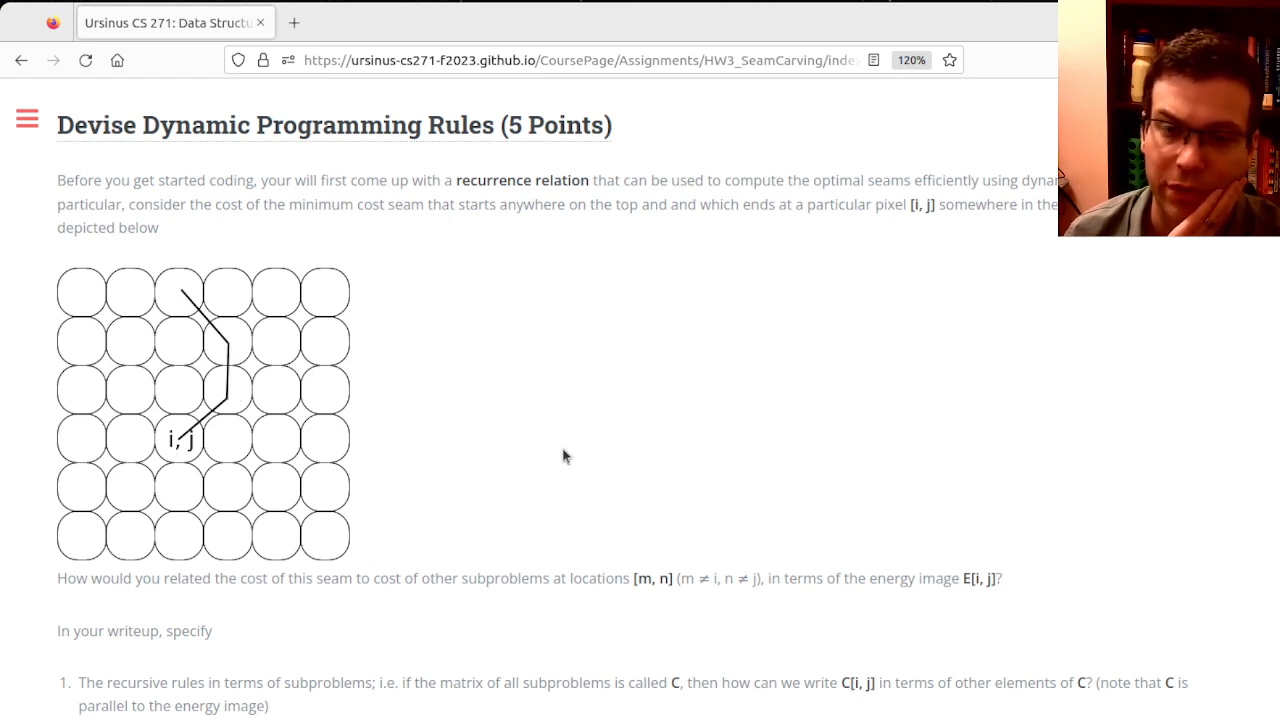
mouse_move(120, 396)
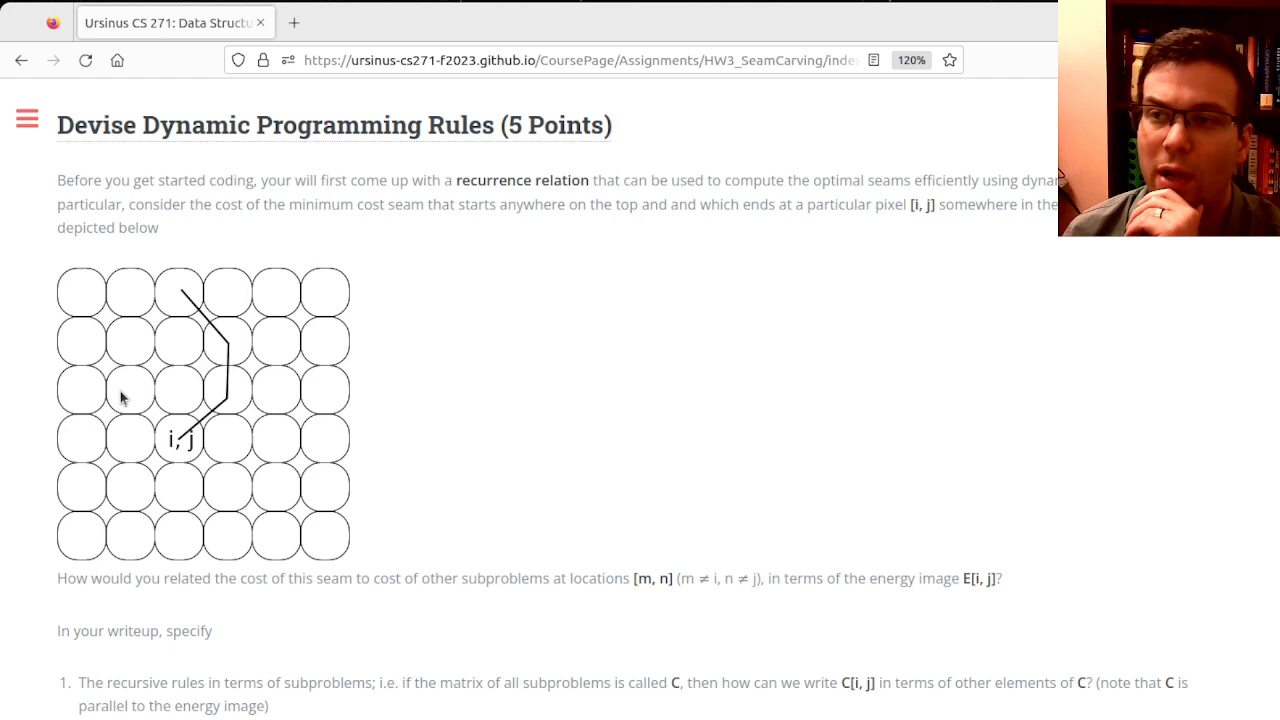
mouse_move(96, 384)
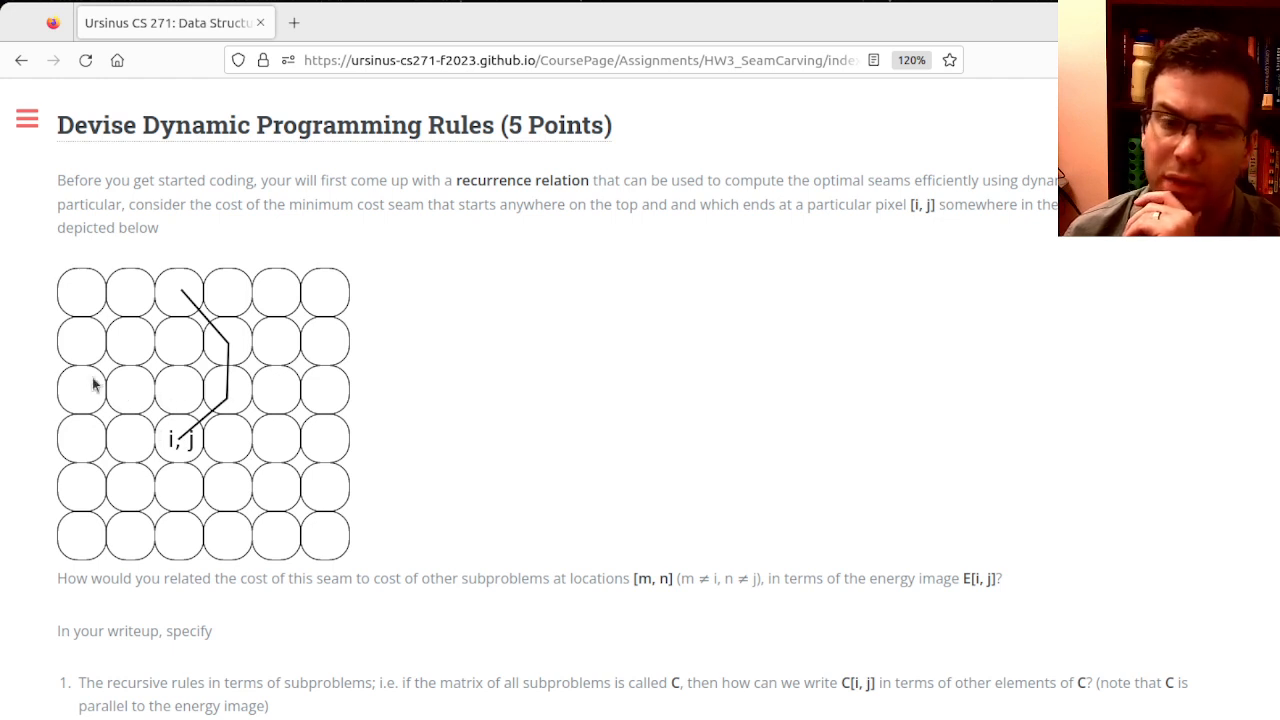
mouse_move(636, 516)
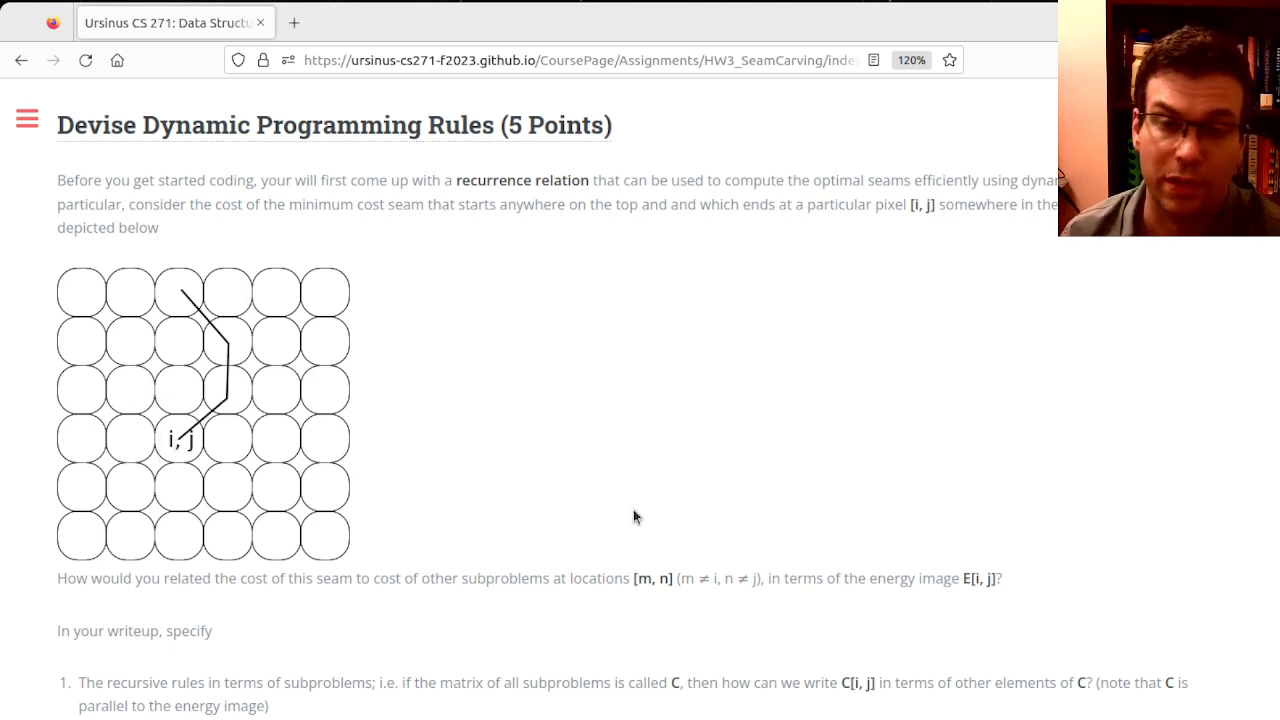
scroll("down", 3)
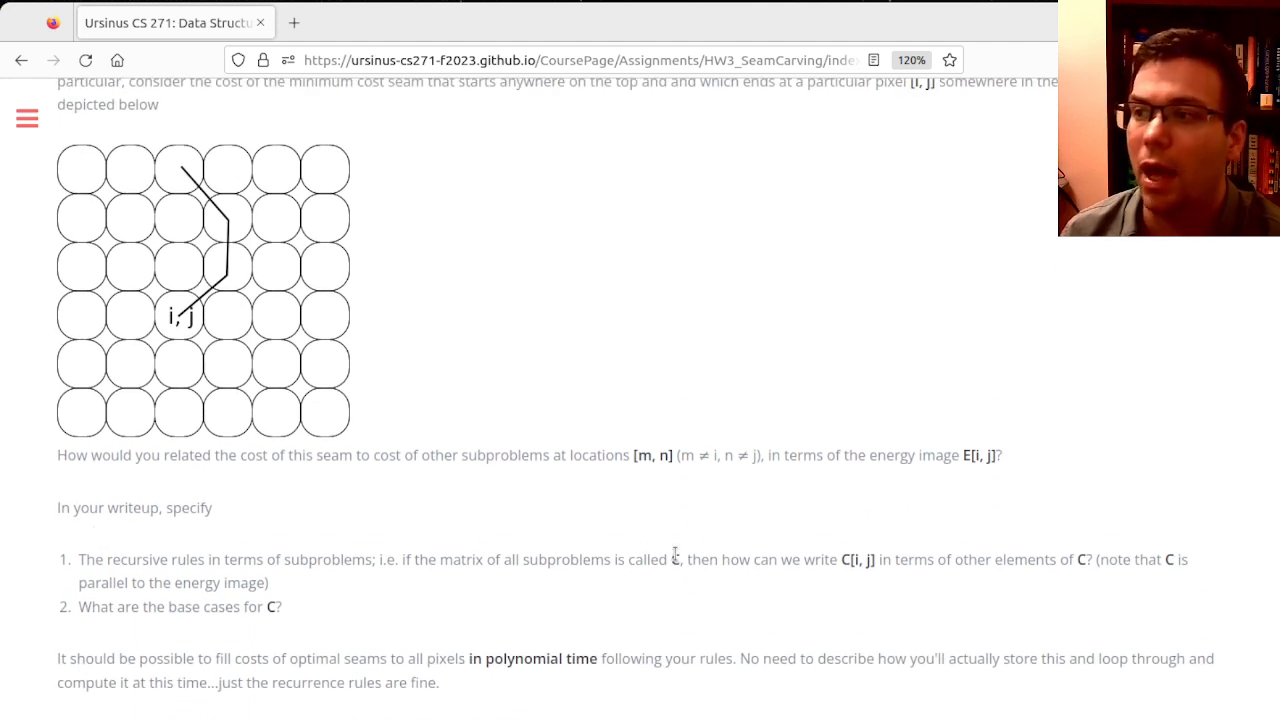
mouse_move(238, 312)
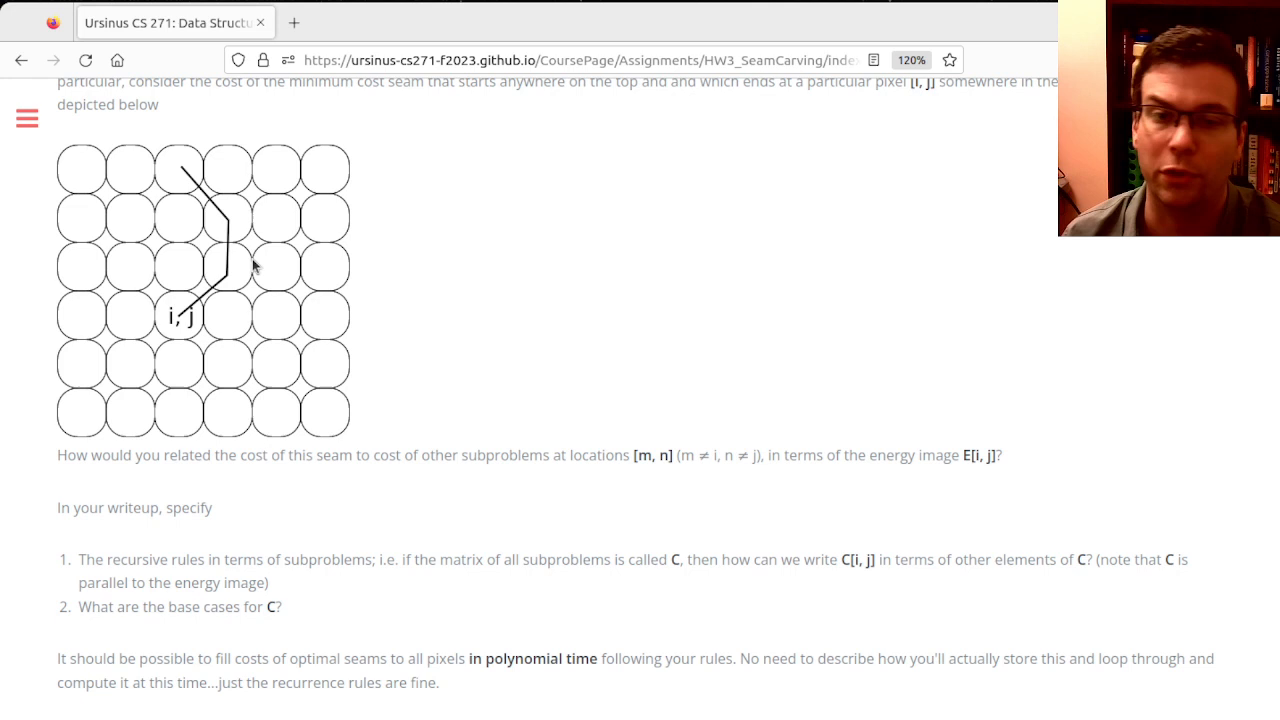
mouse_move(476, 280)
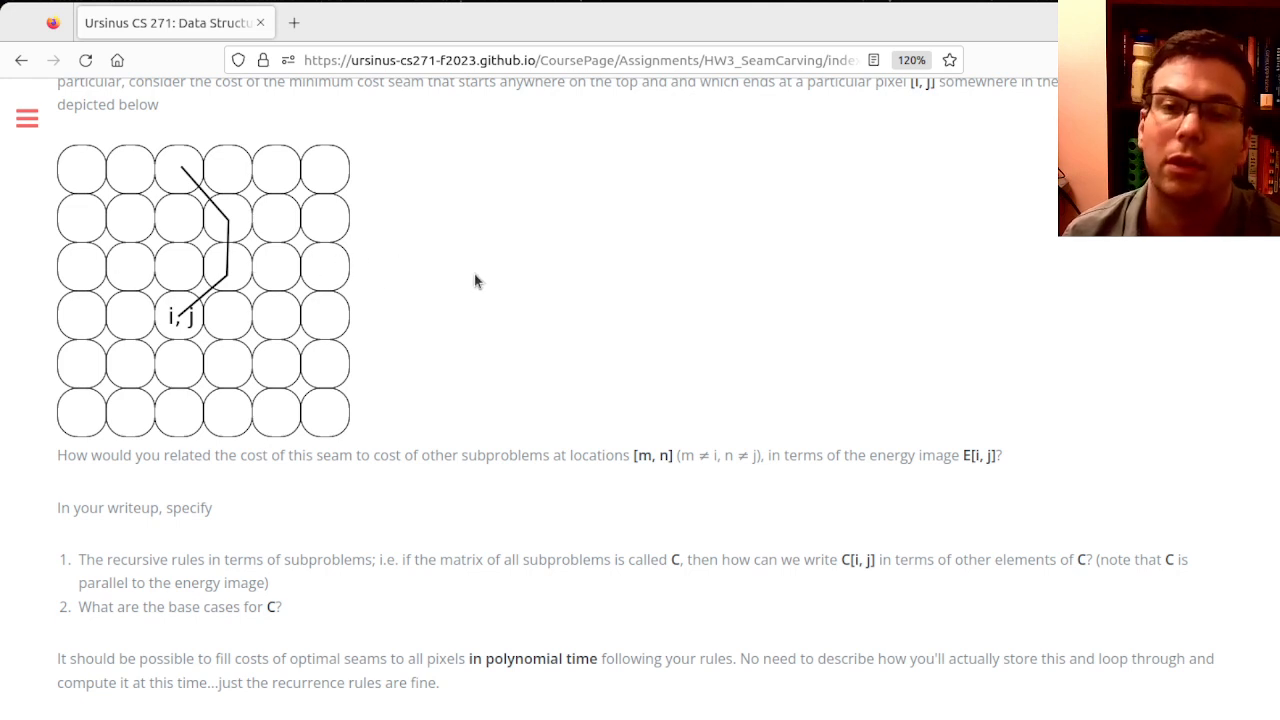
mouse_move(470, 276)
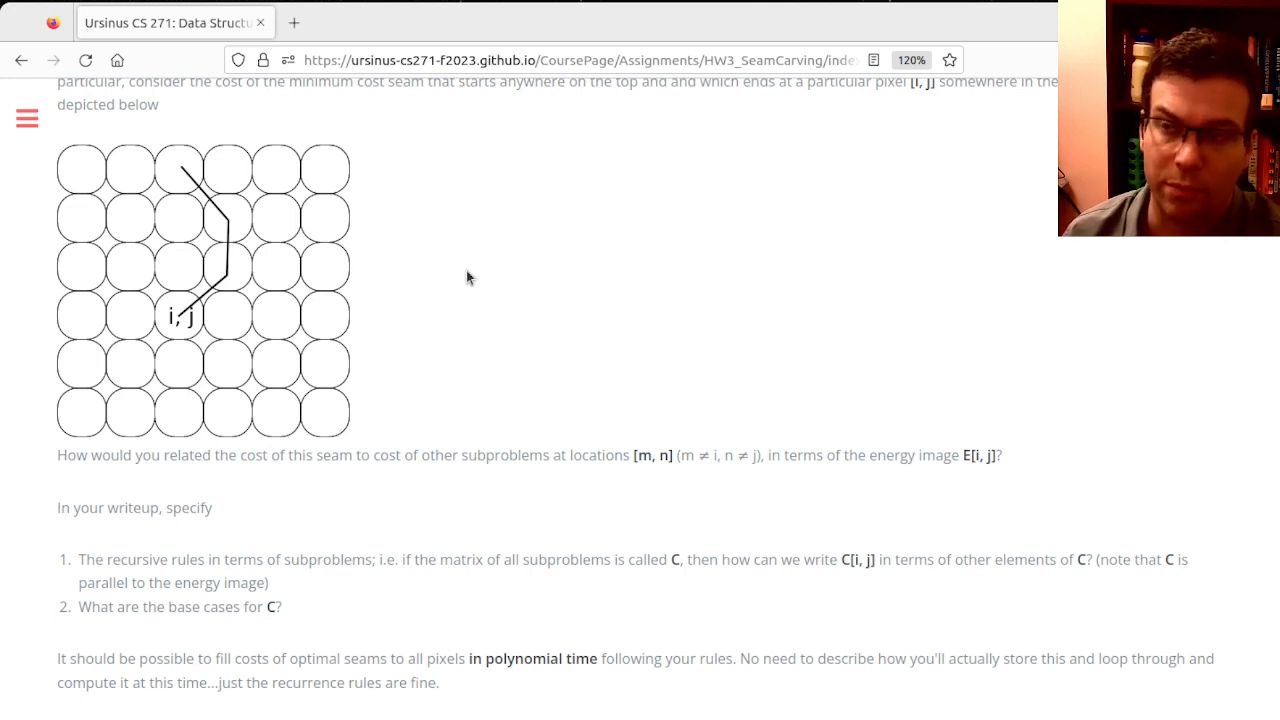
mouse_move(580, 310)
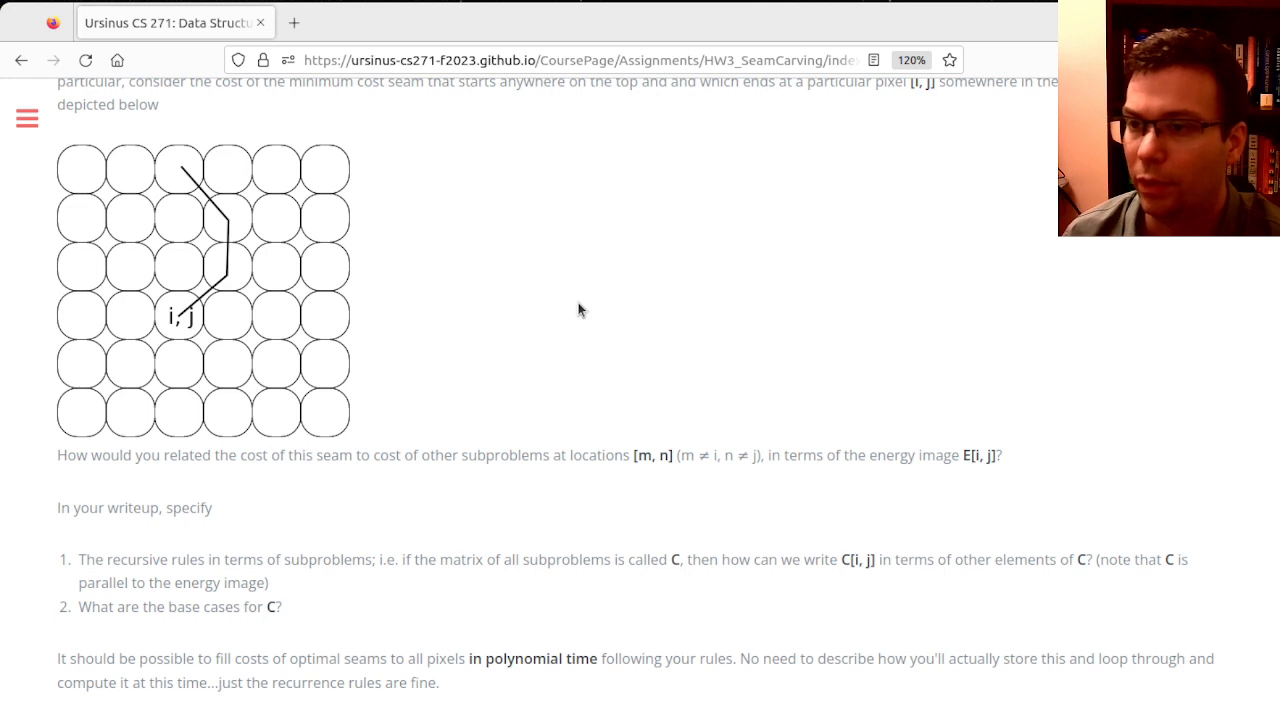
mouse_move(412, 598)
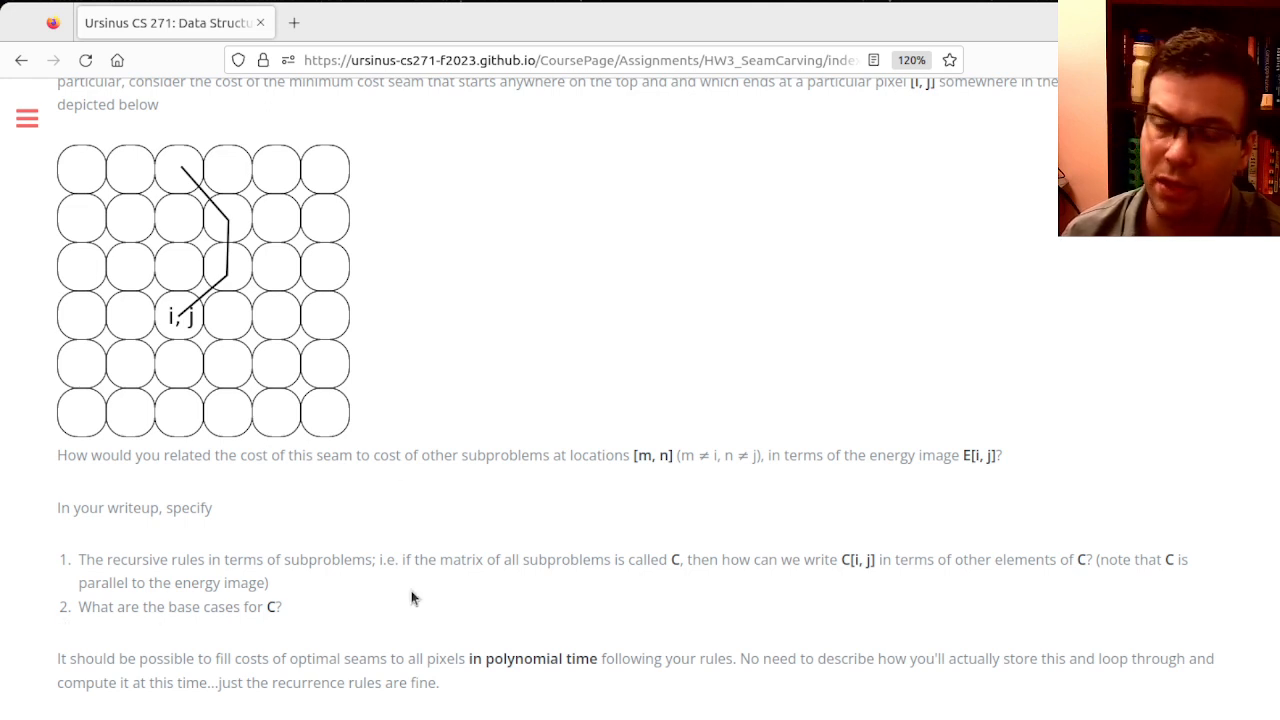
mouse_move(600, 432)
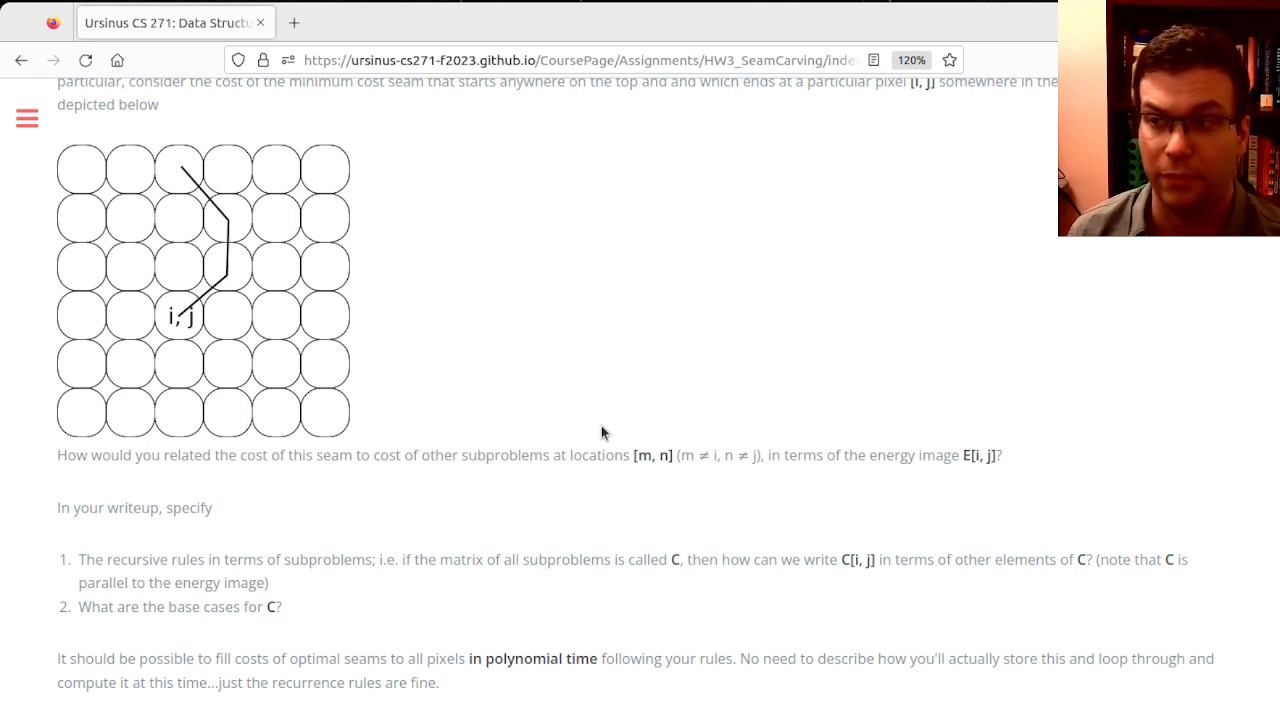
mouse_move(616, 448)
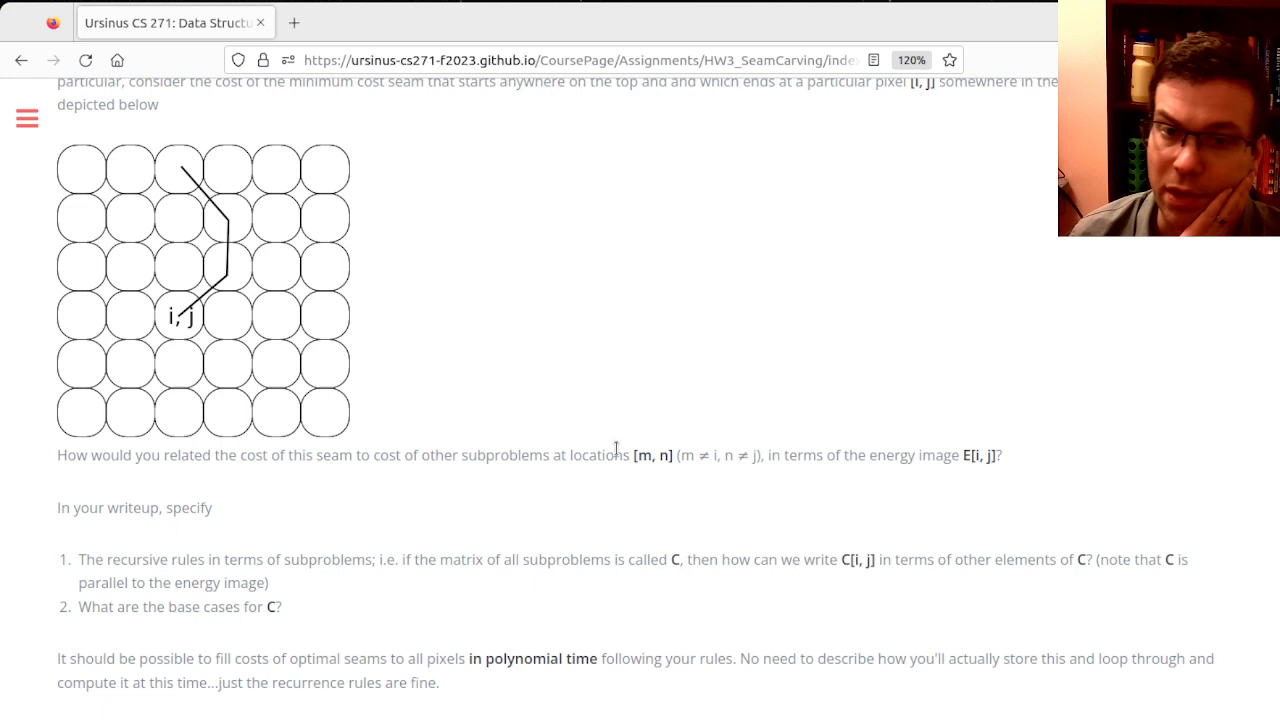
double_click(980, 456)
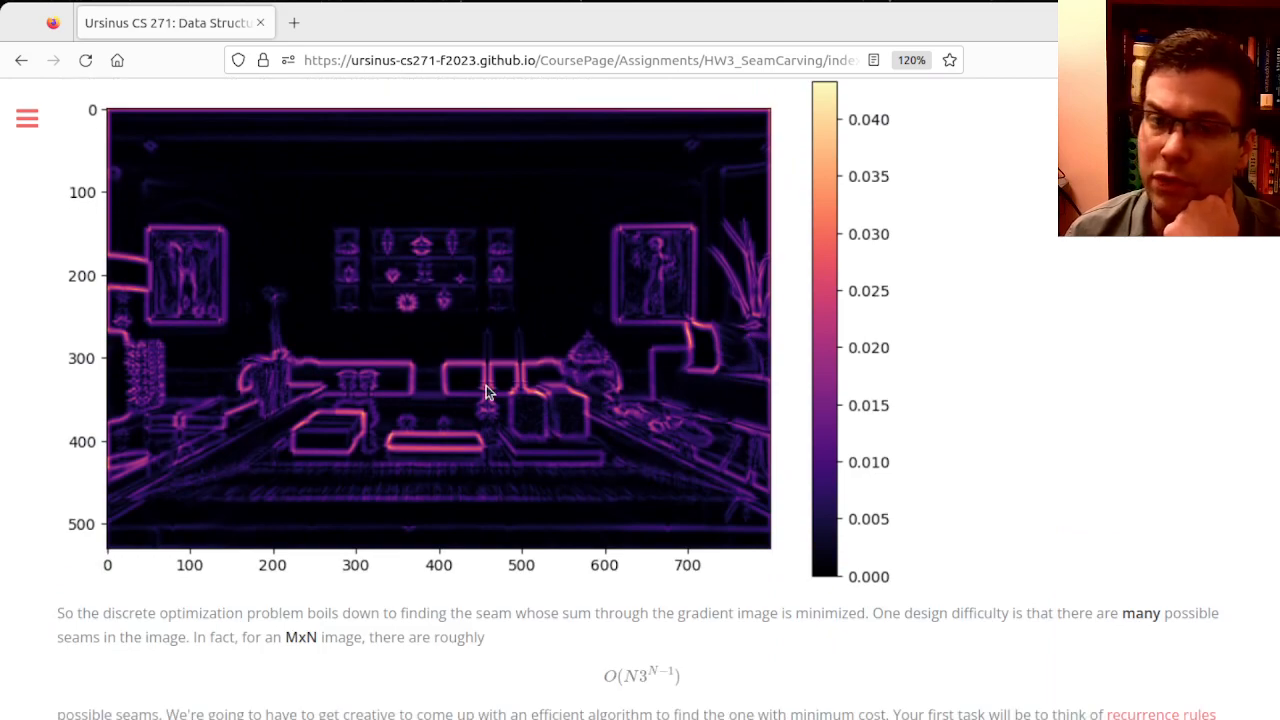
mouse_move(480, 362)
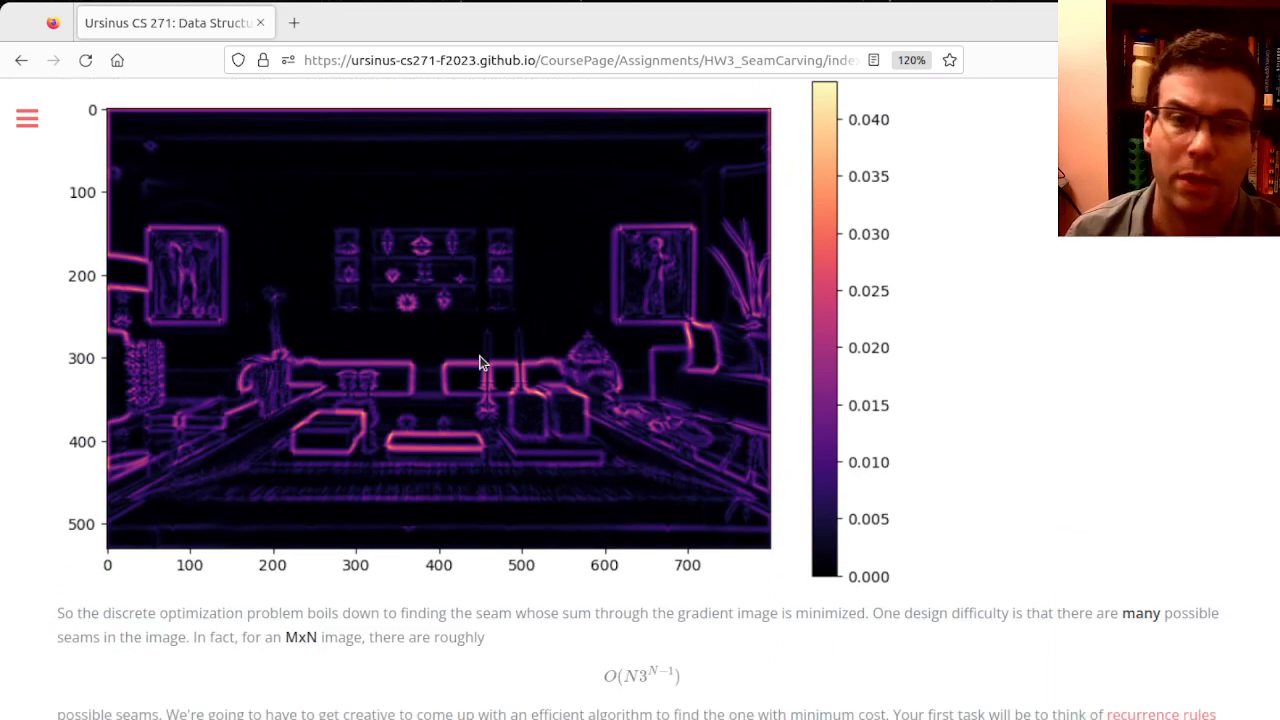
Scroll down to the Devise Dynamic Programming Rules (5 Points) section and its seam grid diagram.
scroll("down", 3)
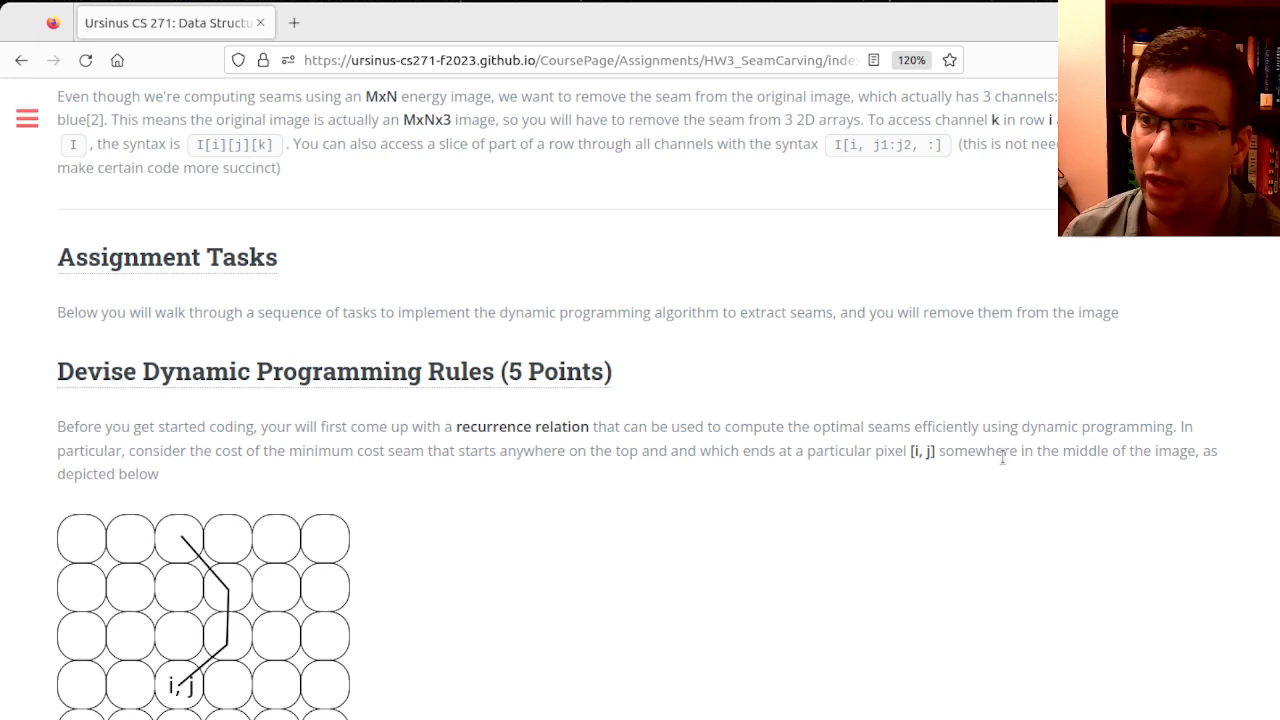
scroll("down", 3)
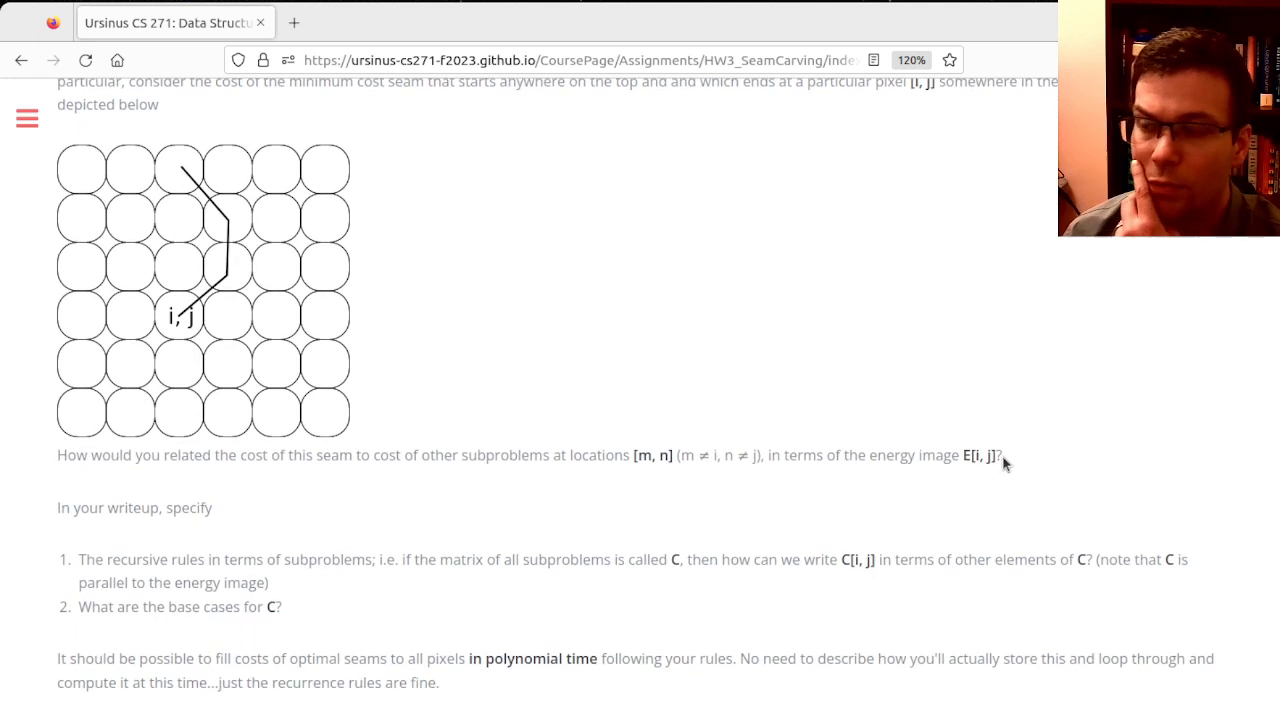
mouse_move(848, 558)
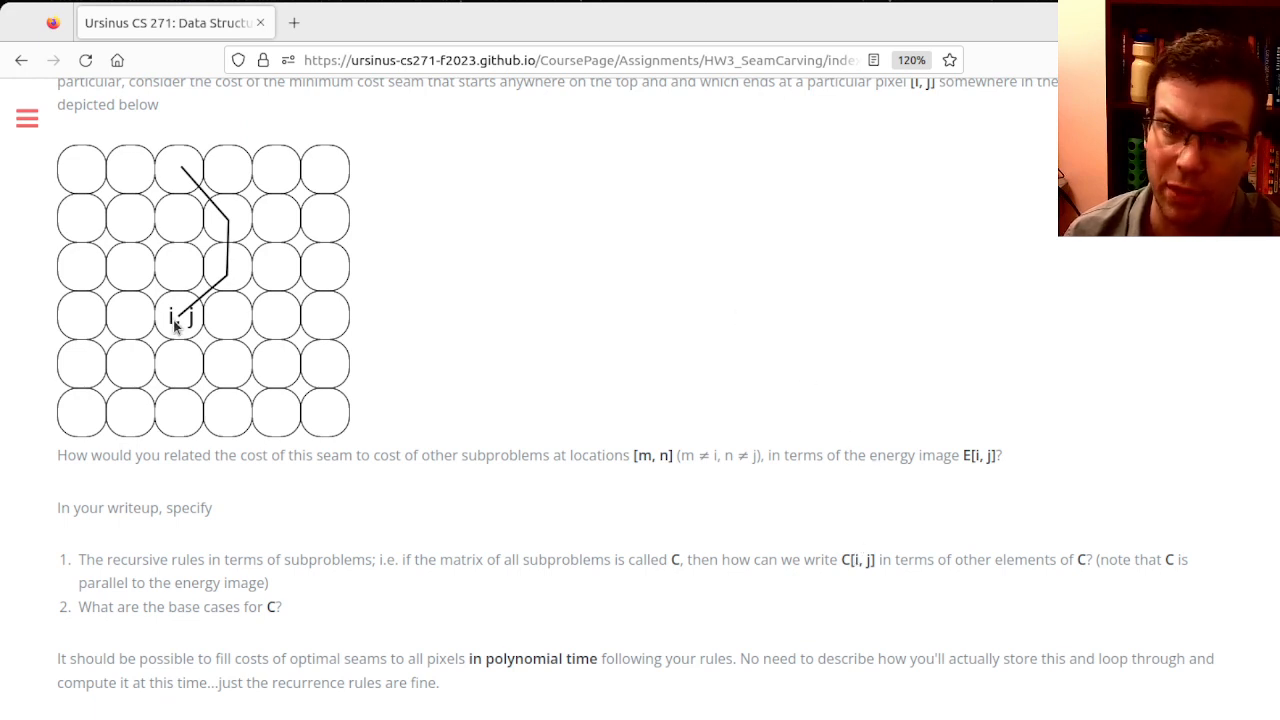
mouse_move(1024, 492)
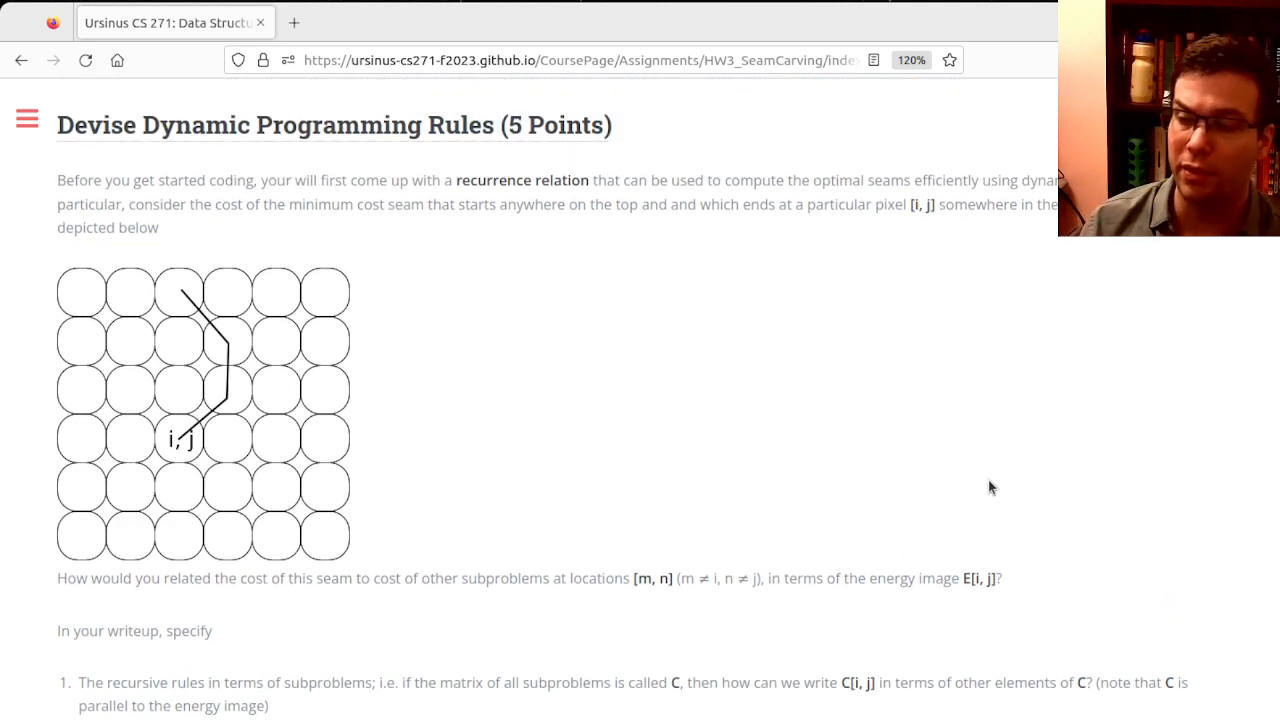
scroll("down", 3)
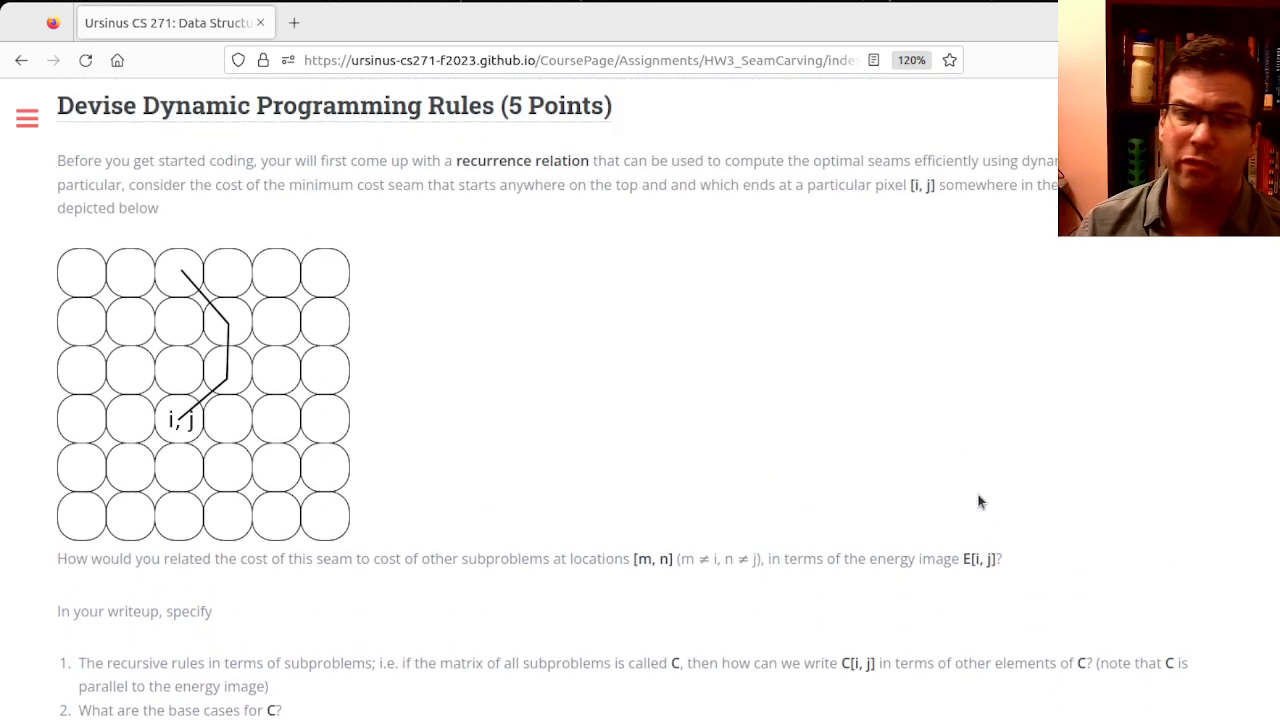
scroll("down", 3)
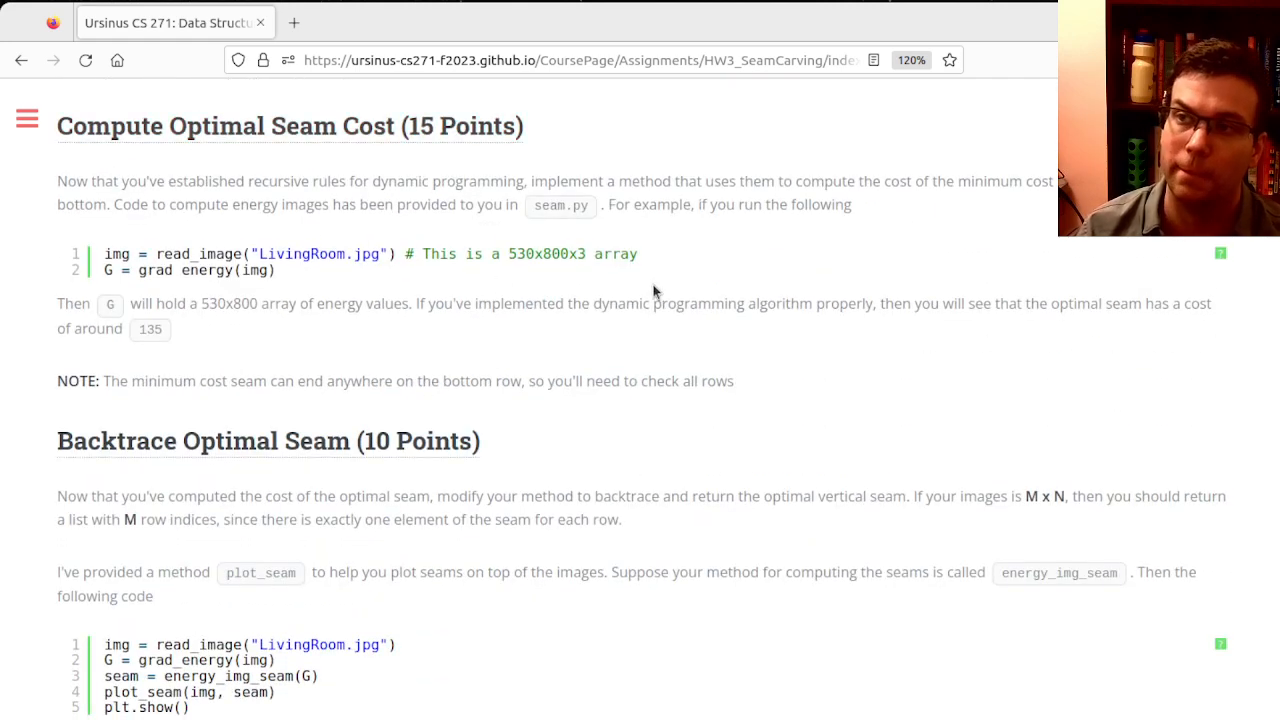
mouse_move(672, 290)
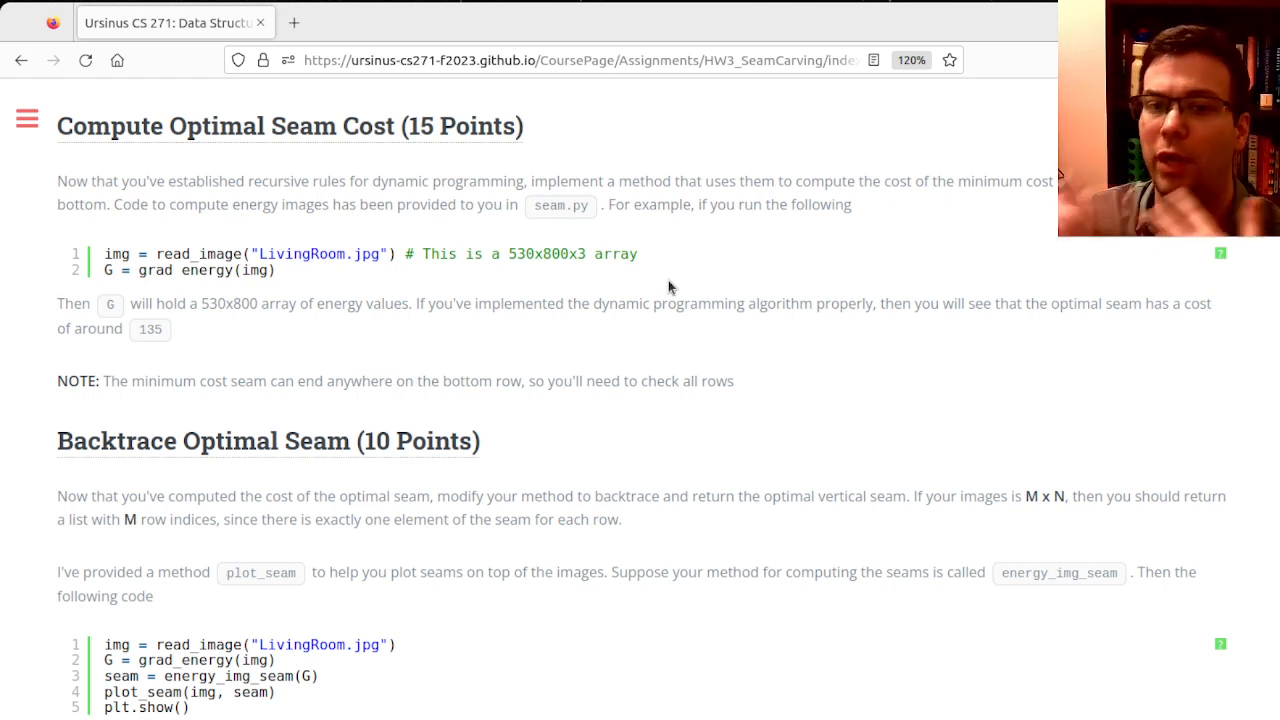
mouse_move(656, 264)
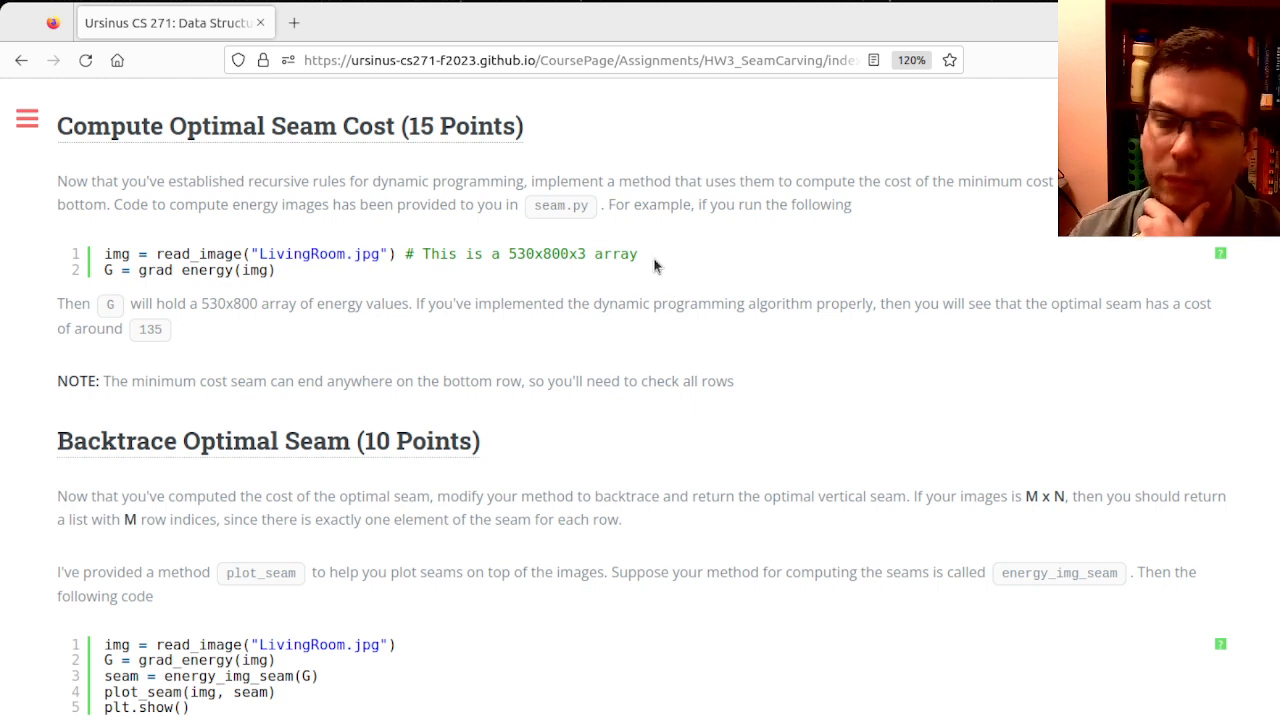
scroll("down", 3)
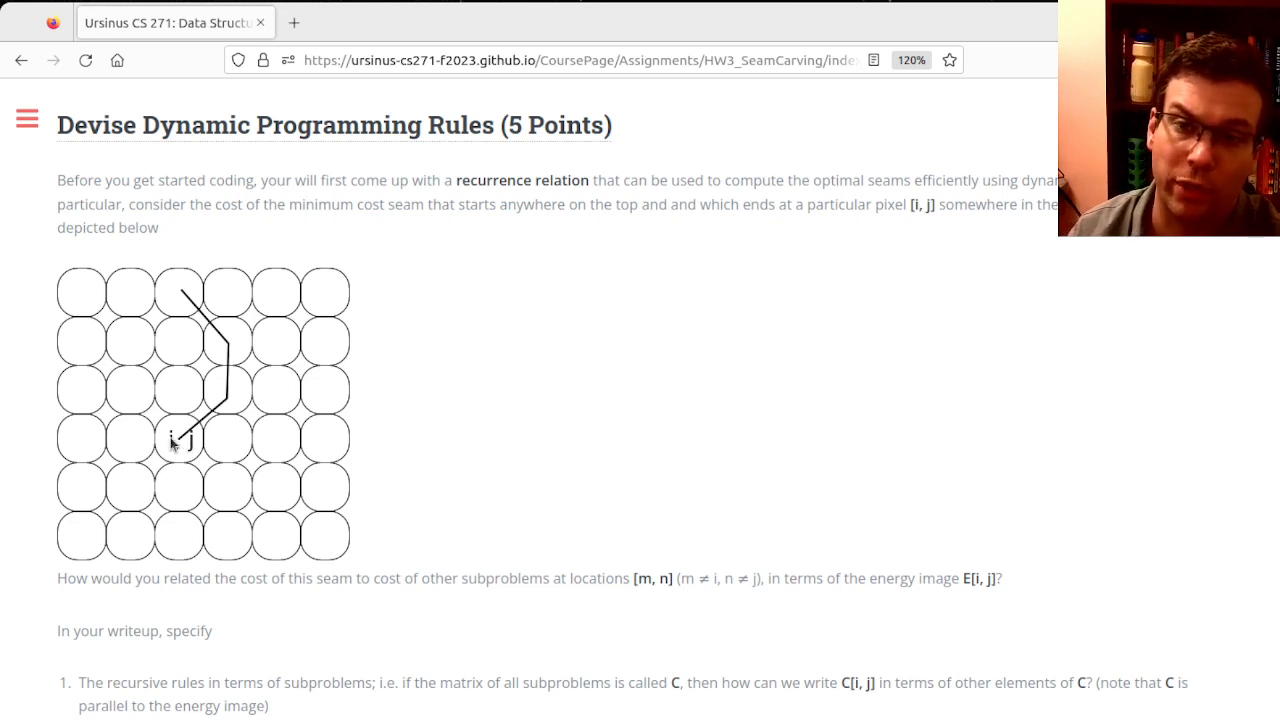
Scroll past the LivingRoom seam plot to the Remove Seam (10 Points) task showing Seam 7.
scroll("down", 3)
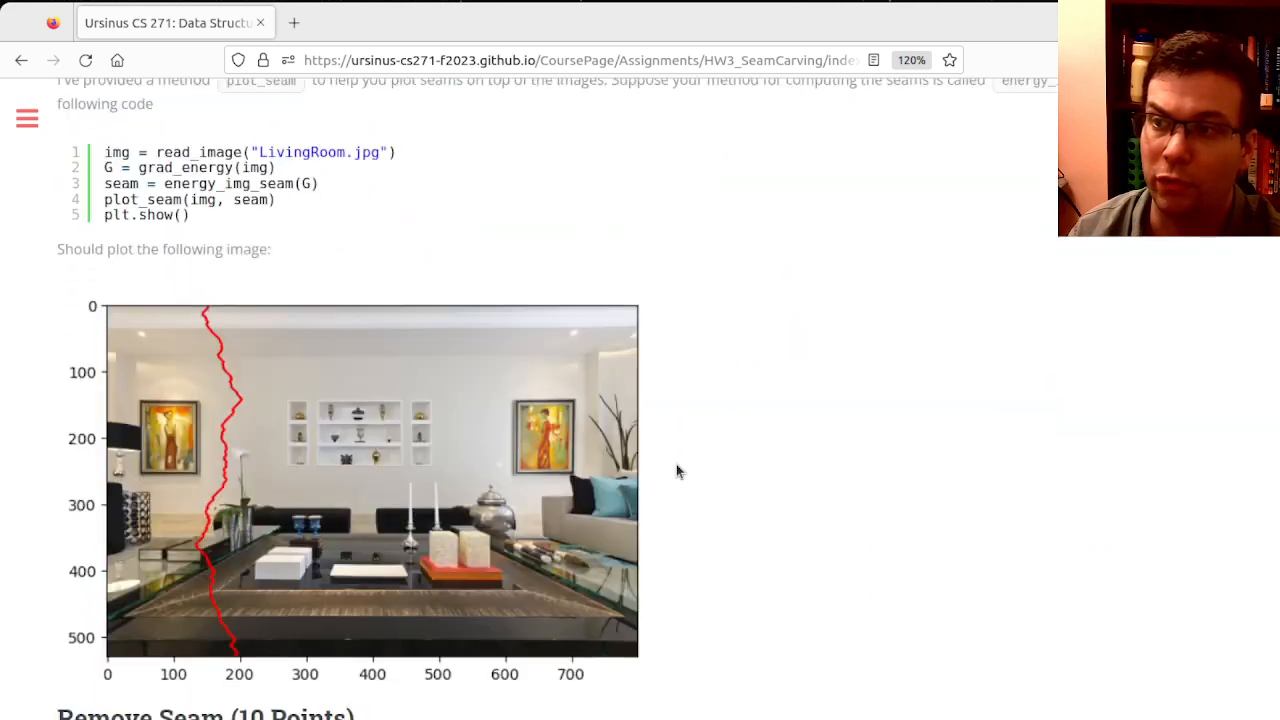
mouse_move(238, 644)
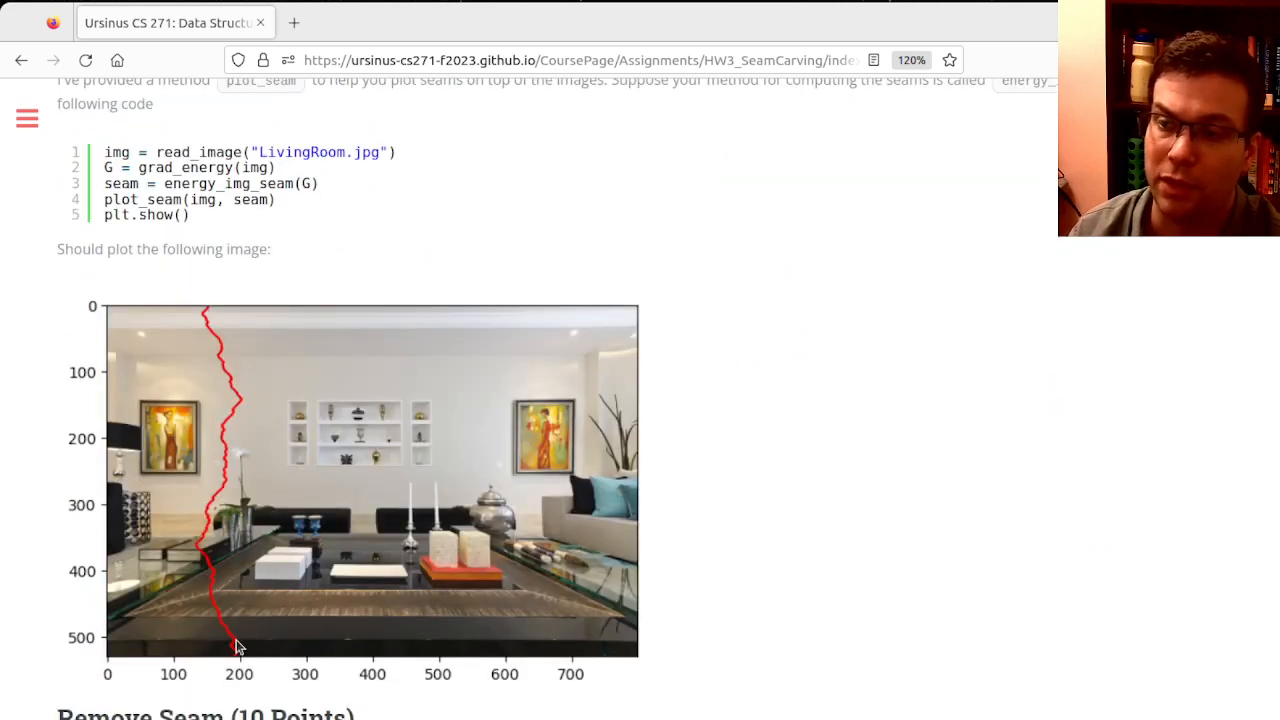
mouse_move(240, 424)
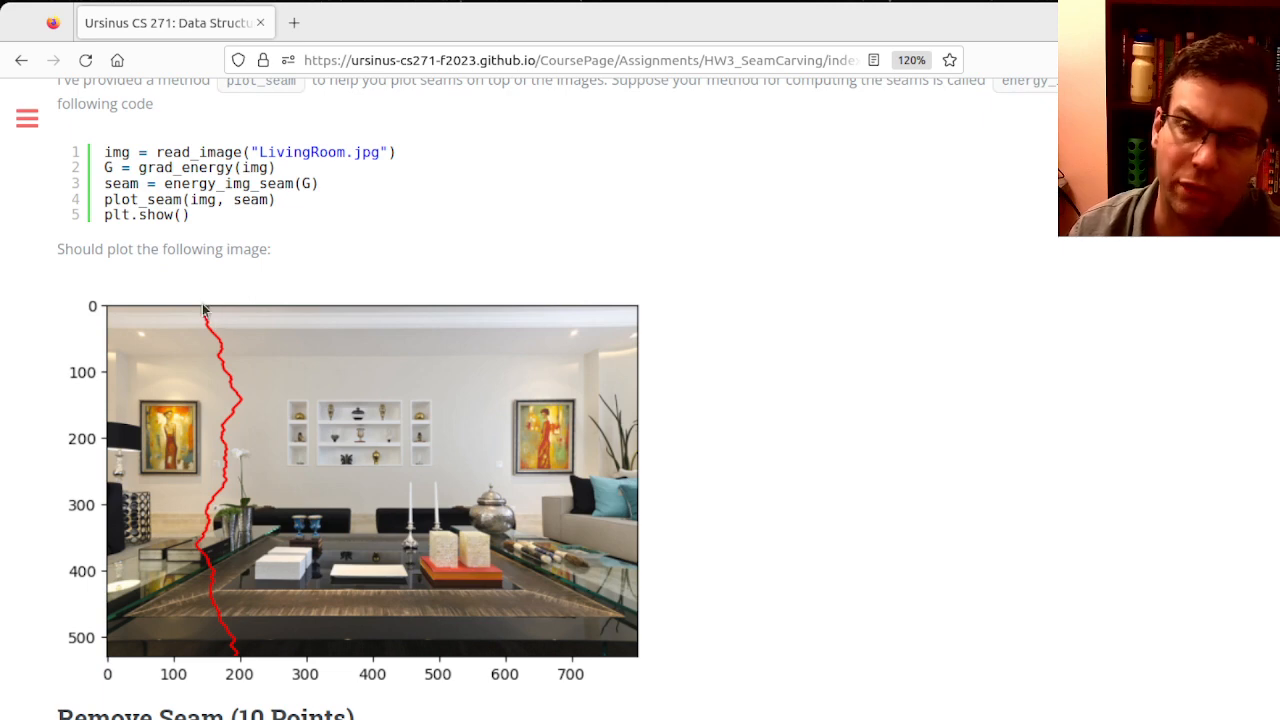
mouse_move(220, 564)
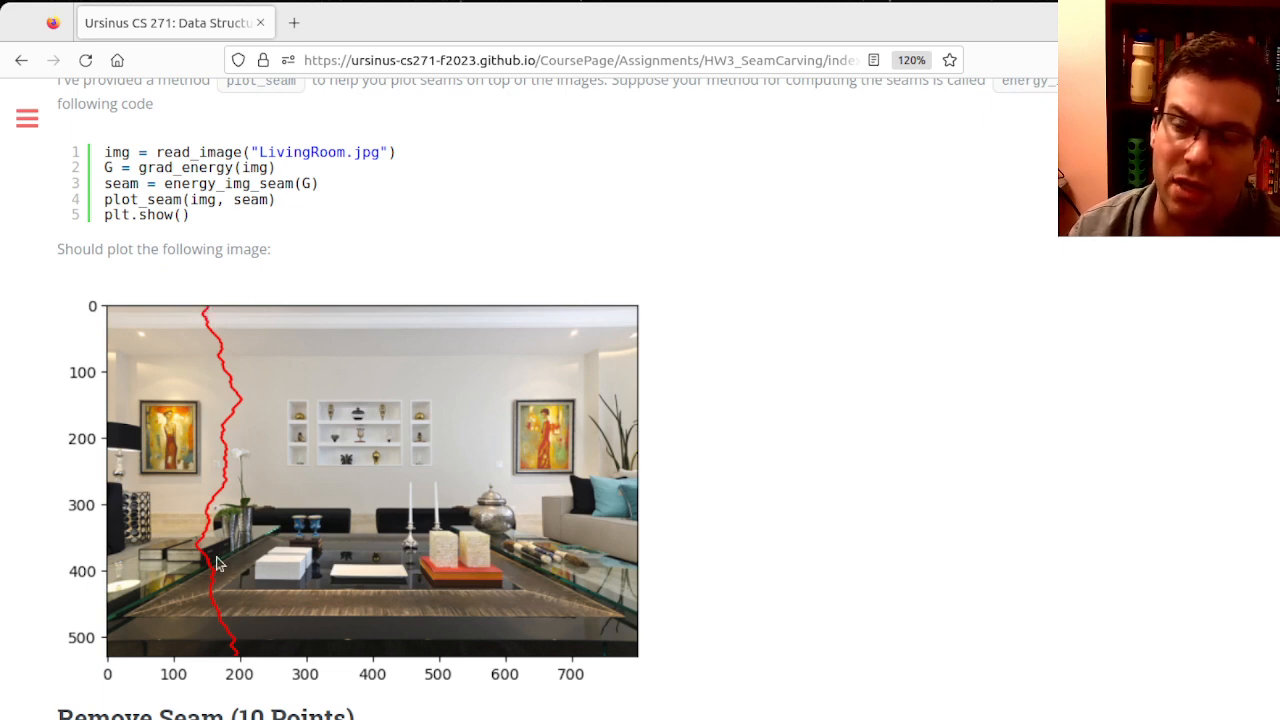
scroll("down", 3)
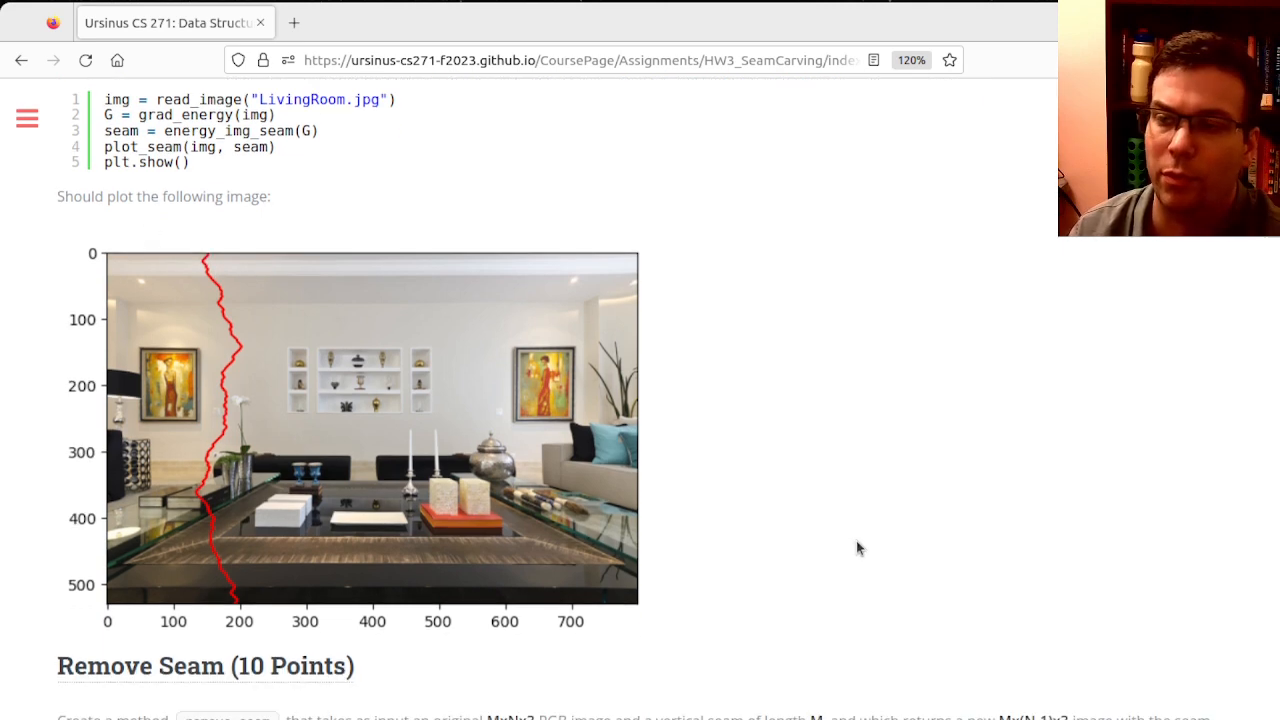
scroll("down", 3)
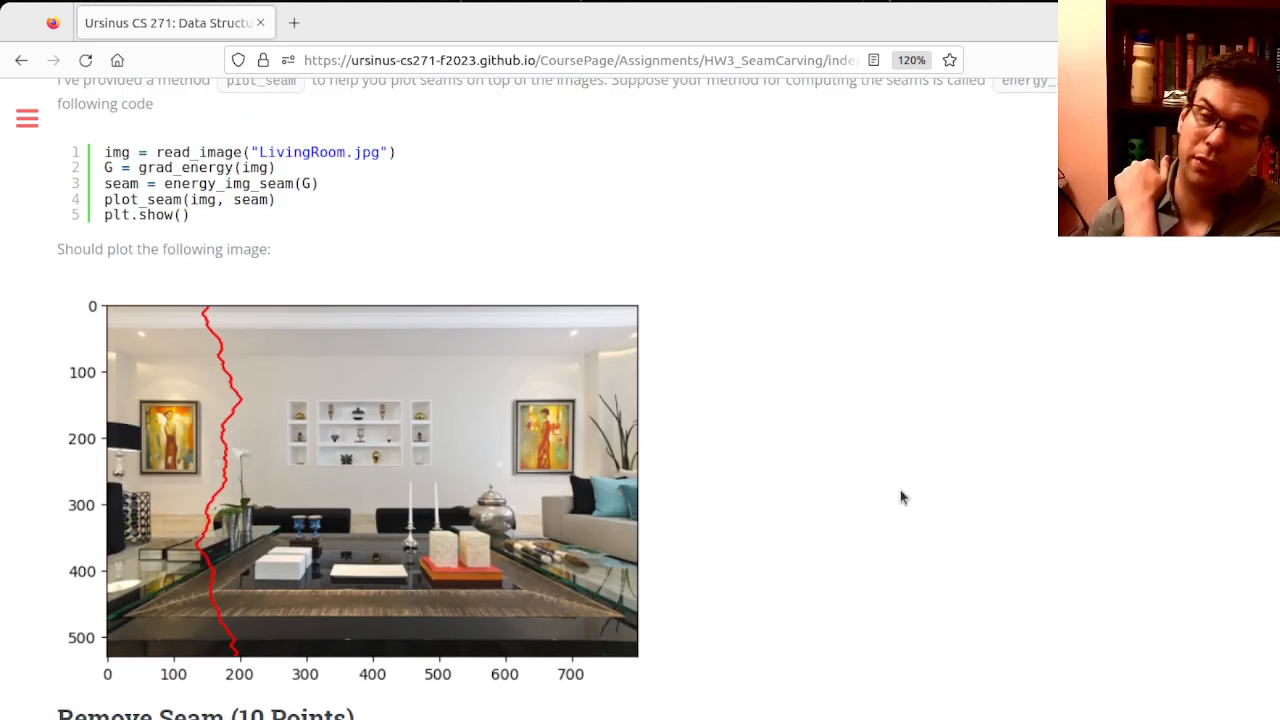
scroll("down", 3)
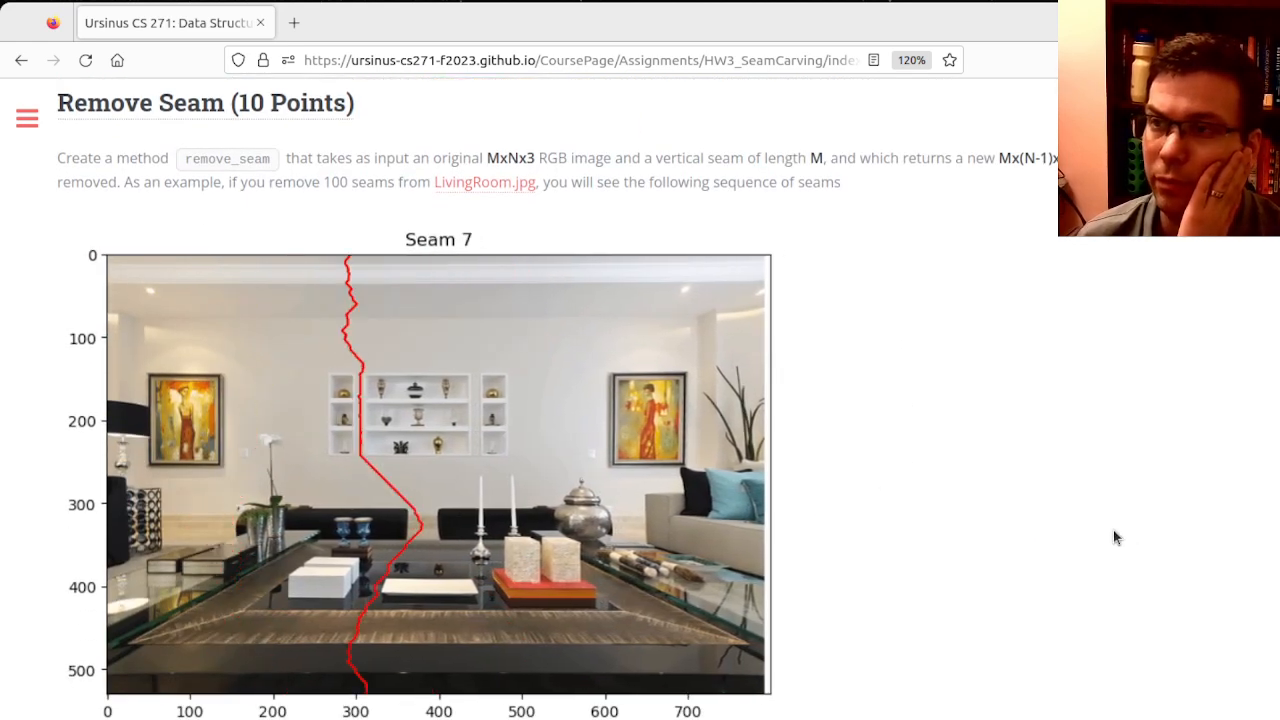
Scroll to the masked-energy erasure task and the Mandatory Art Contest section.
scroll("down", 3)
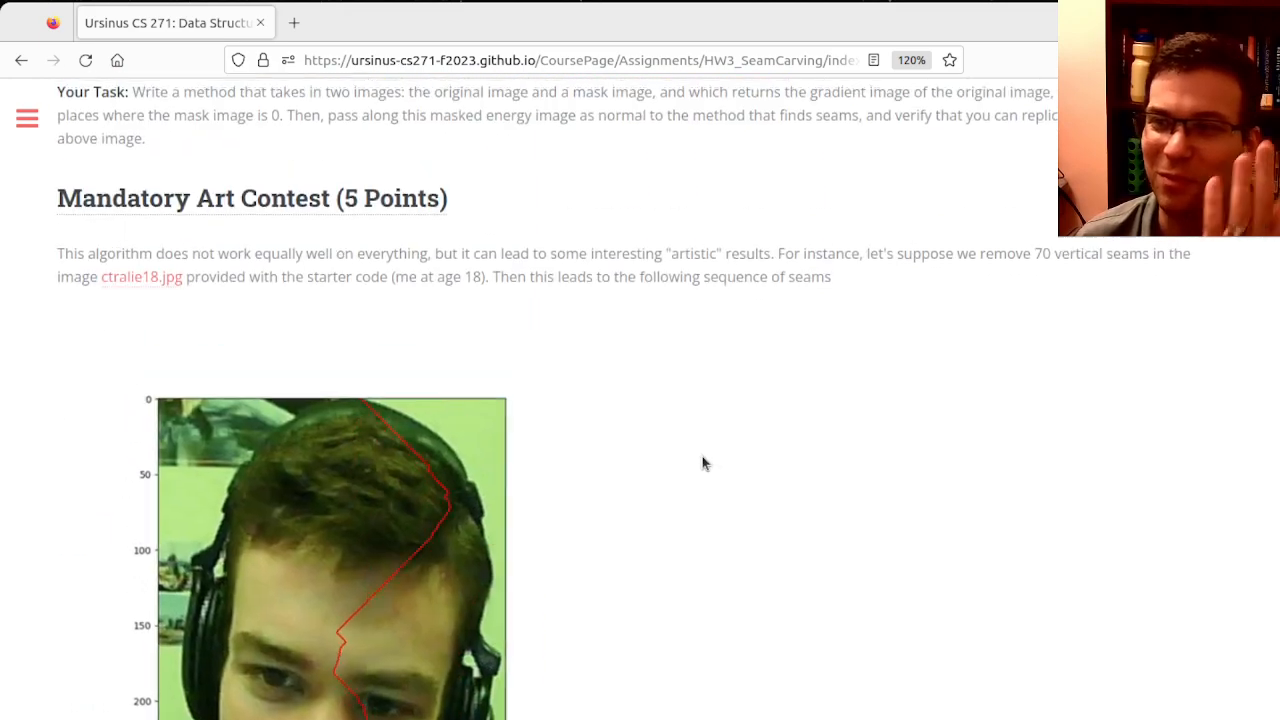
scroll("down", 3)
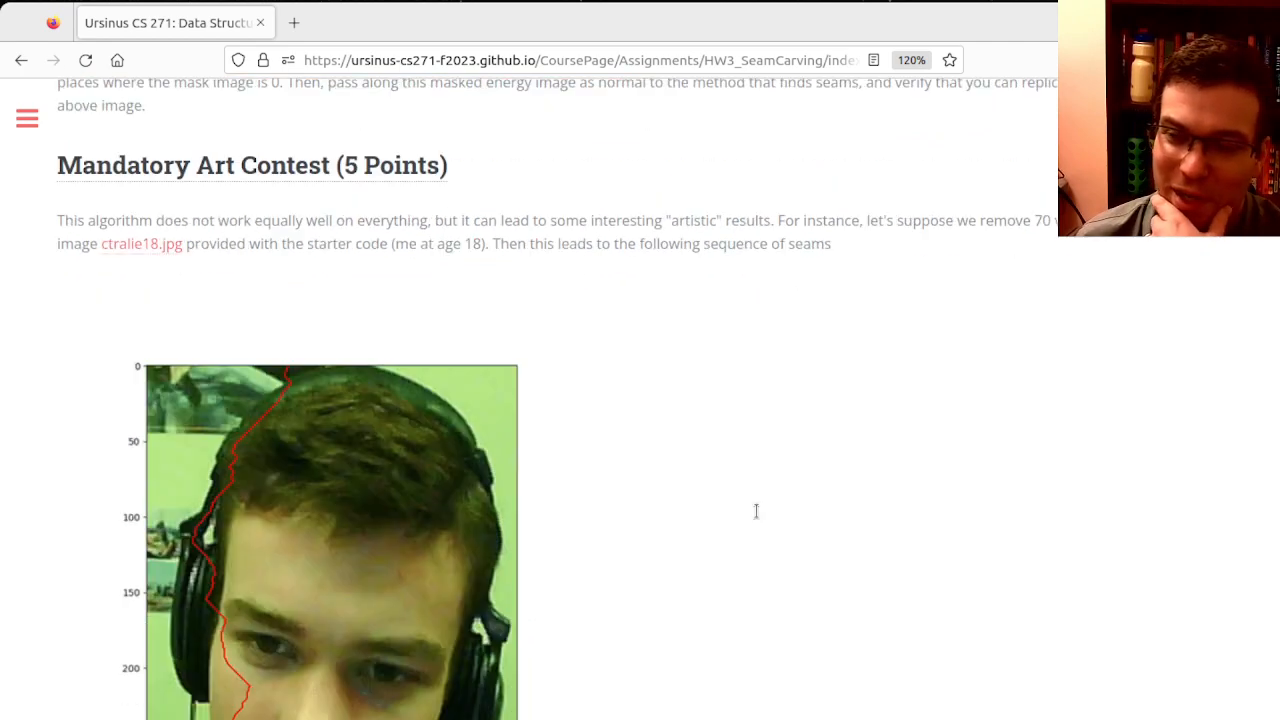
scroll("down", 3)
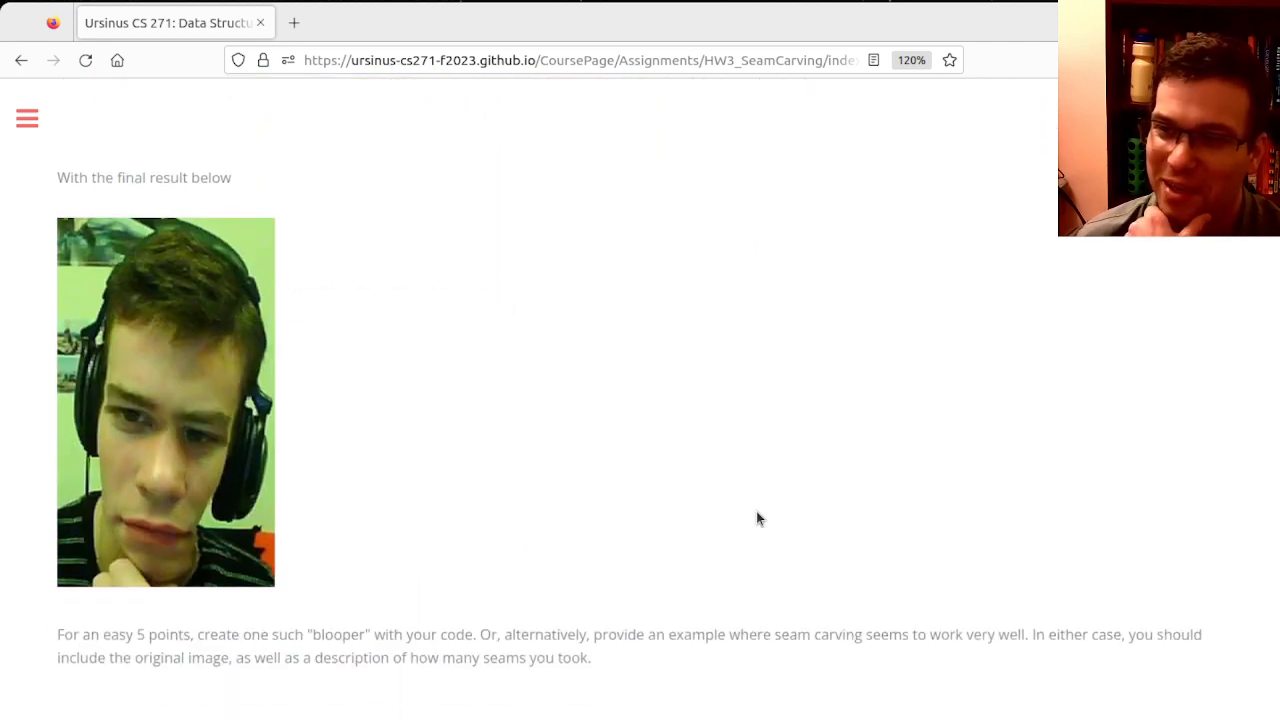
mouse_move(238, 410)
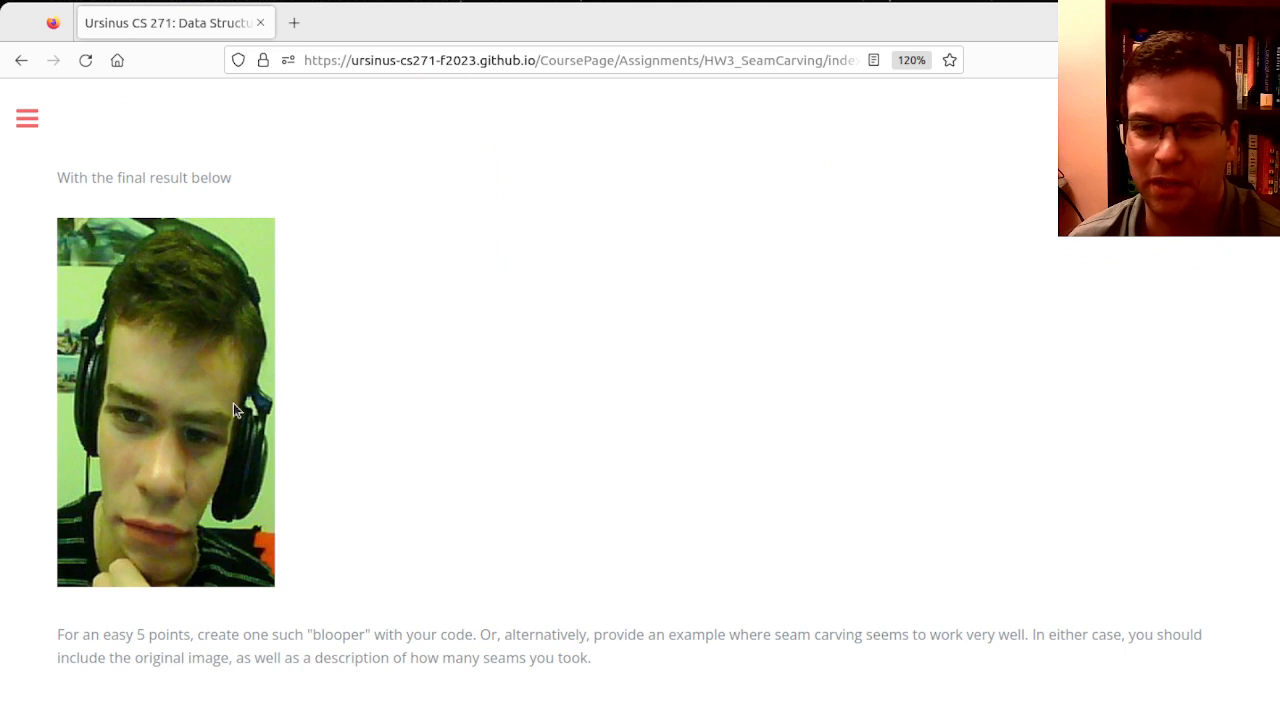
mouse_move(516, 432)
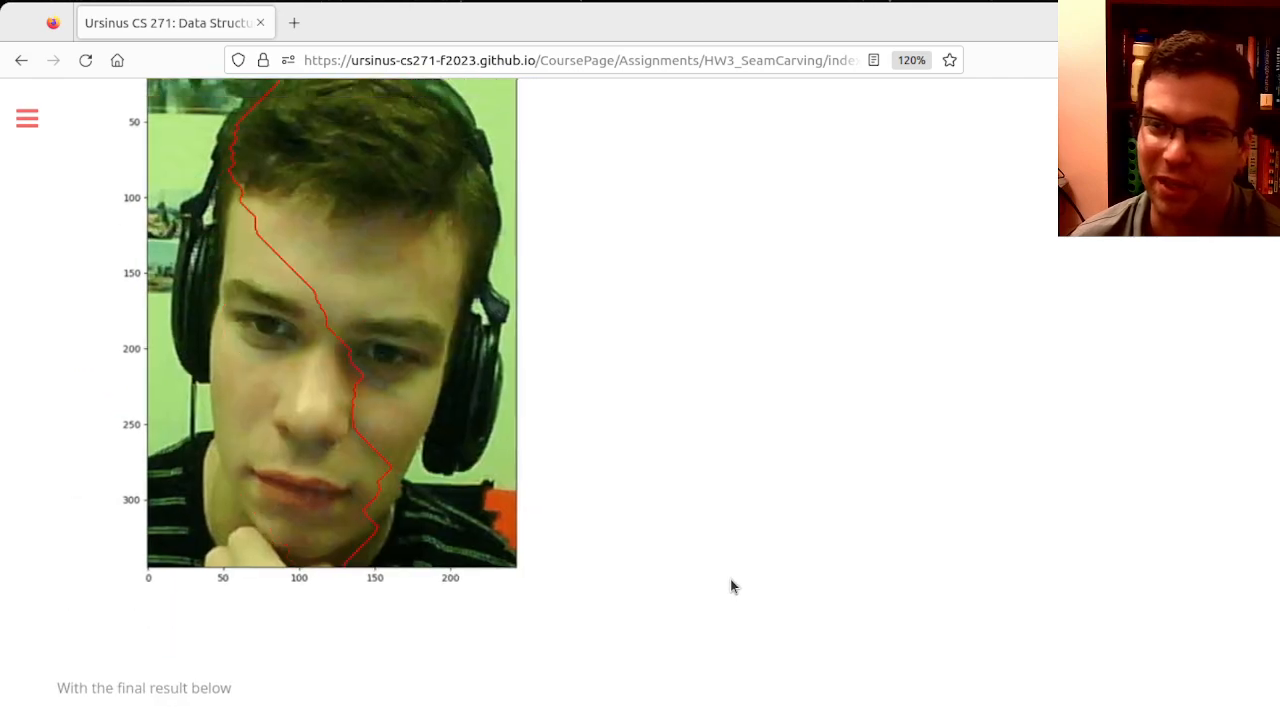
scroll("down", 3)
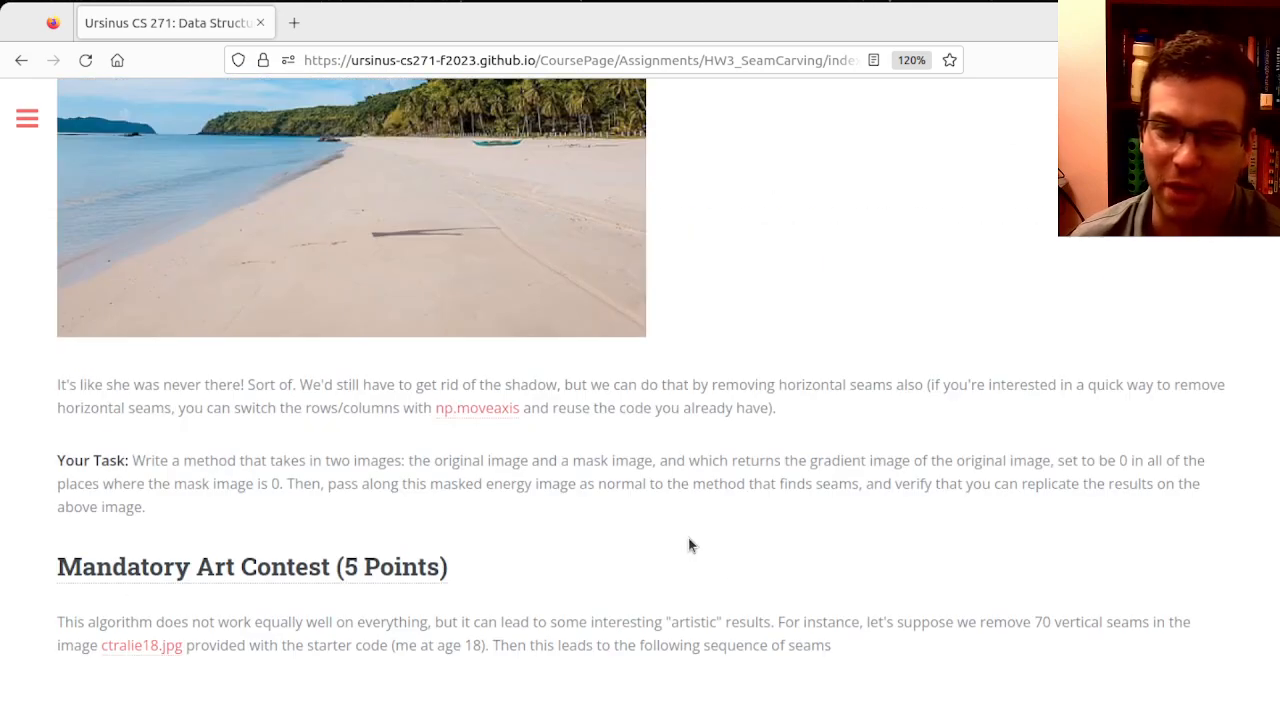
Scroll to the table of contents and jump to Devise Dynamic Programming Rules (5 Points).
scroll("down", 3)
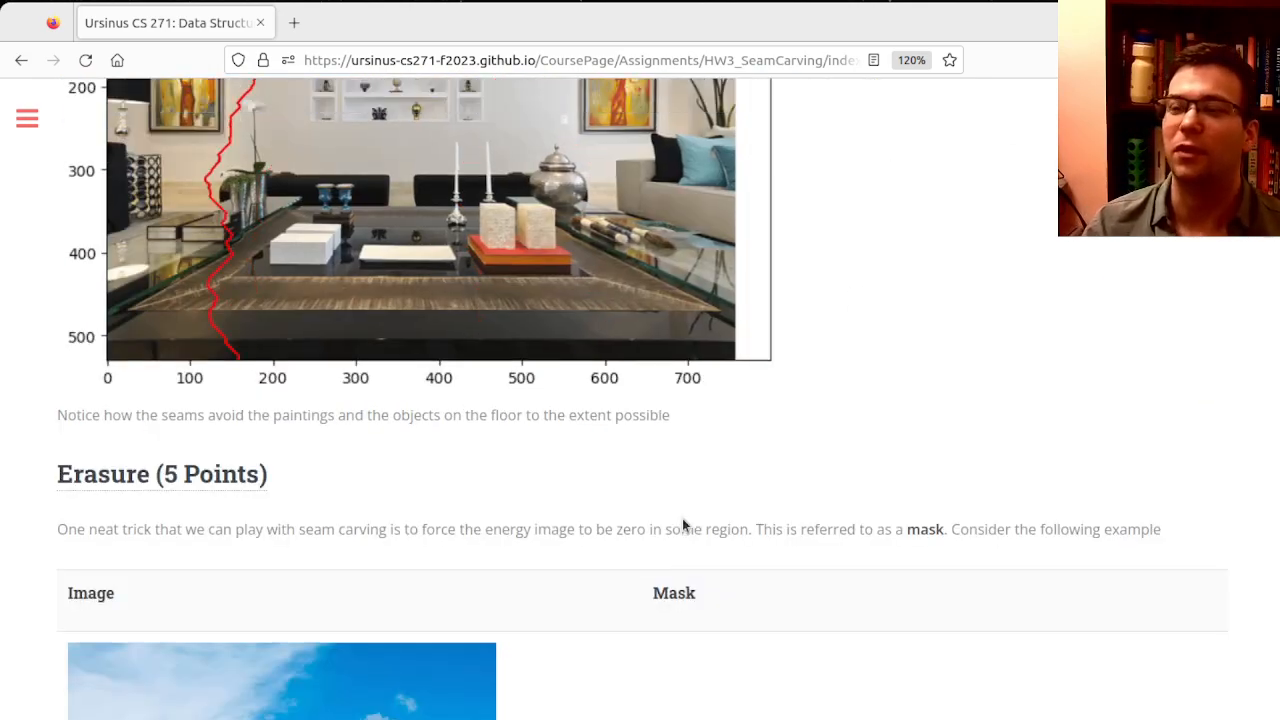
scroll("down", 3)
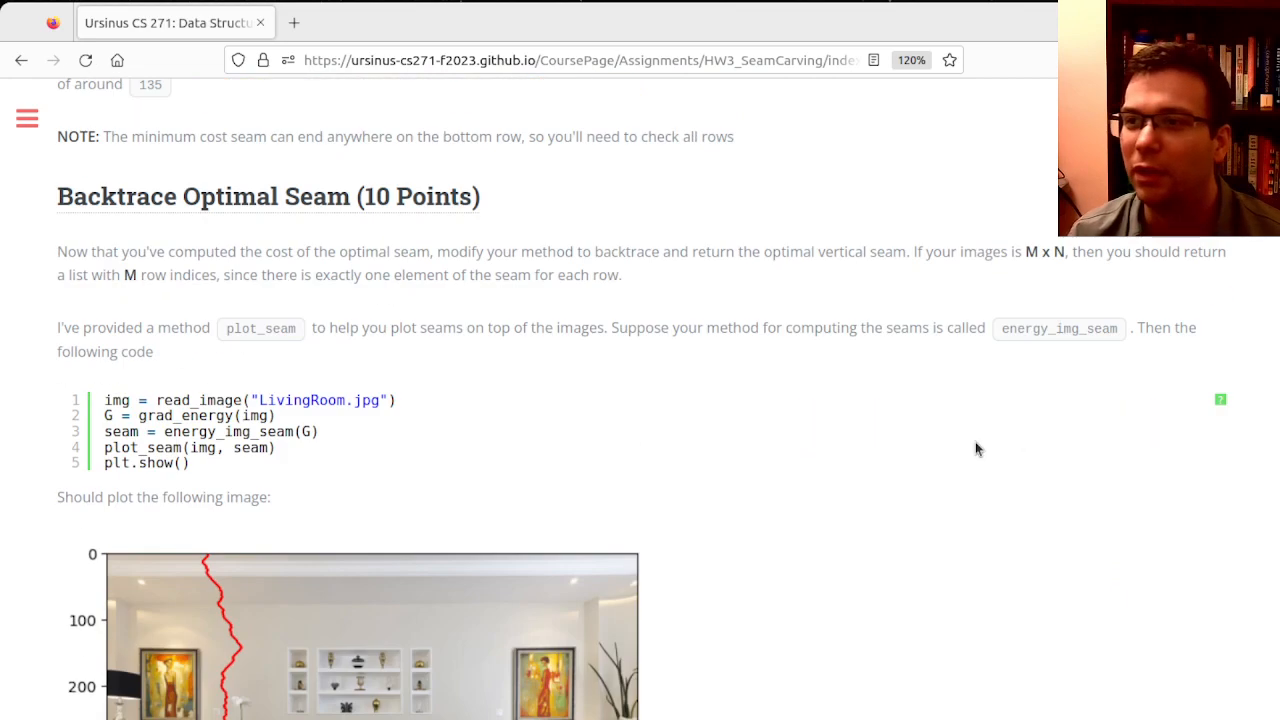
scroll("down", 3)
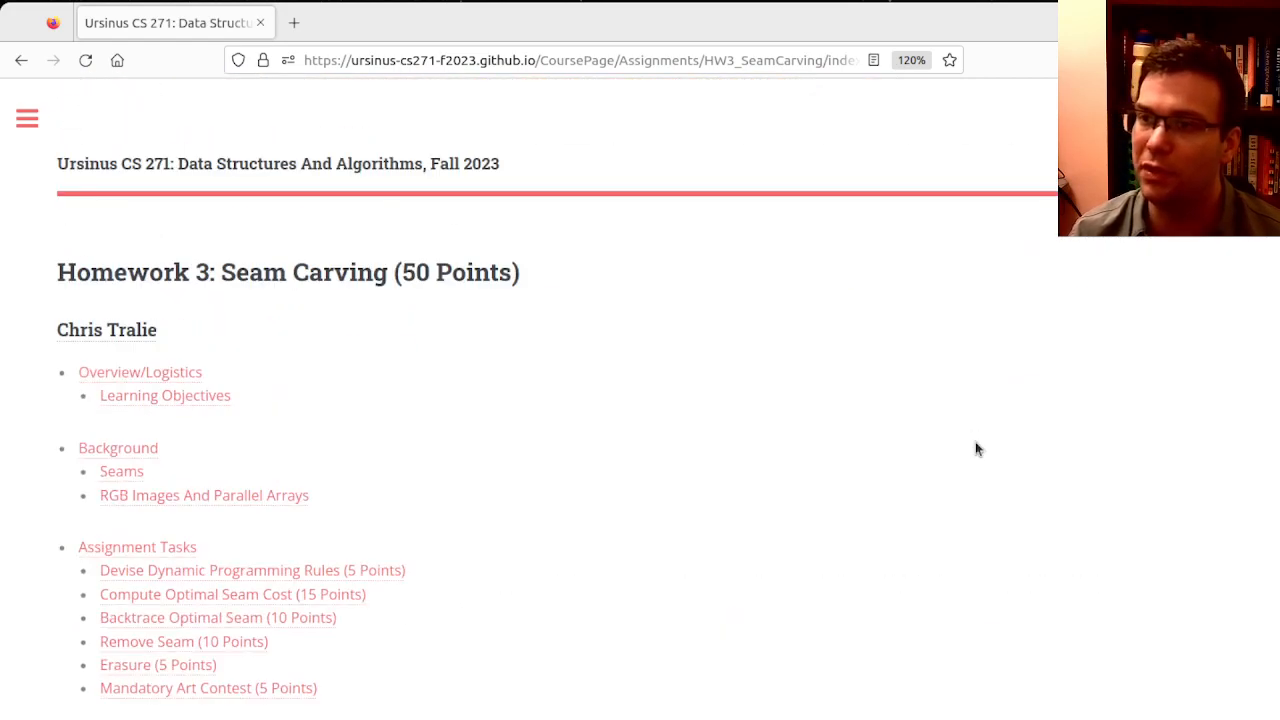
left_click(252, 570)
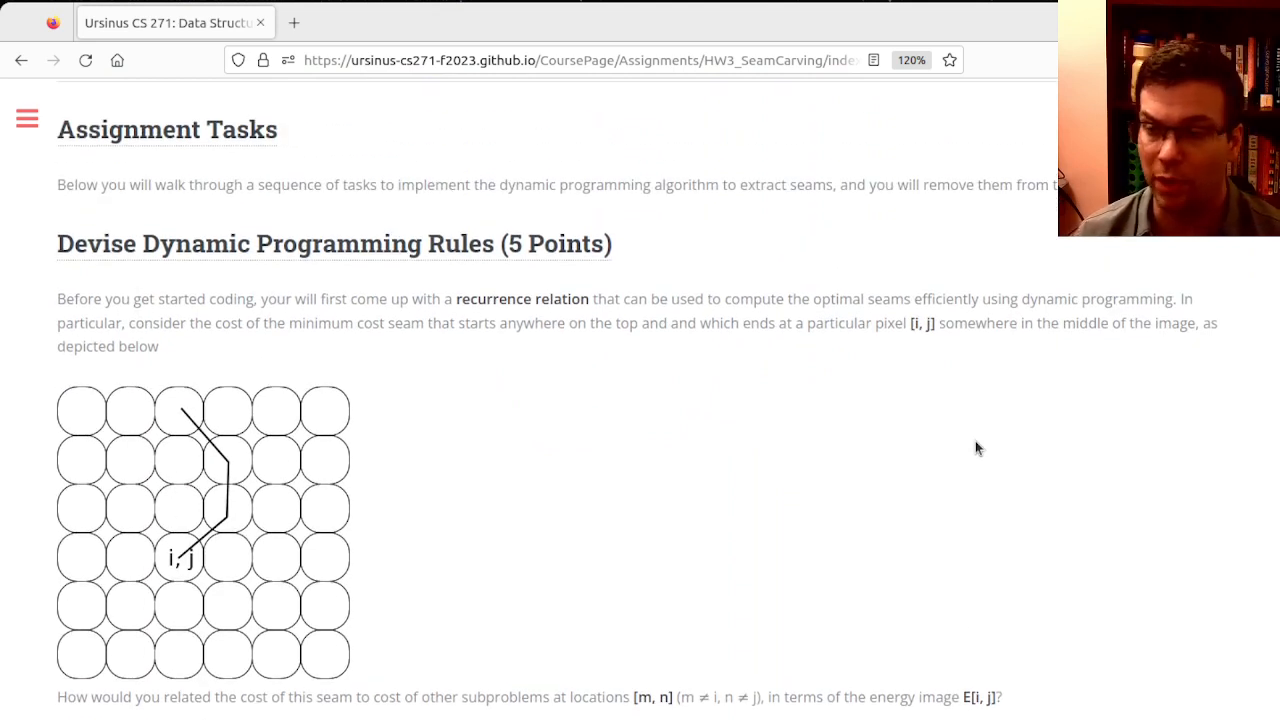
mouse_move(190, 584)
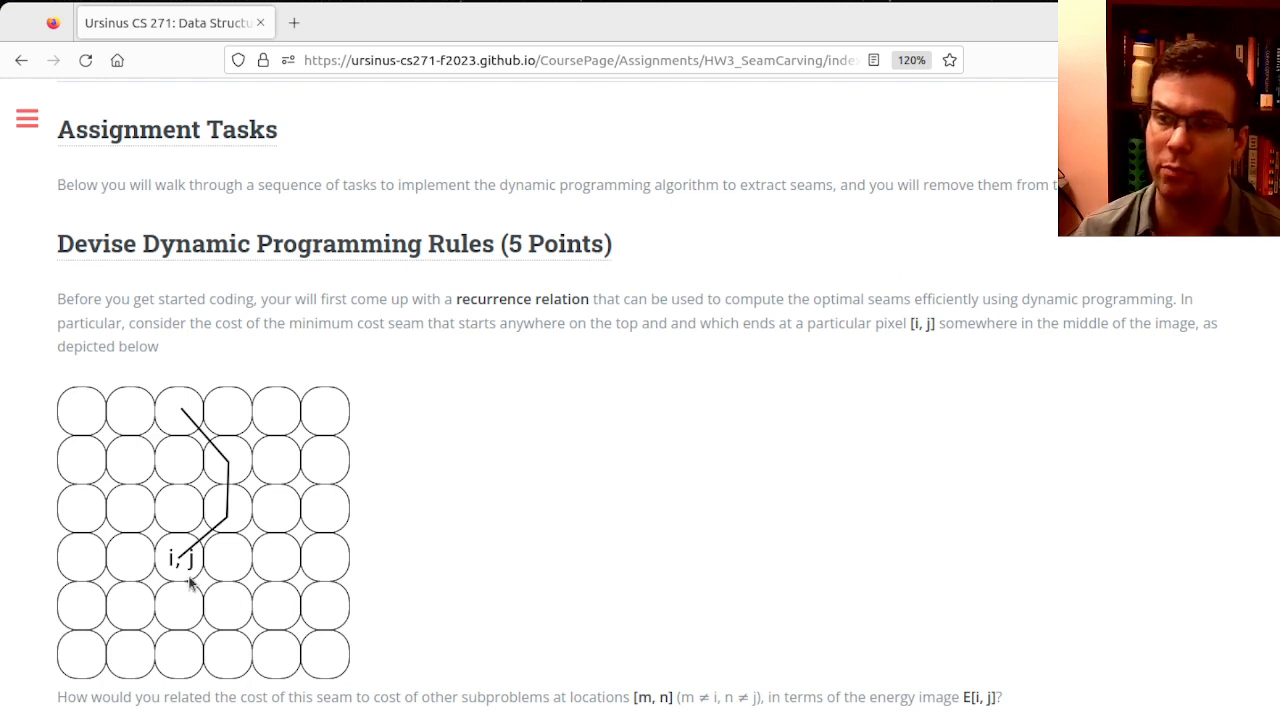
mouse_move(182, 510)
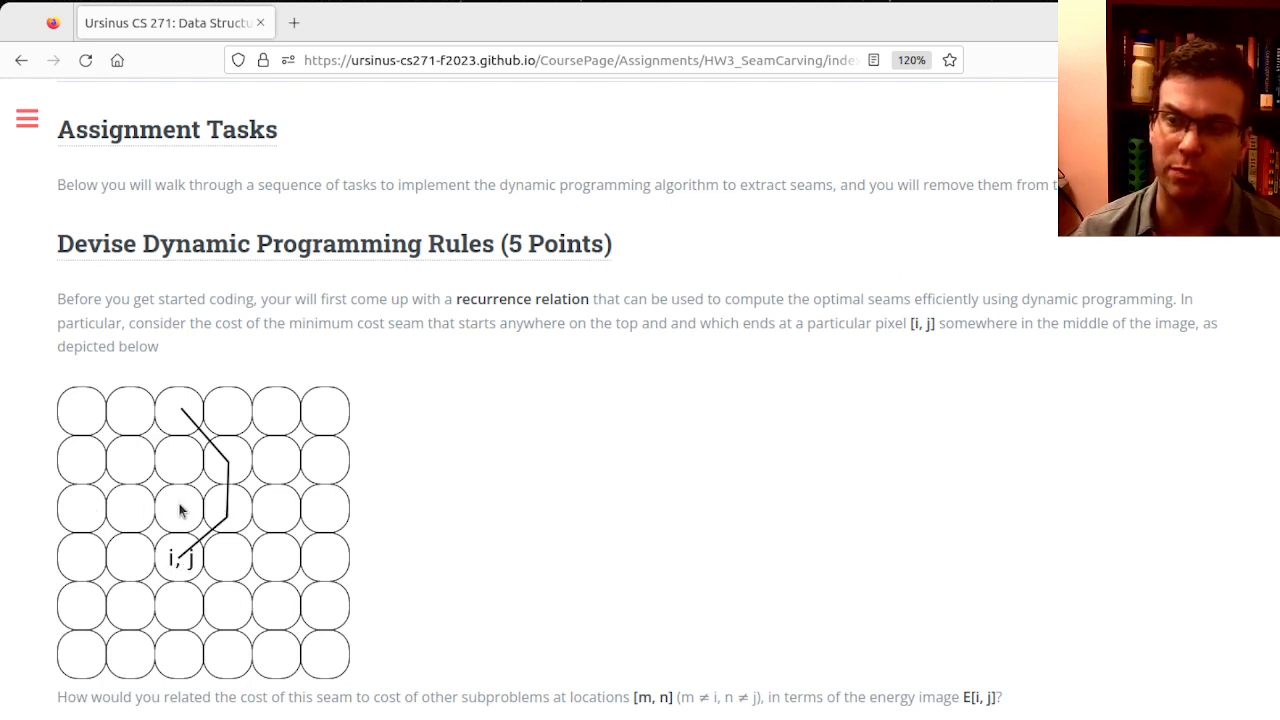
mouse_move(280, 508)
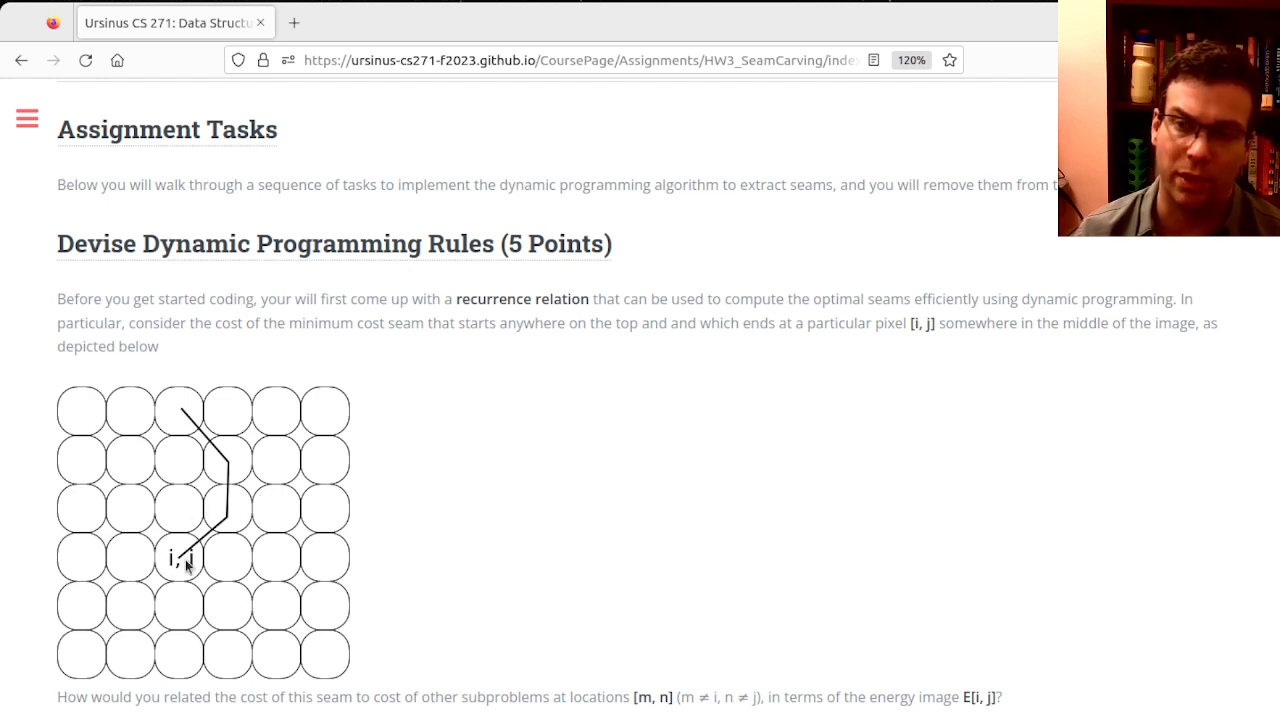
mouse_move(484, 640)
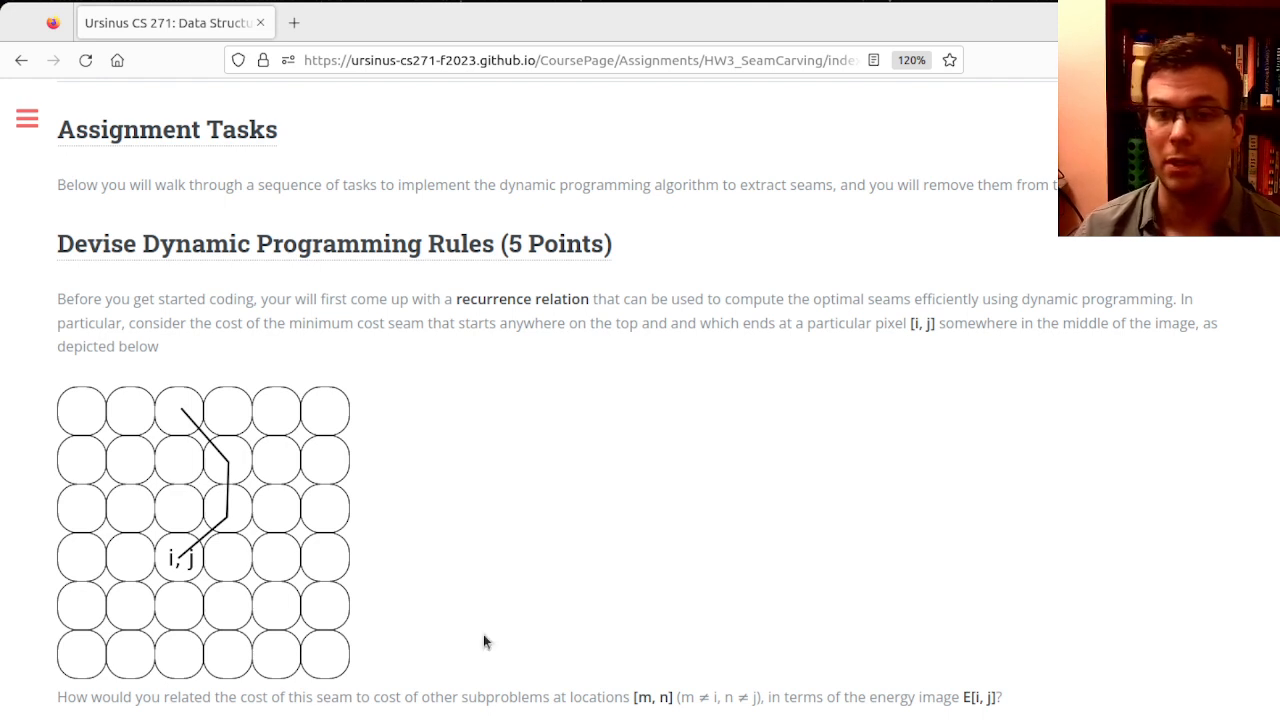